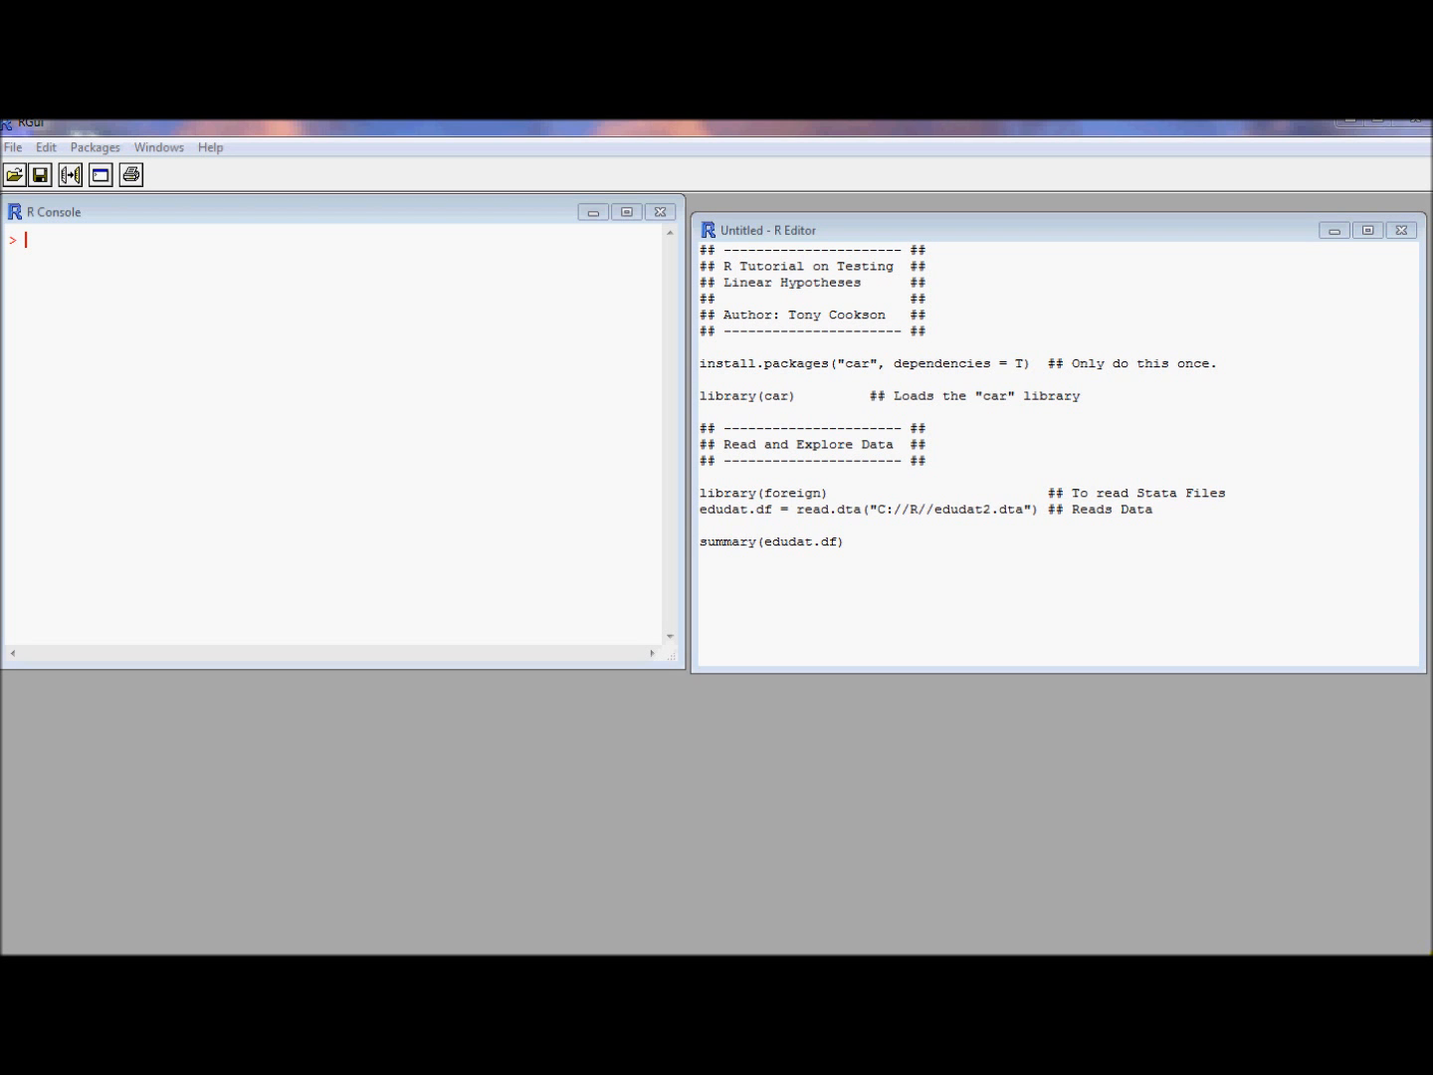
pyautogui.moveTo(1402, 921)
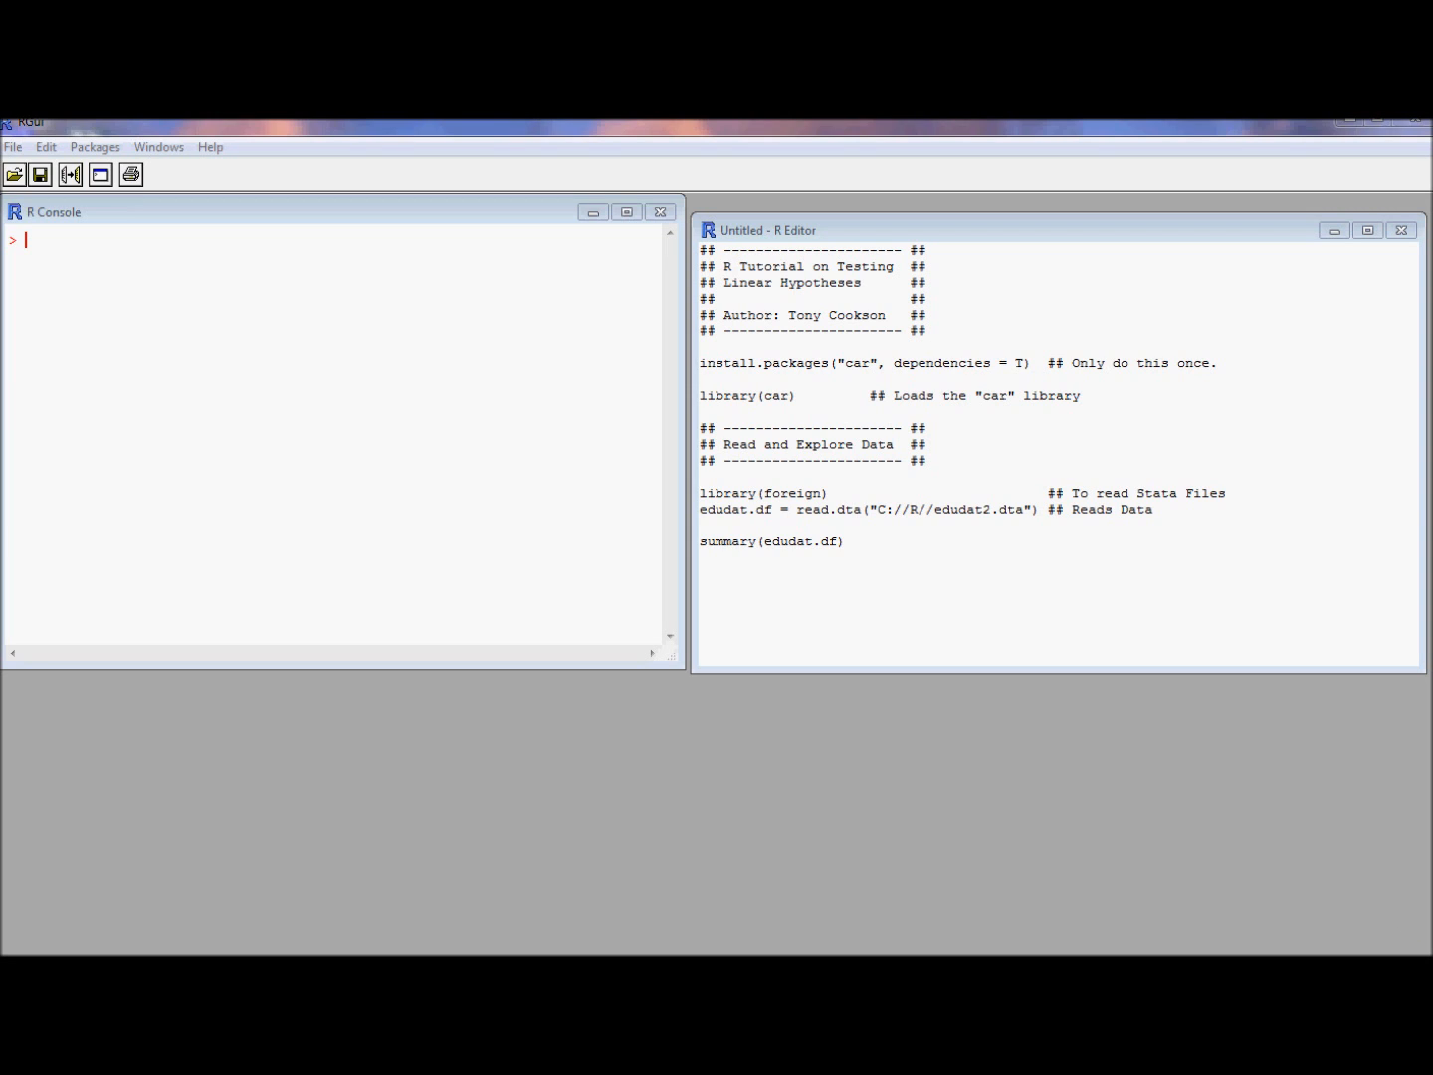
pyautogui.moveTo(853, 733)
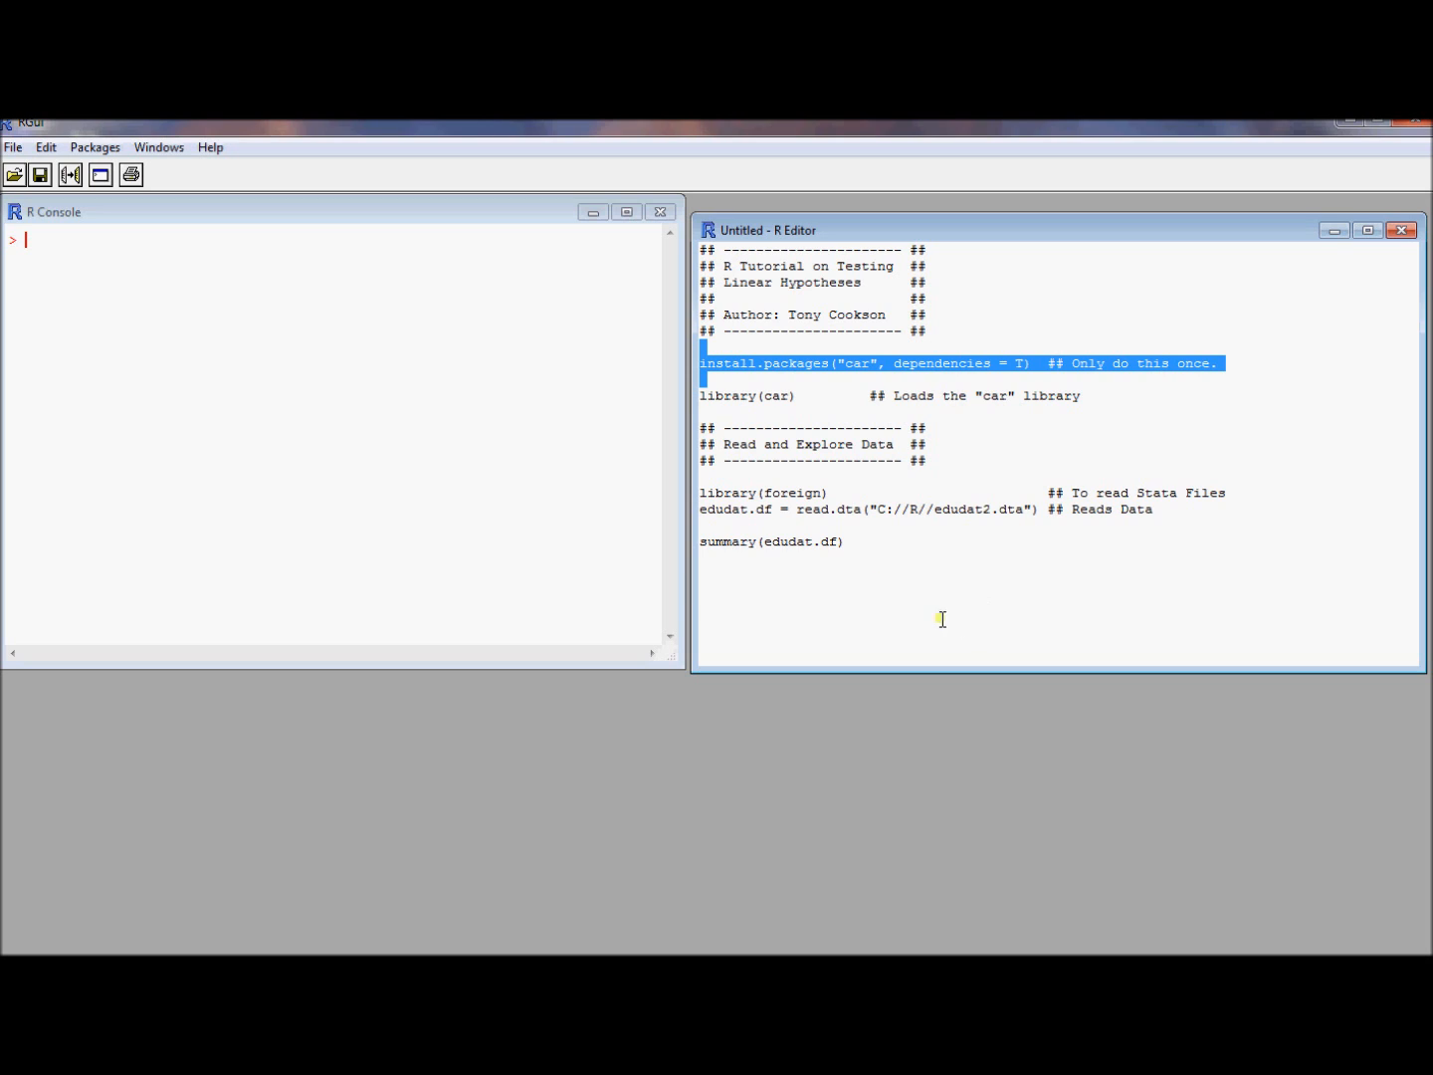
# Select the install.packages("car") line in the script editor.
pyautogui.click(707, 381)
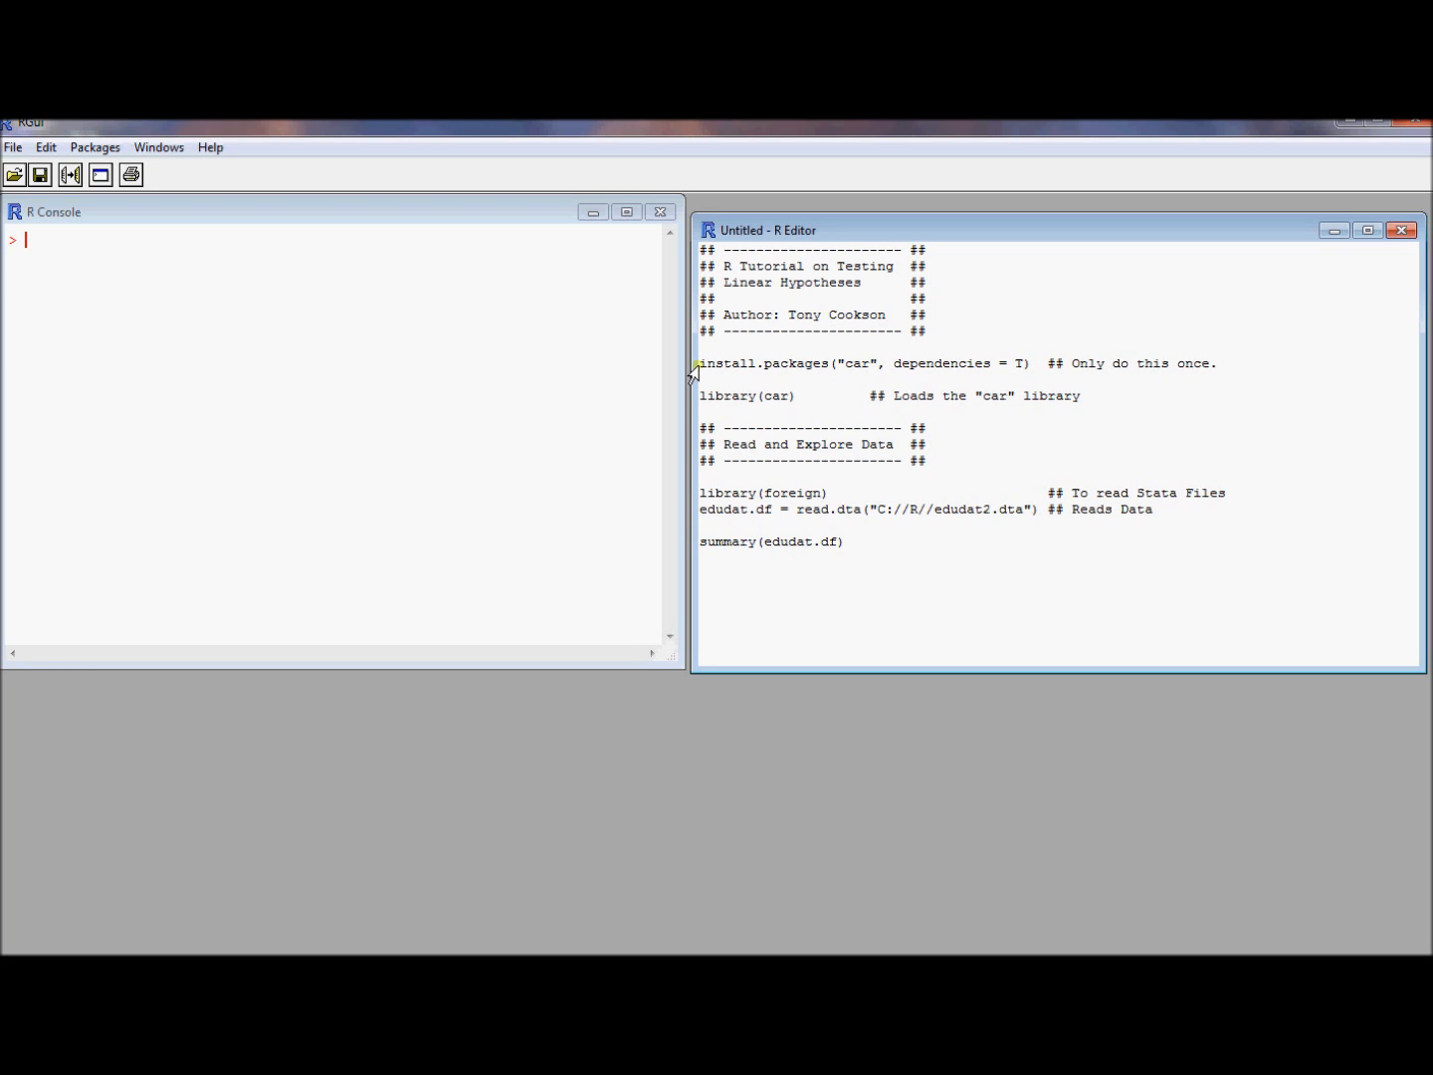
pyautogui.moveTo(843, 361)
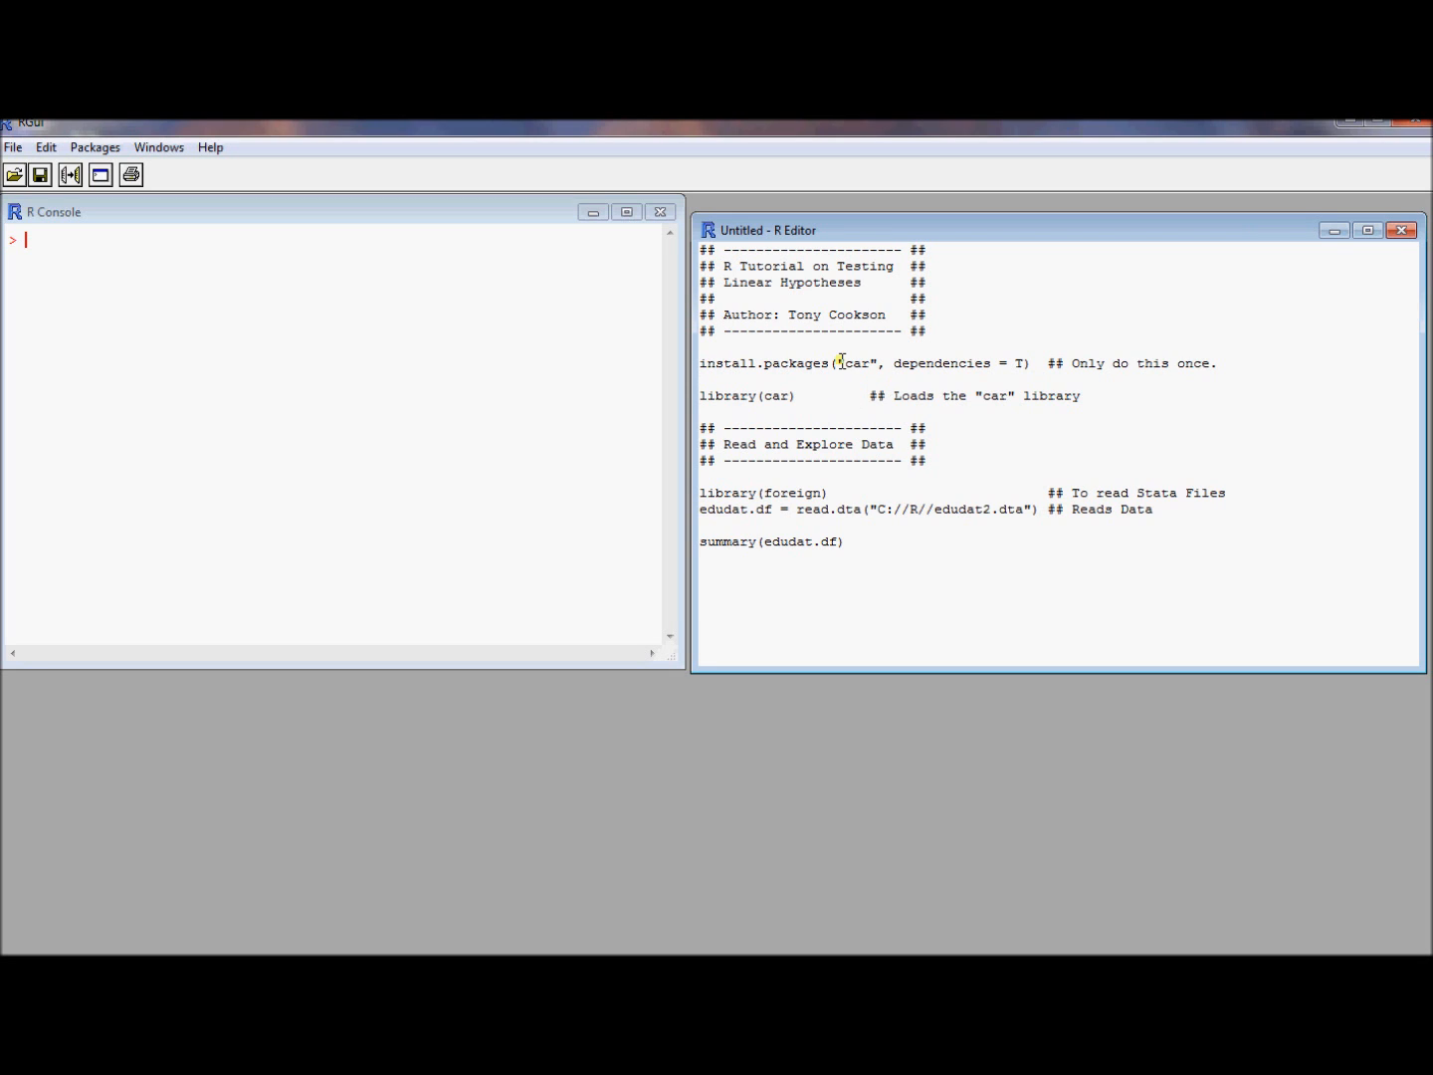
pyautogui.doubleClick(858, 364)
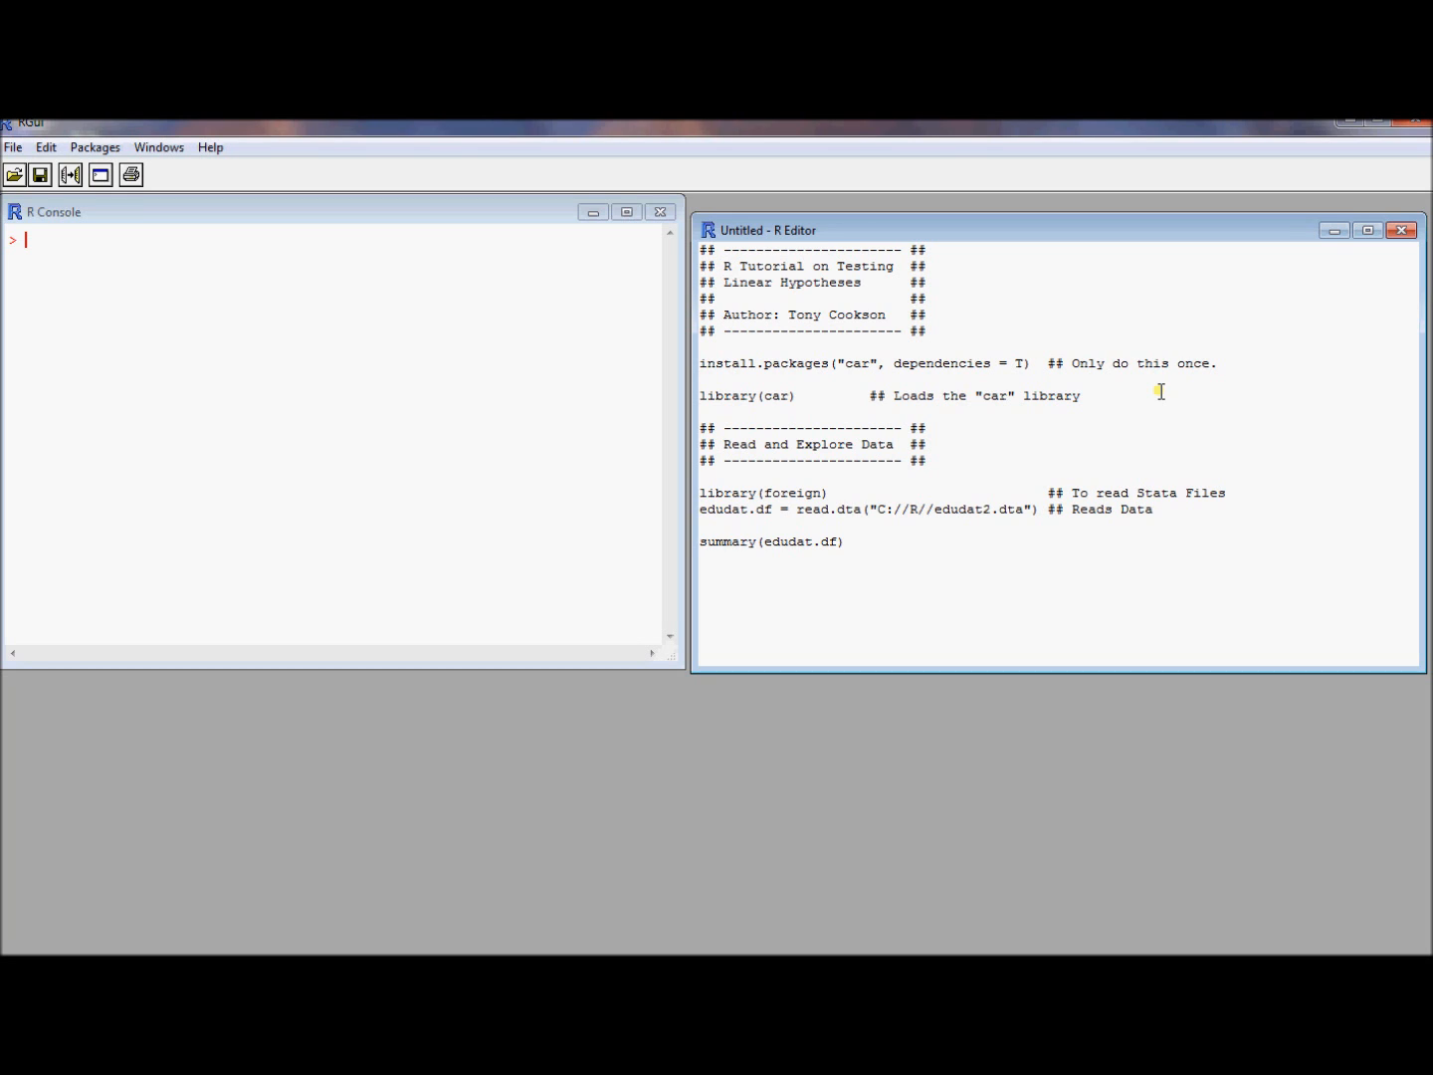
pyautogui.click(1033, 362)
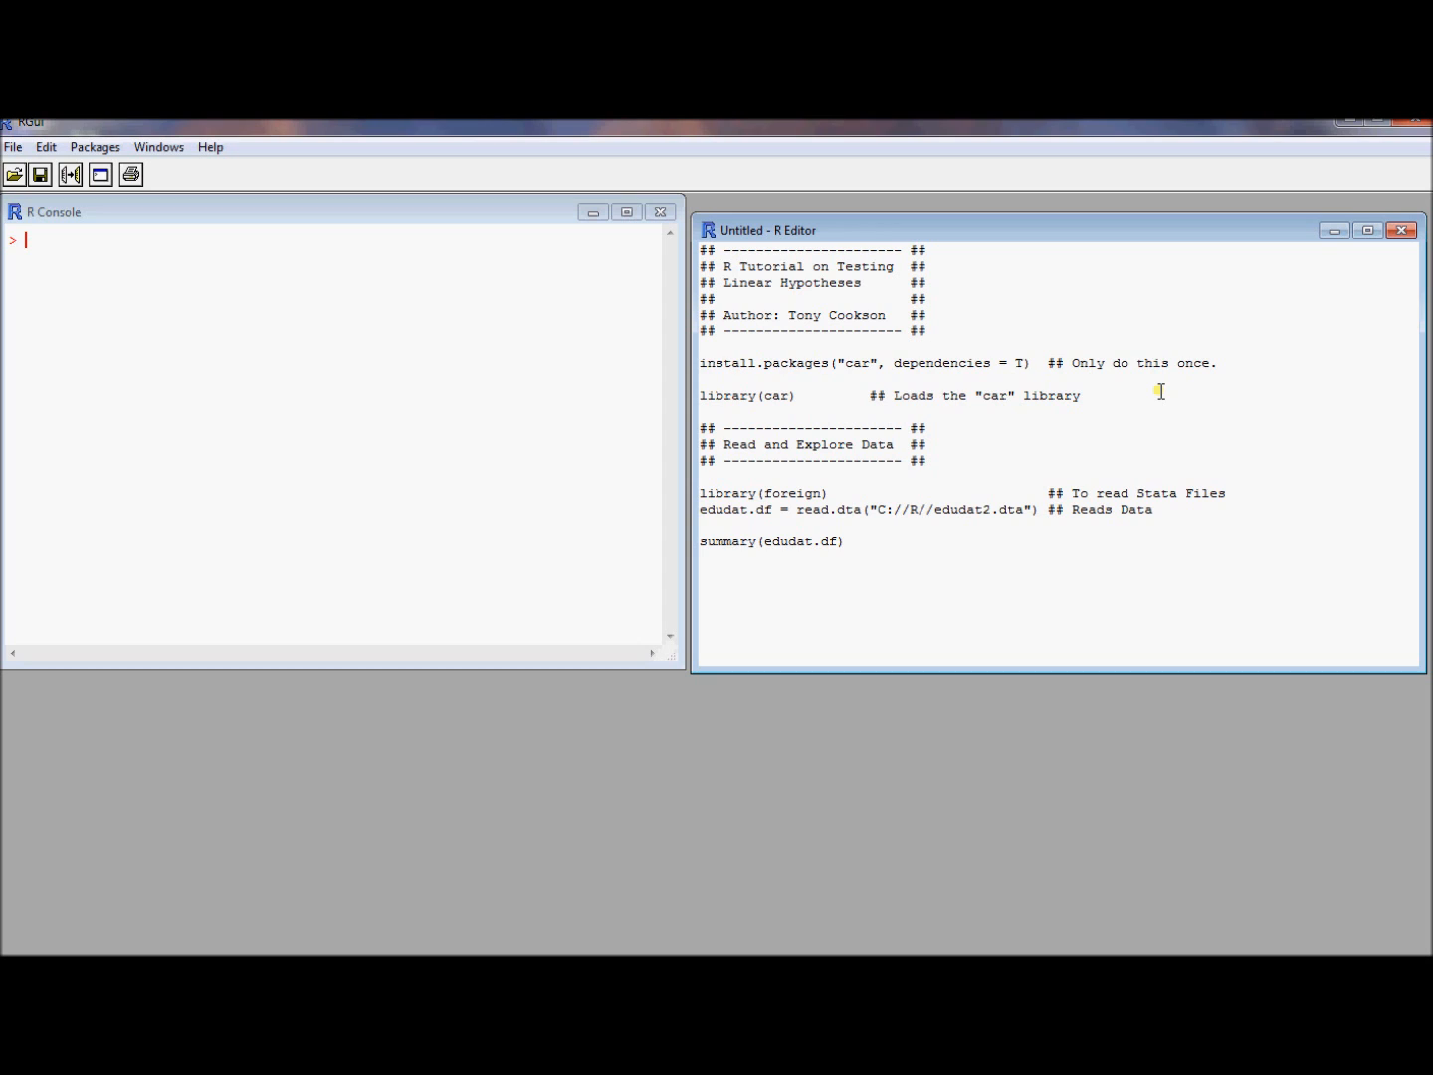
pyautogui.click(1035, 362)
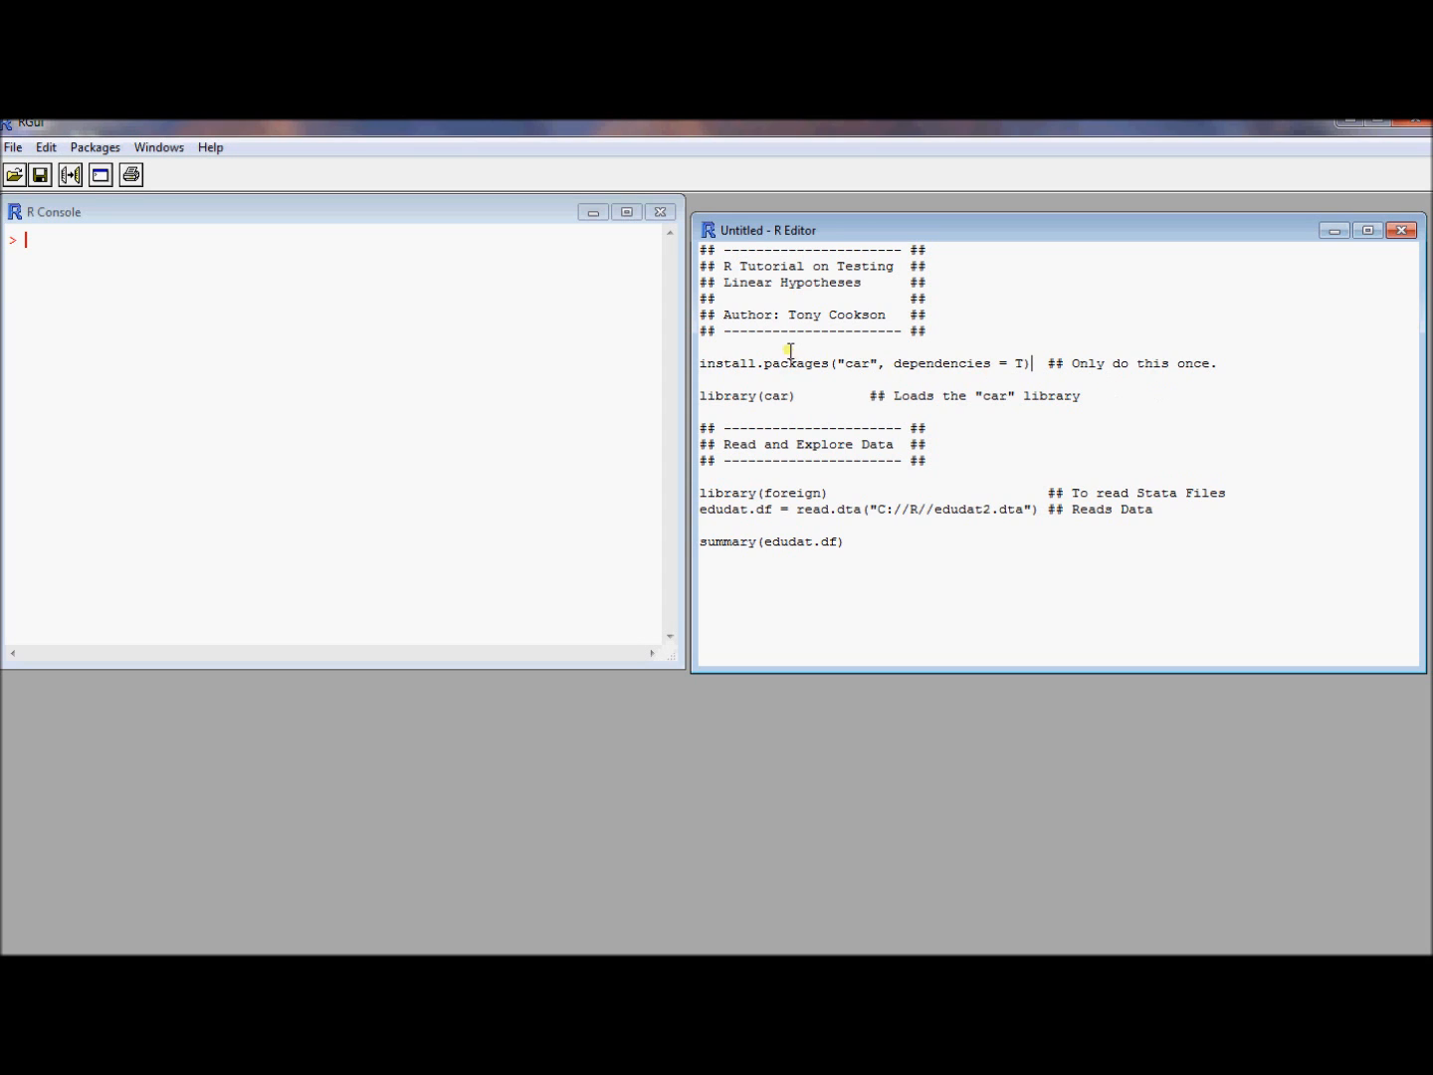
pyautogui.tripleClick(866, 362)
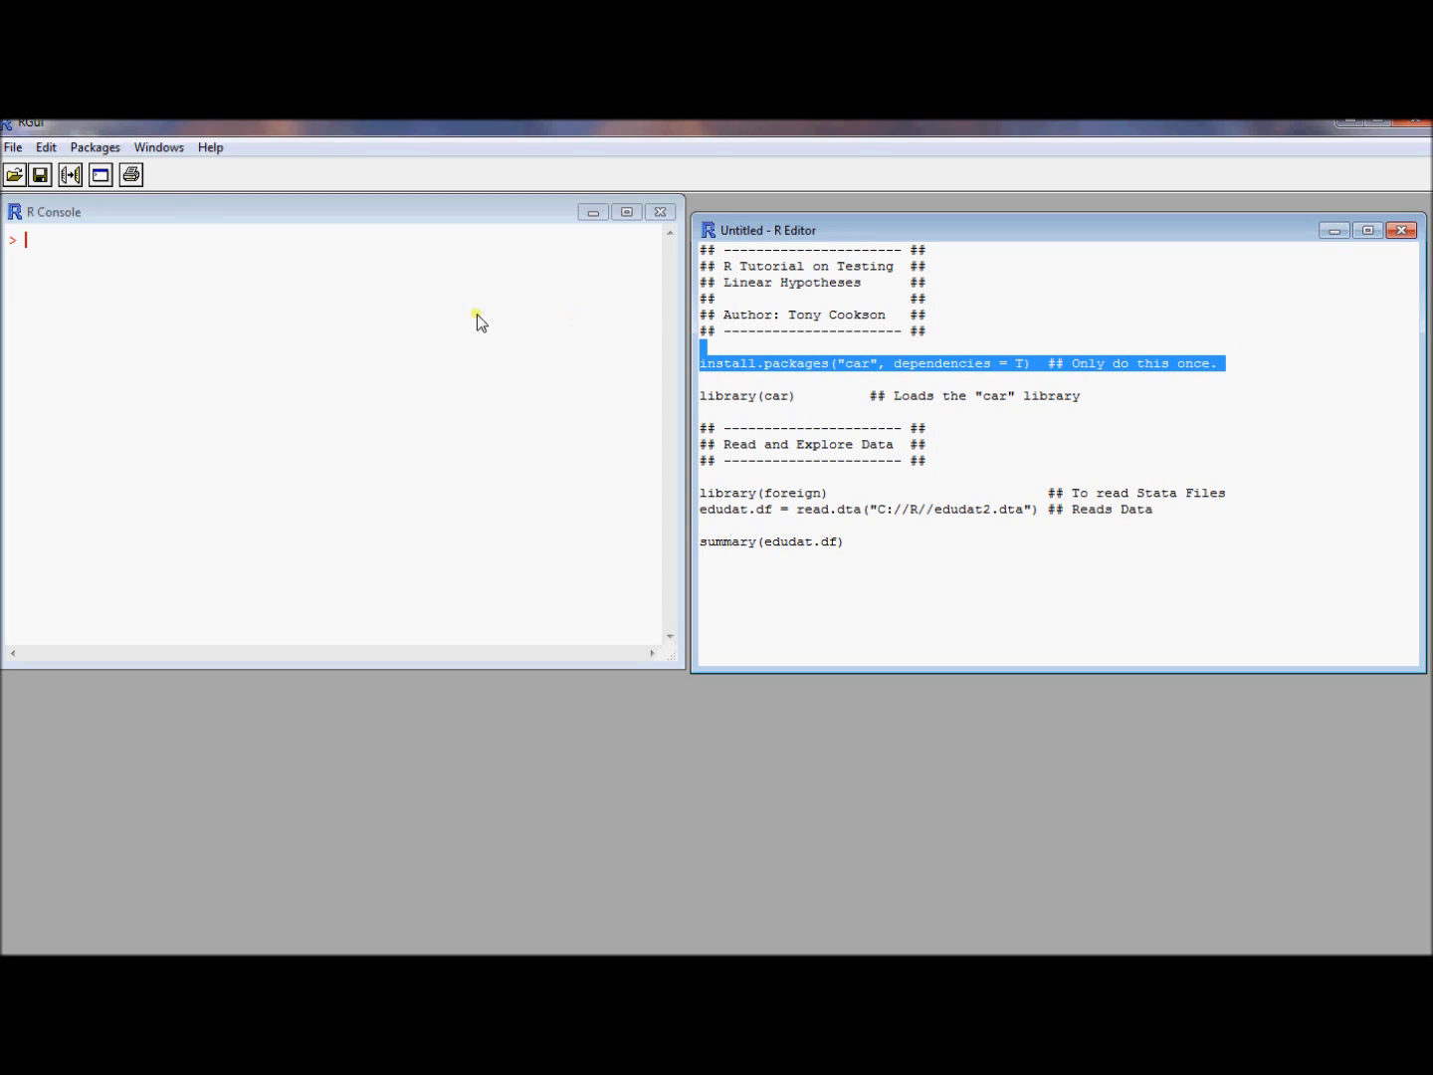
pyautogui.moveTo(254, 411)
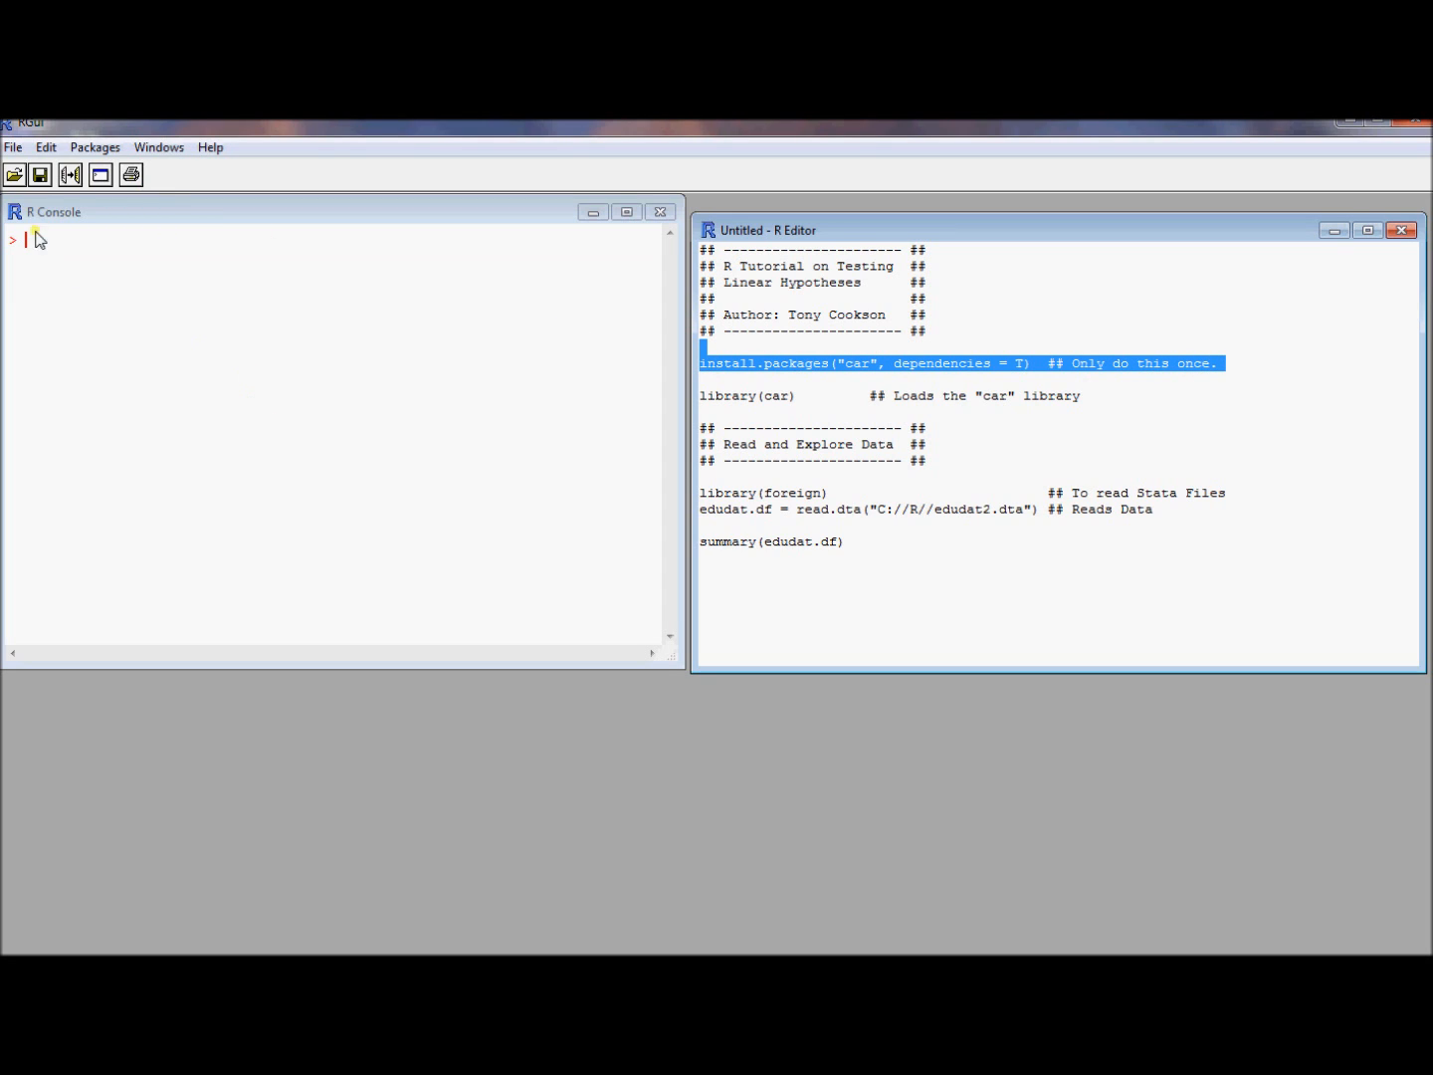
# Run the install.packages line, browse the CRAN mirror list and cancel without choosing one.
pyautogui.click(46, 146)
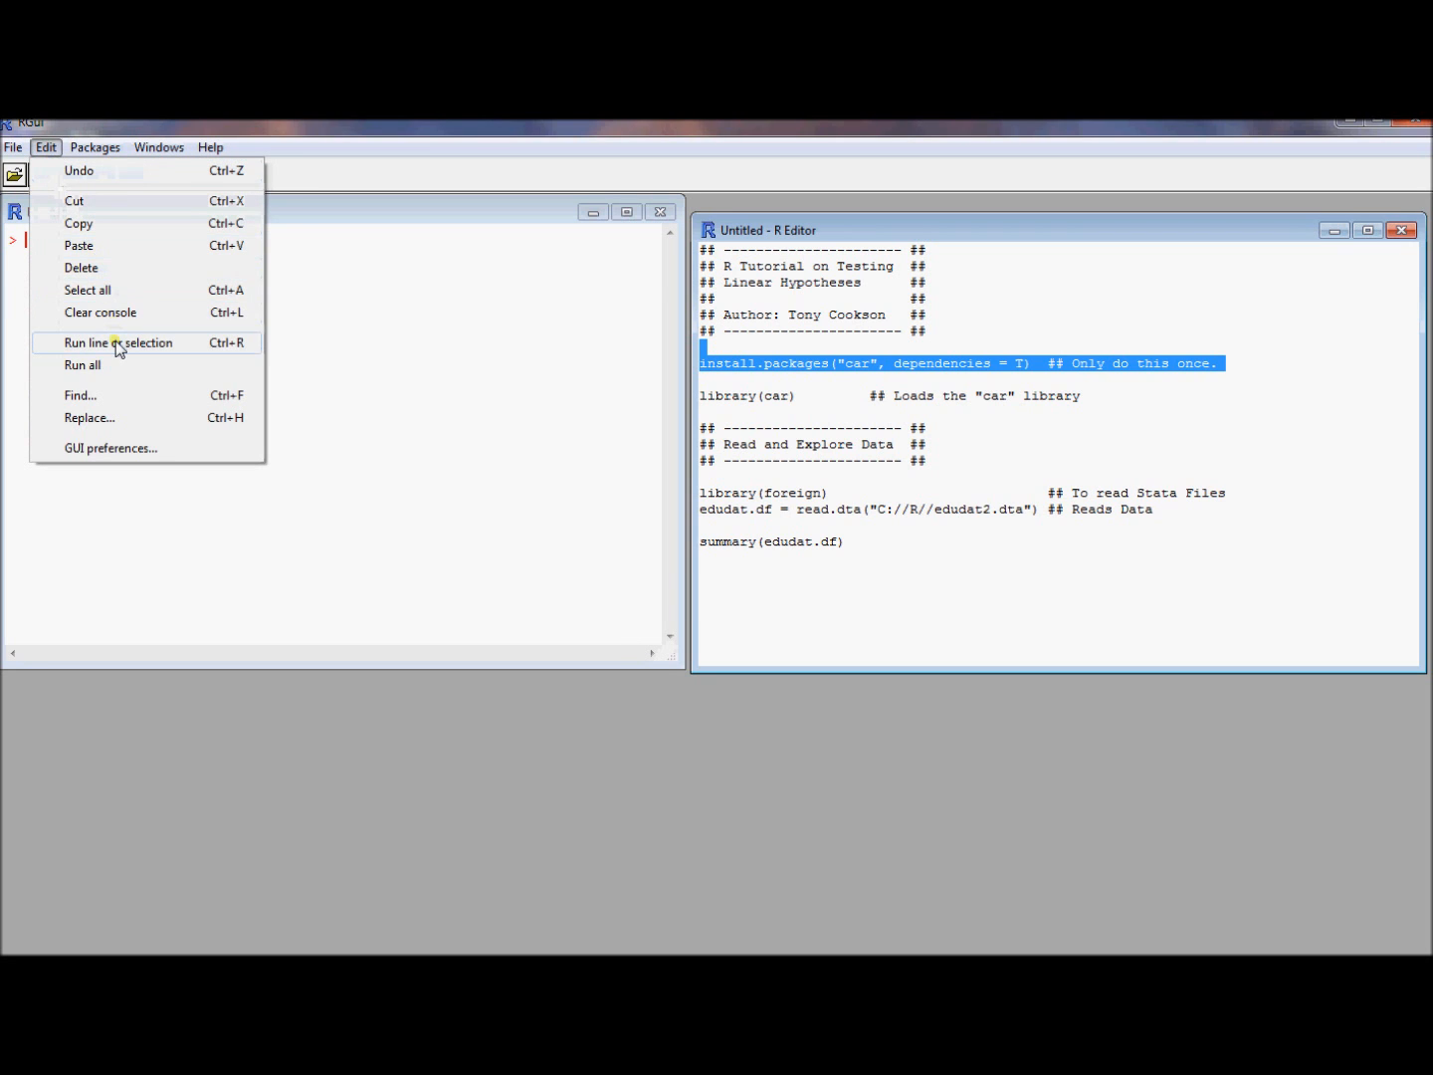
pyautogui.click(120, 343)
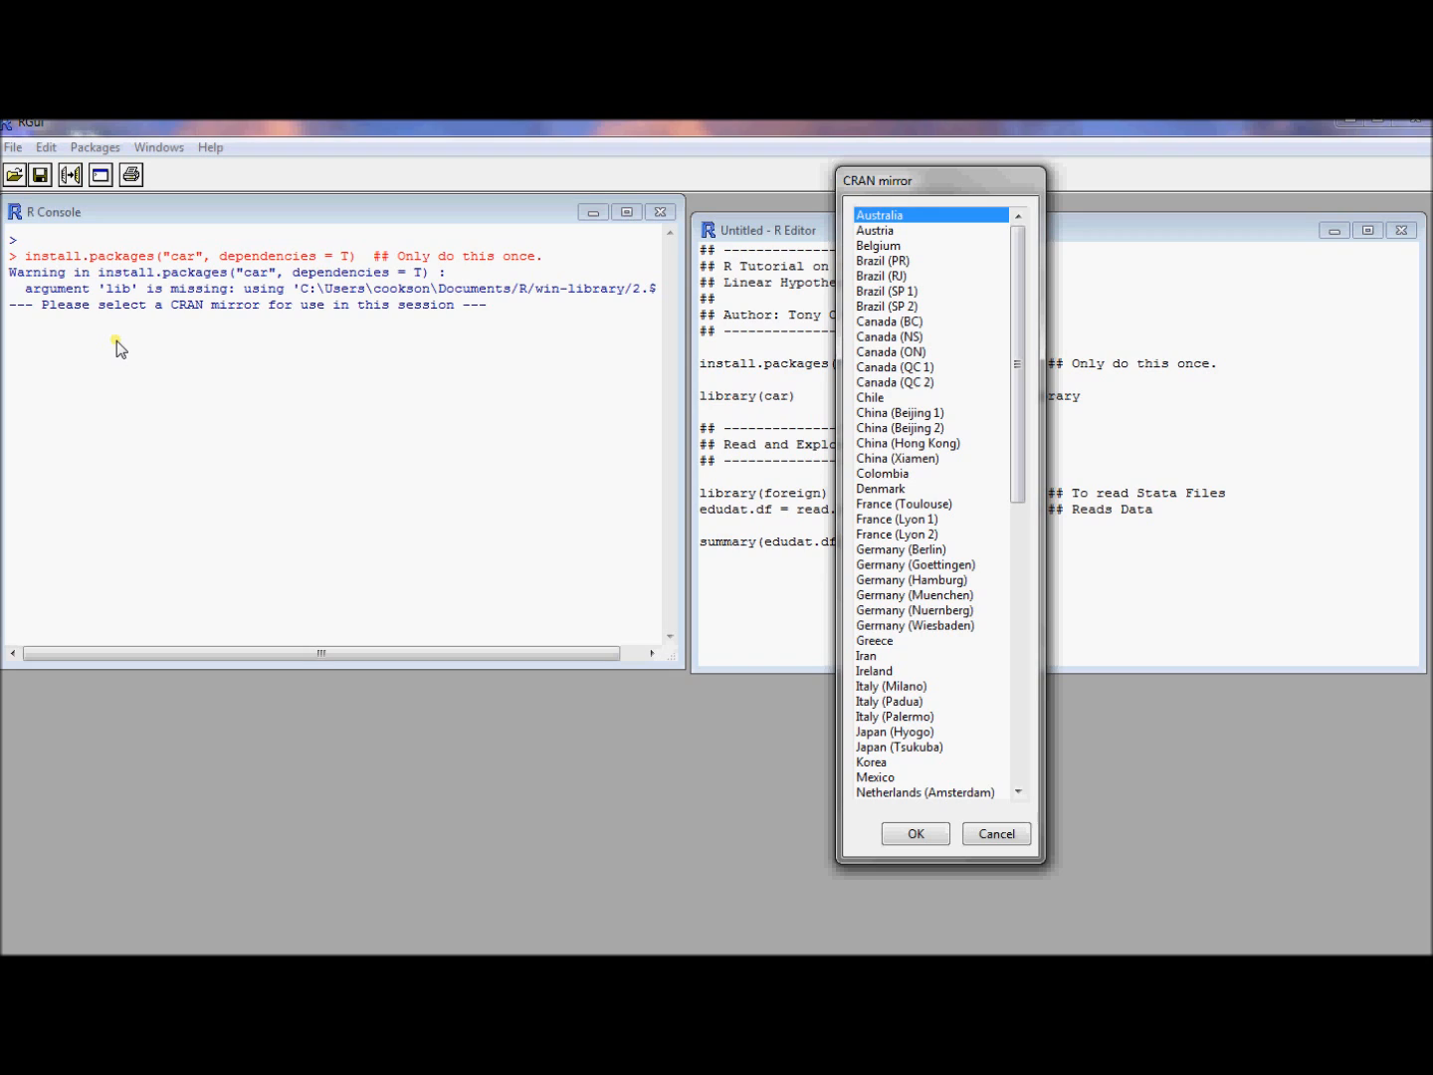
pyautogui.moveTo(499, 450)
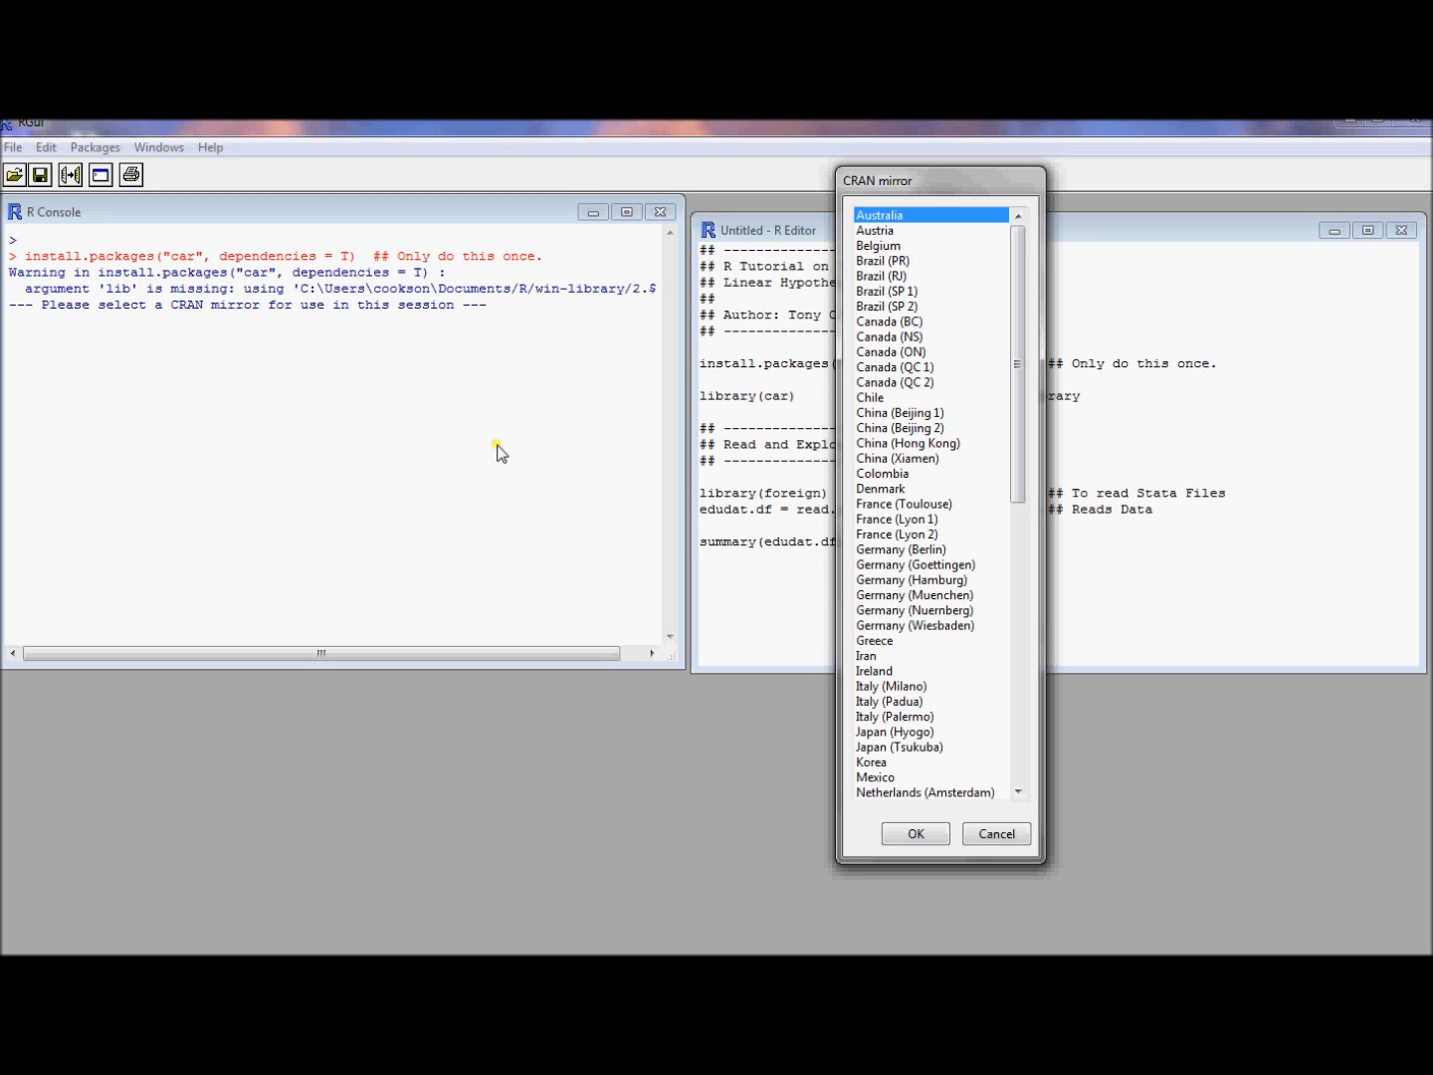
pyautogui.moveTo(1000, 252)
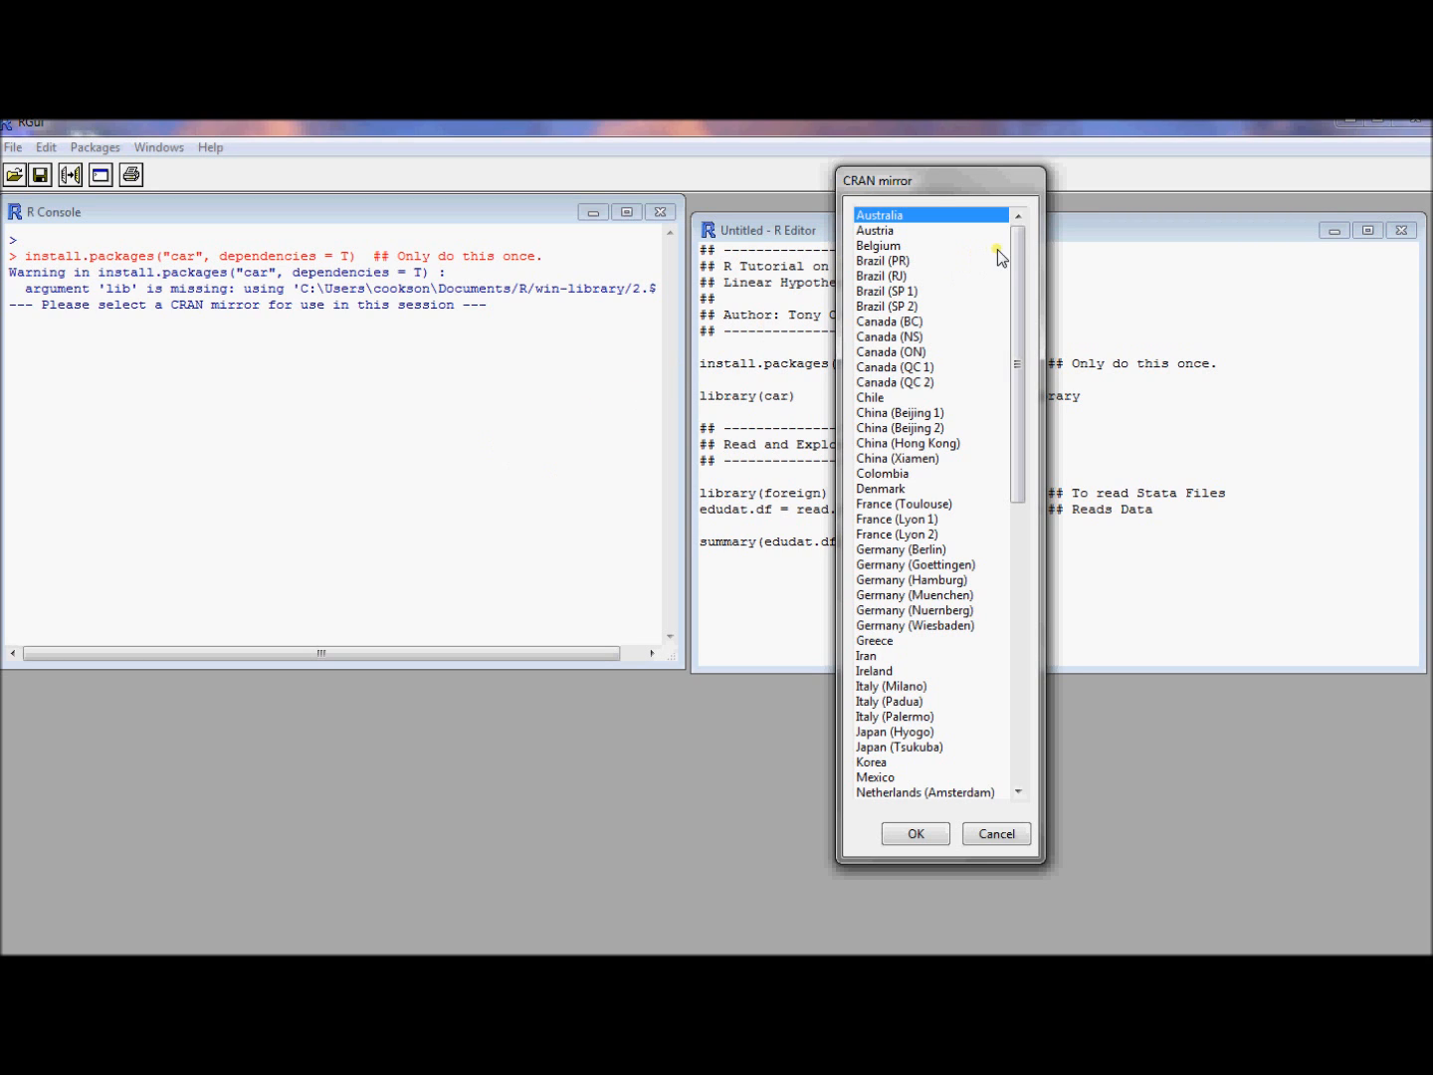
pyautogui.scroll(-3)
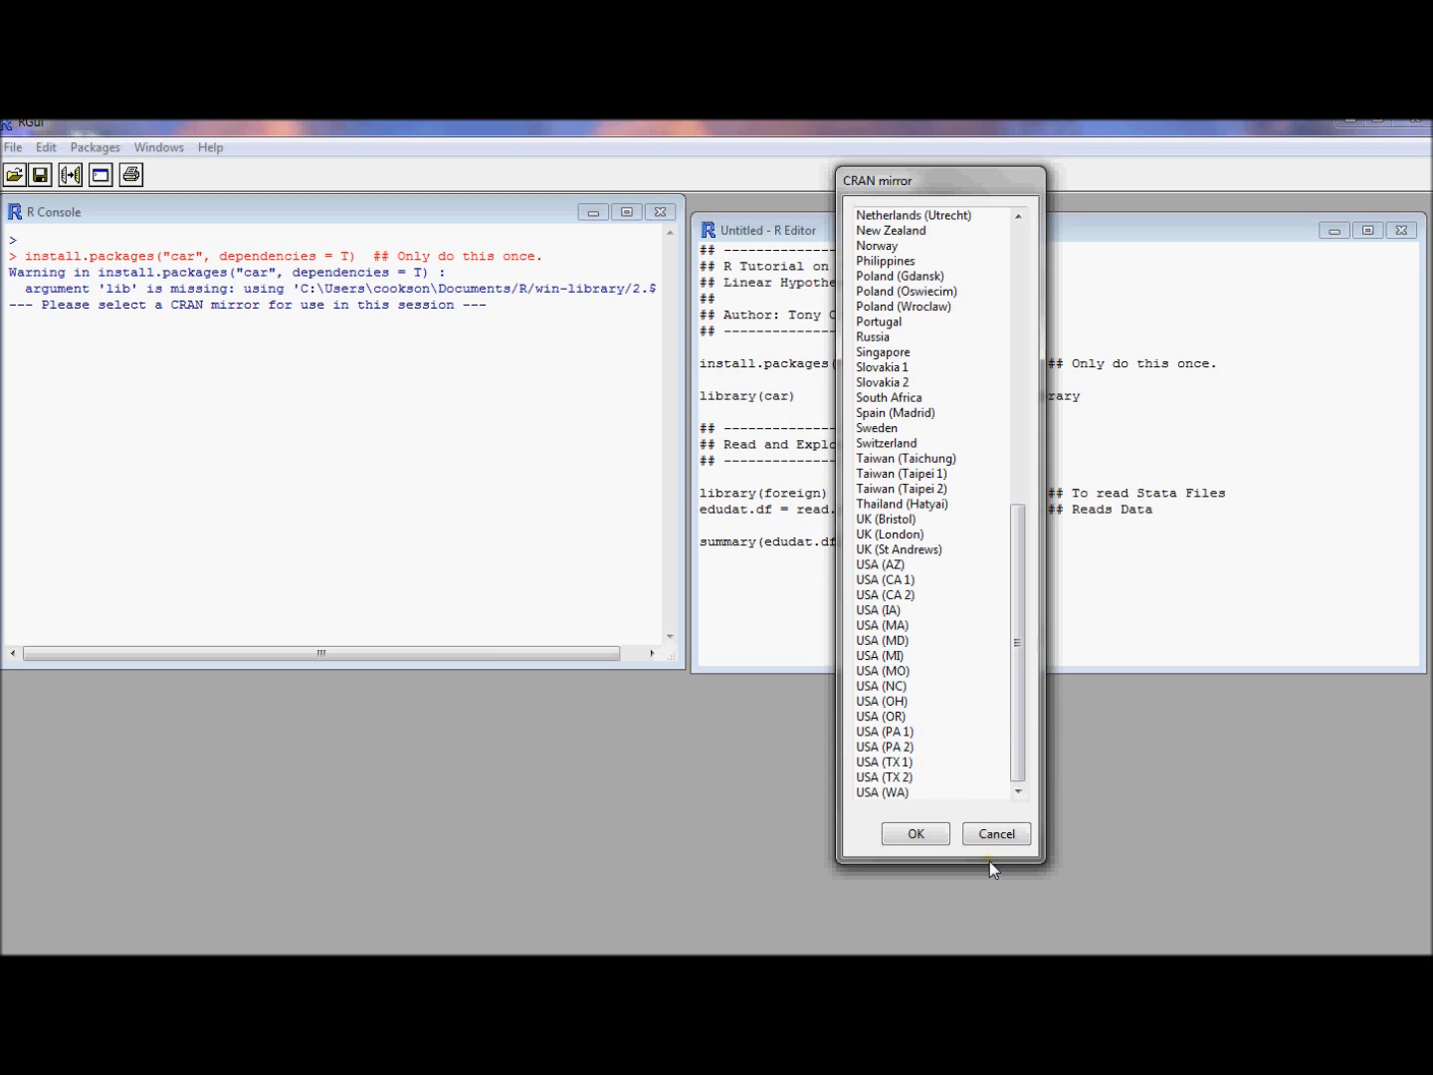
pyautogui.moveTo(373, 602)
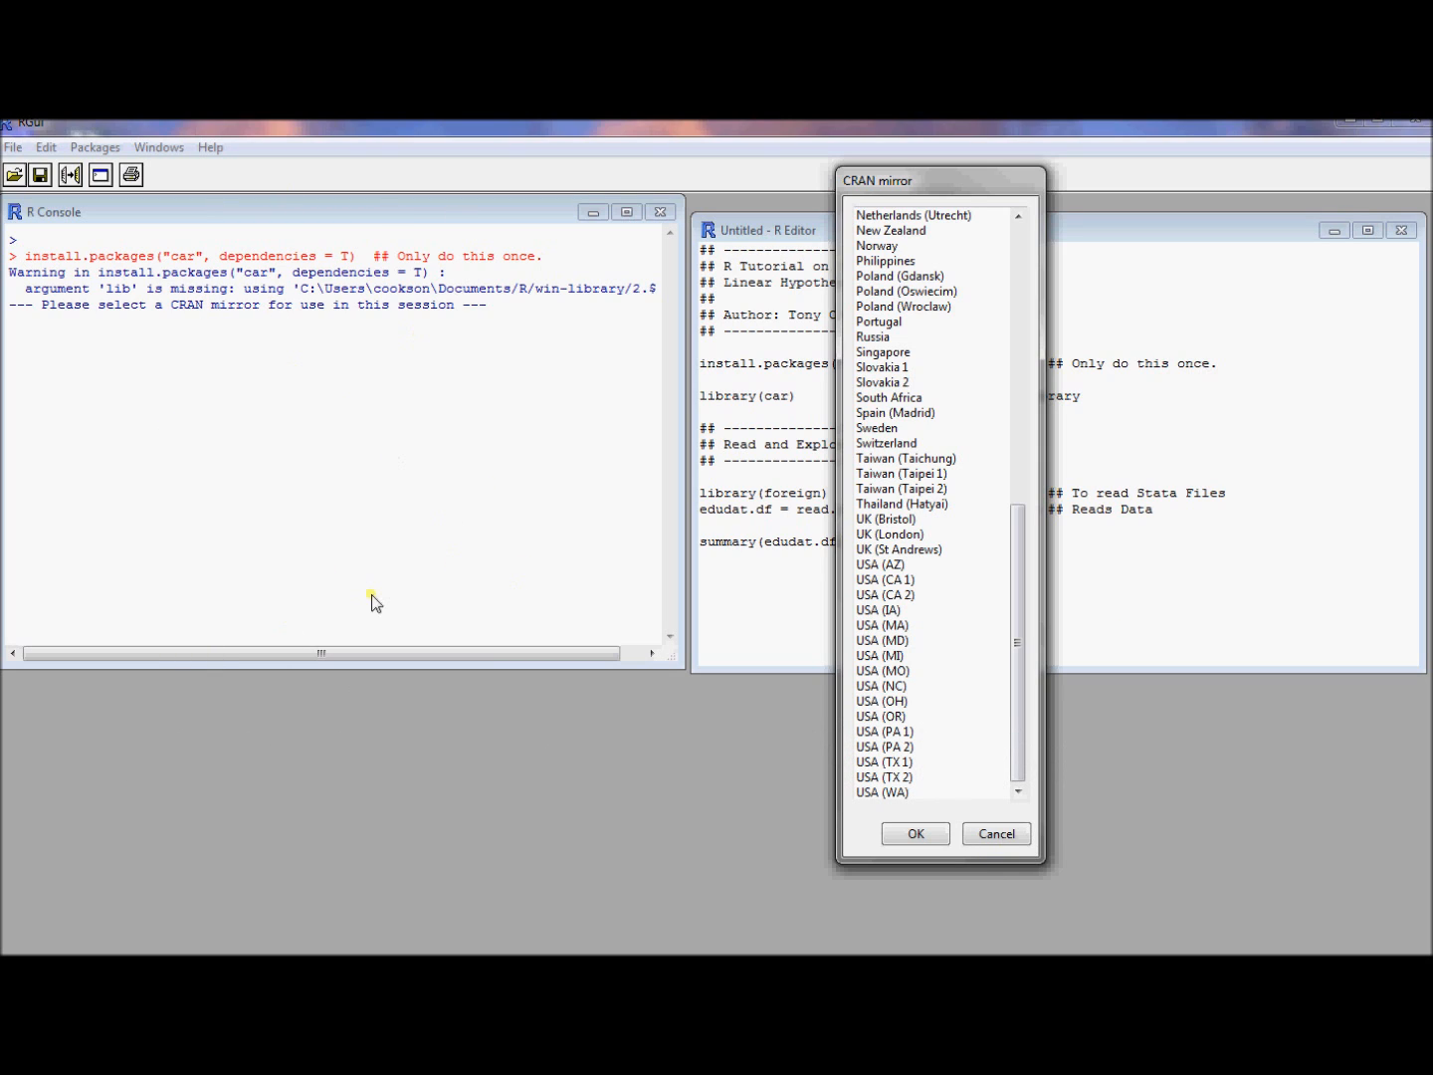
pyautogui.moveTo(189, 478)
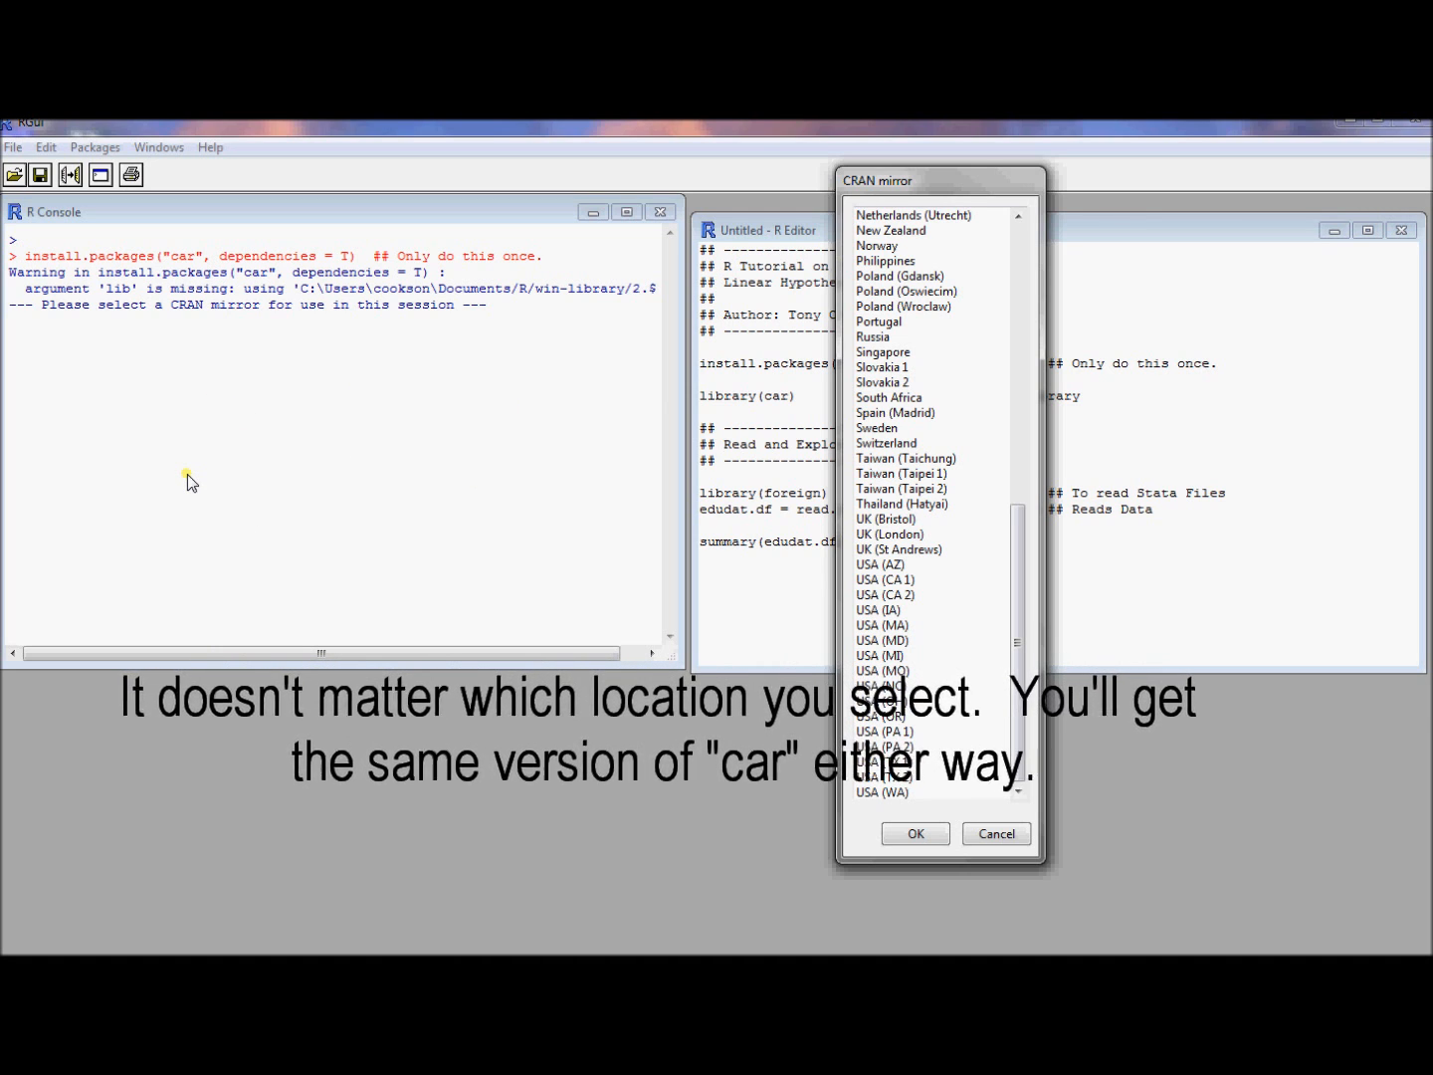
pyautogui.scroll(-3)
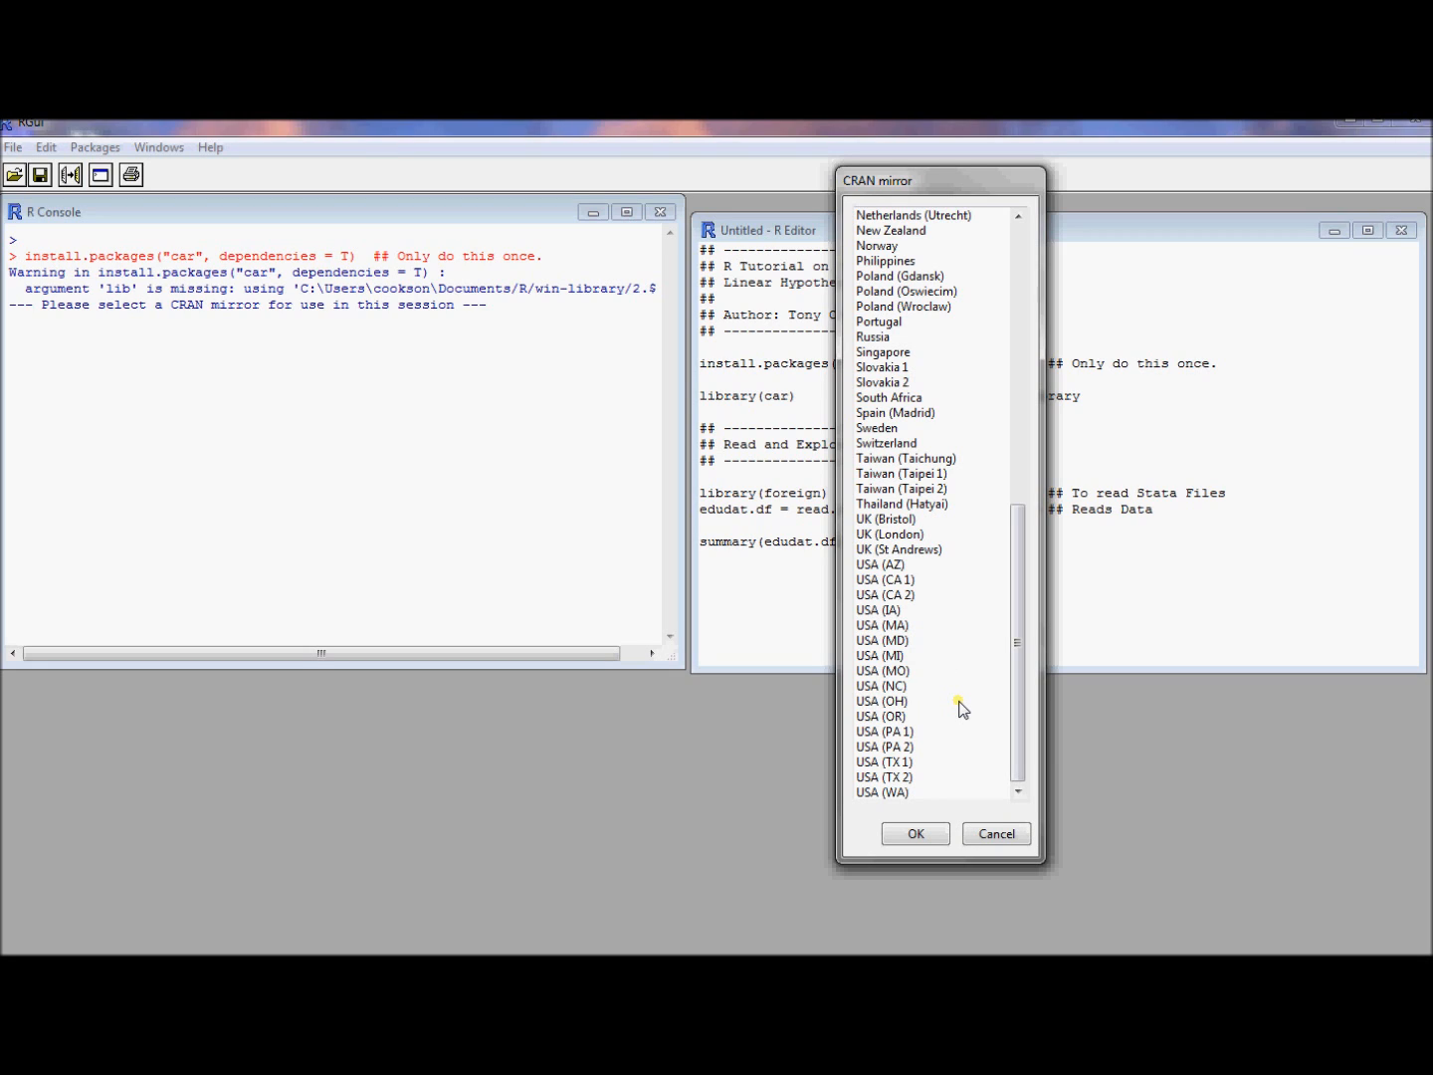
pyautogui.click(996, 833)
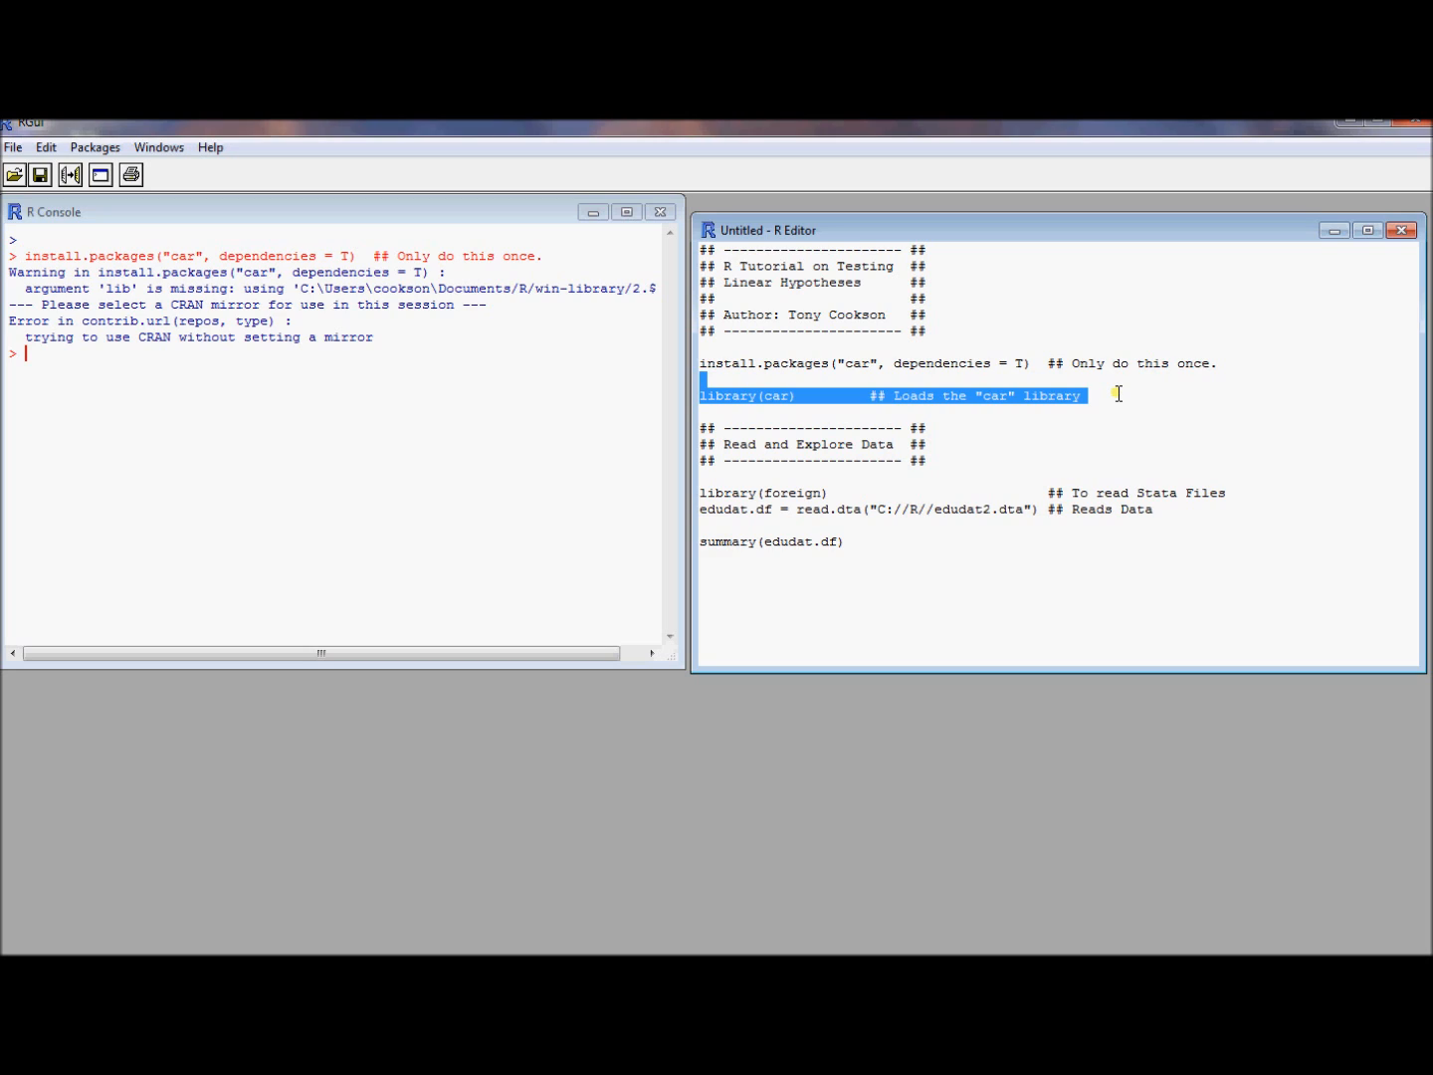
pyautogui.moveTo(1093, 502)
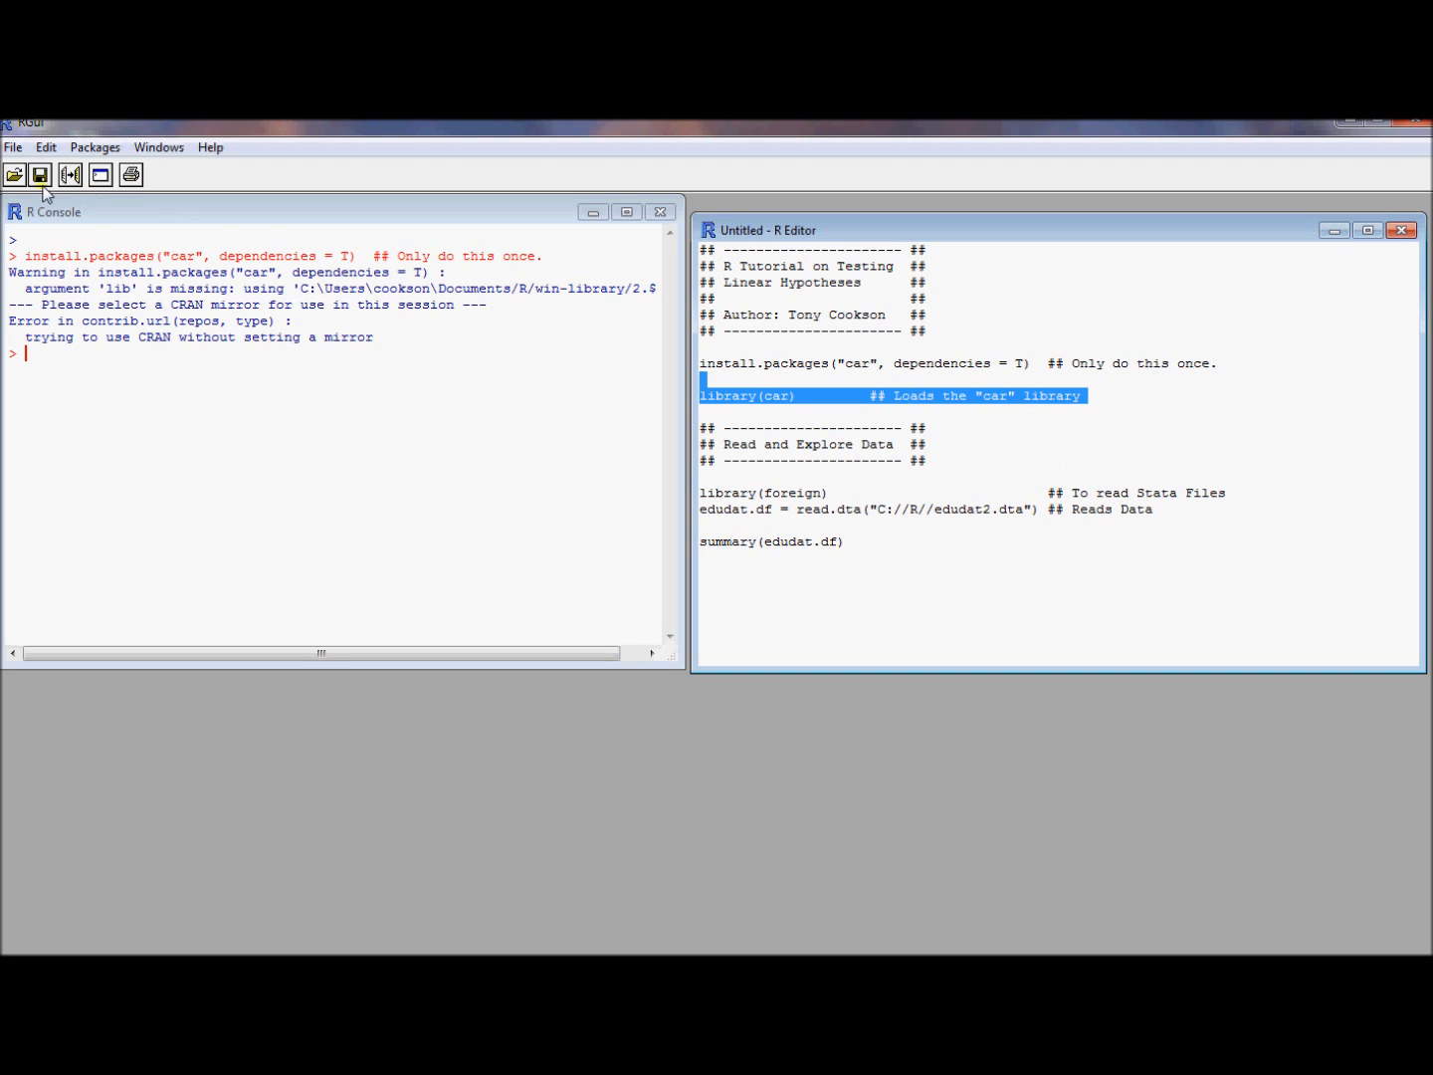
# Run the library(car) line so the car package loads in the console.
pyautogui.click(46, 146)
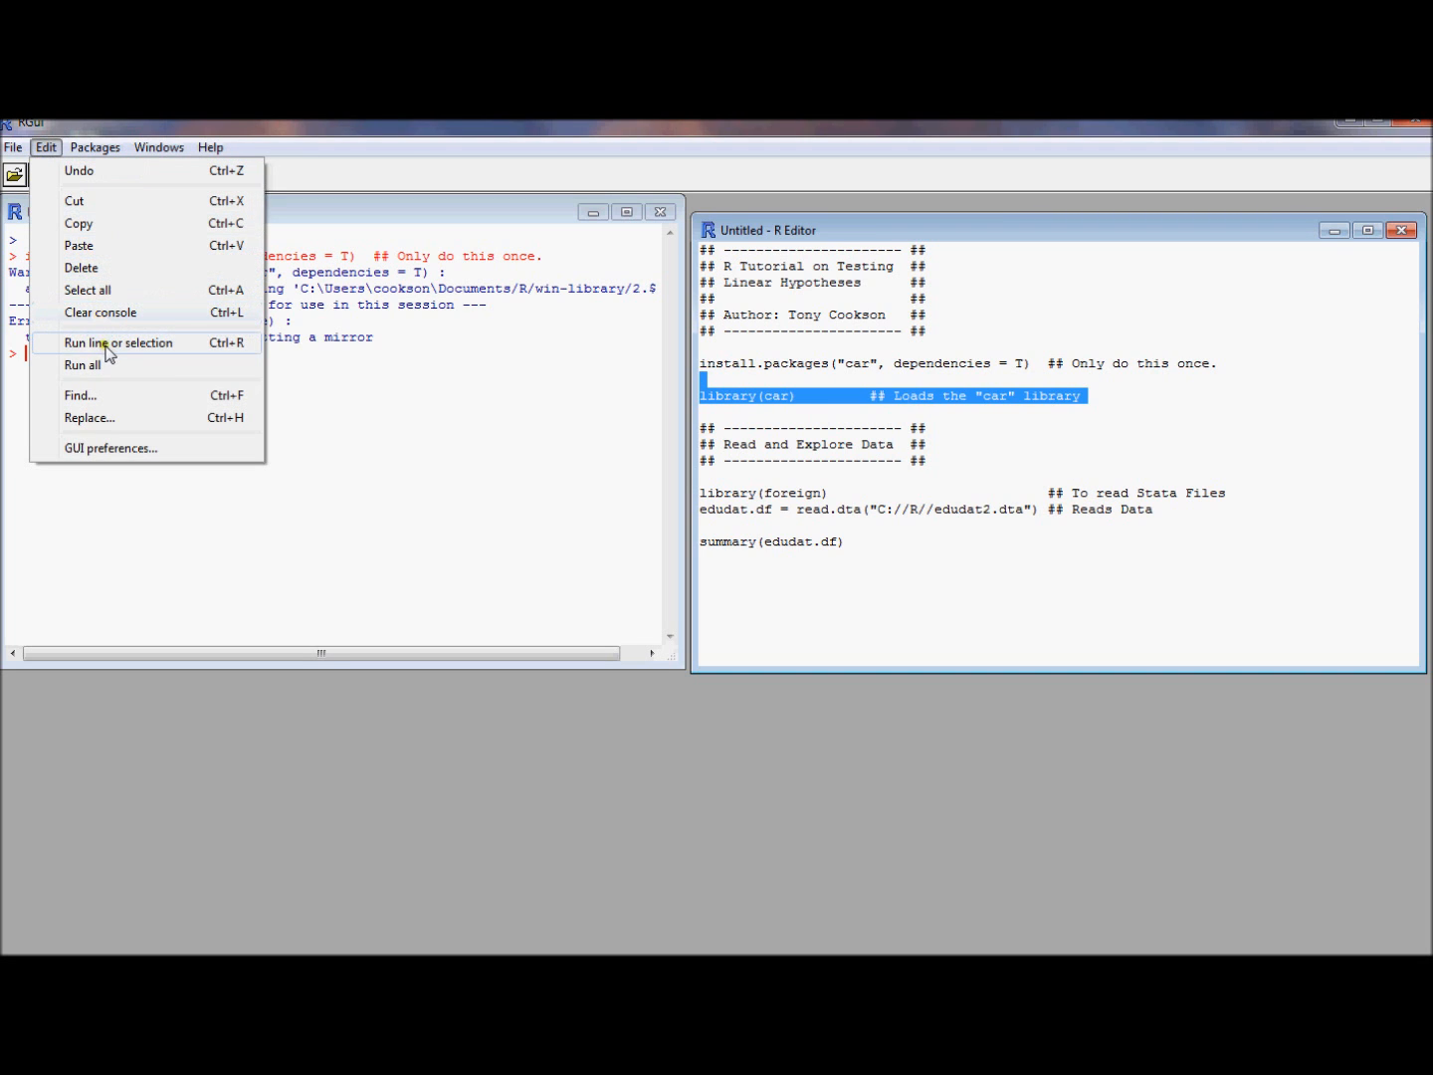
pyautogui.click(120, 342)
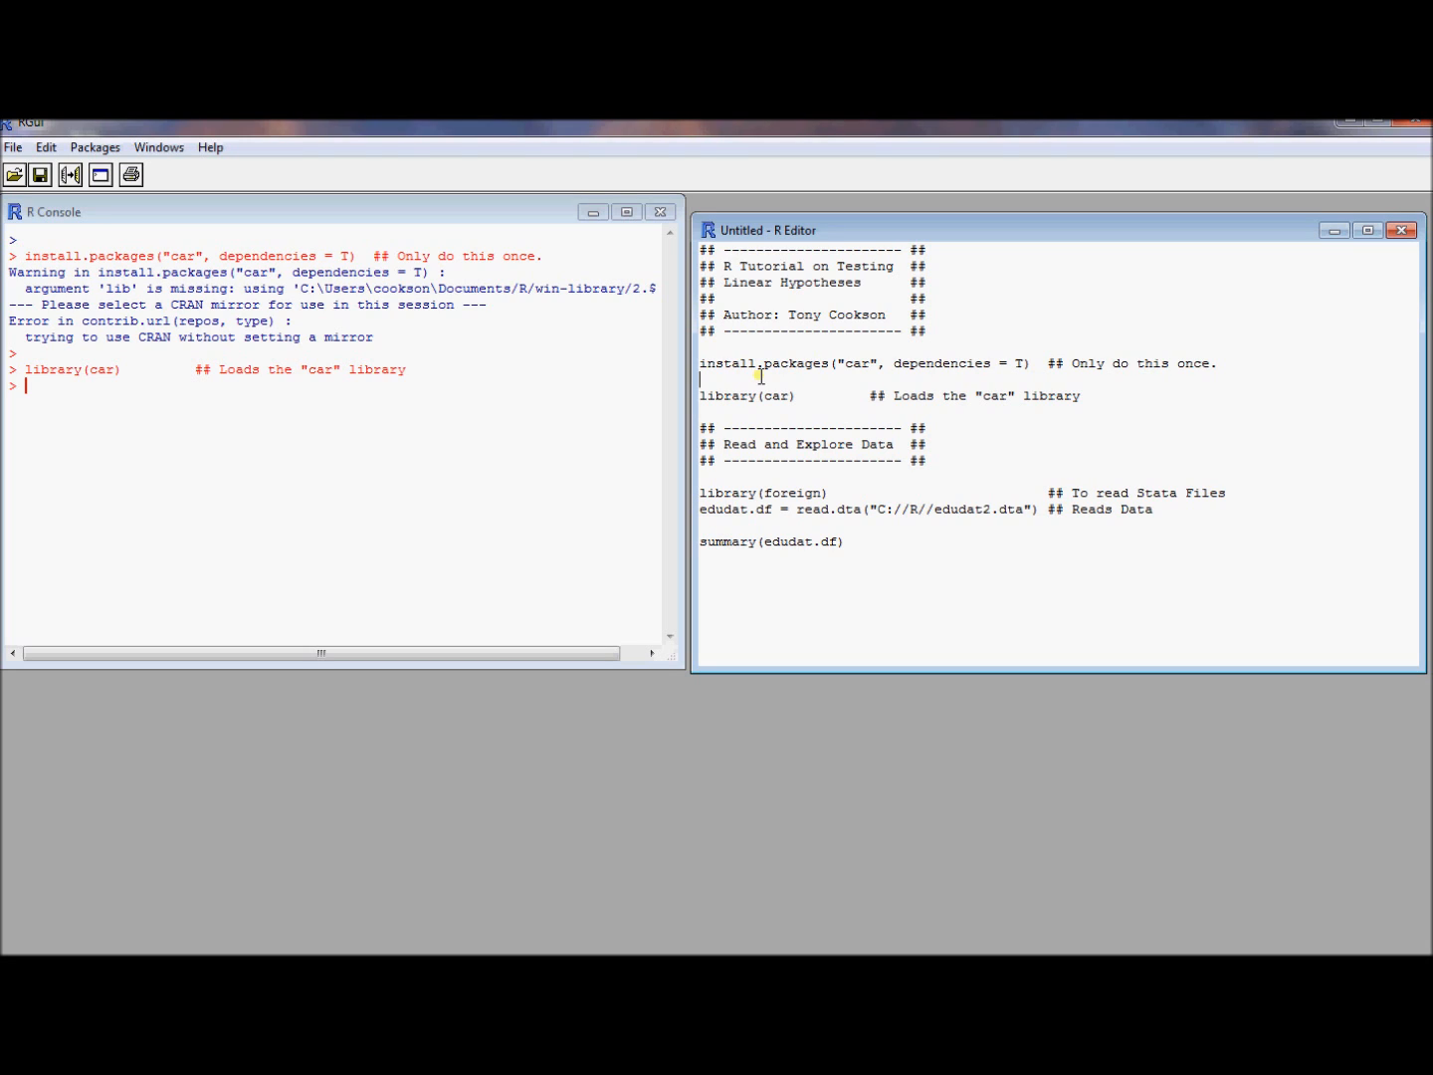
pyautogui.doubleClick(781, 395)
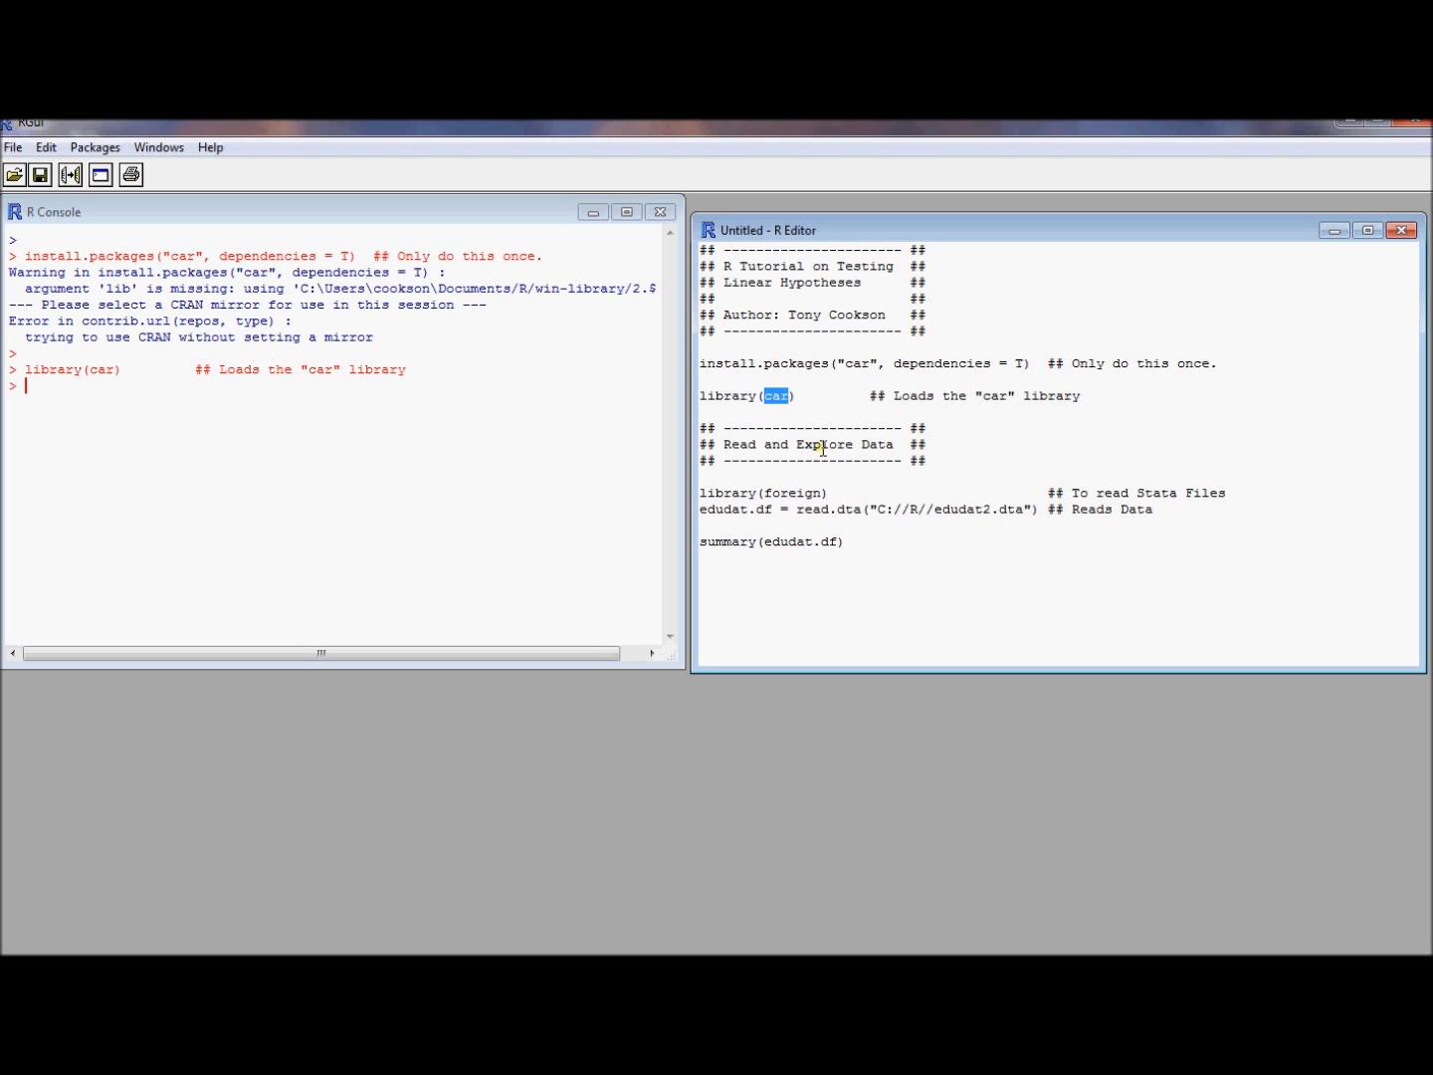
pyautogui.click(806, 408)
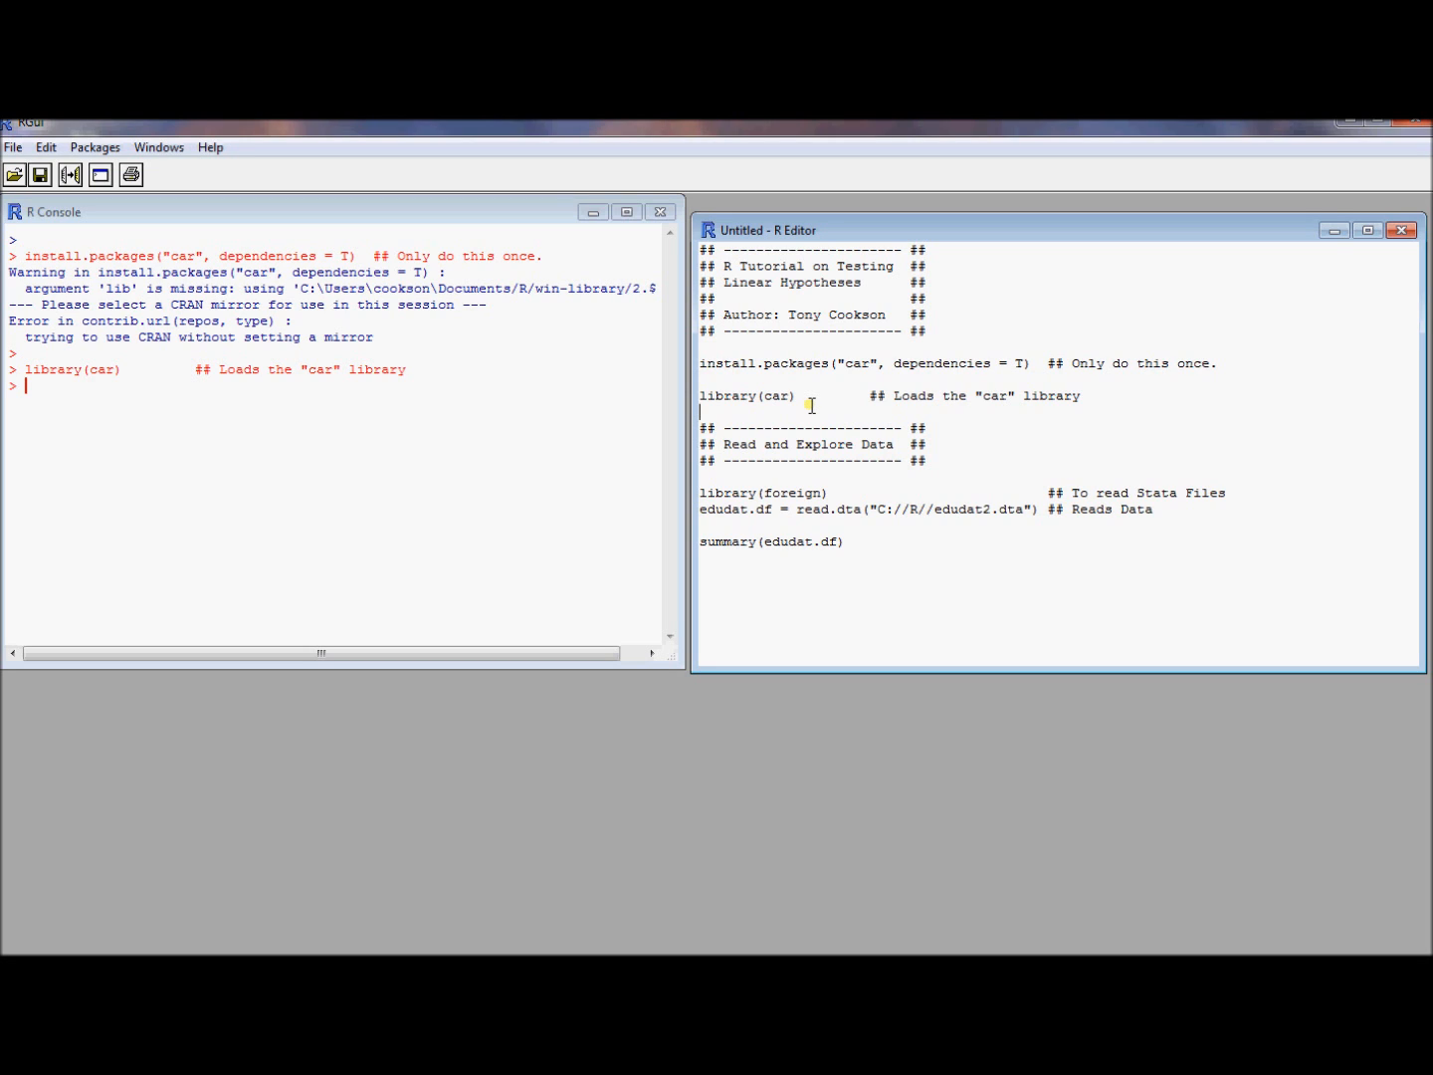
pyautogui.moveTo(742, 444)
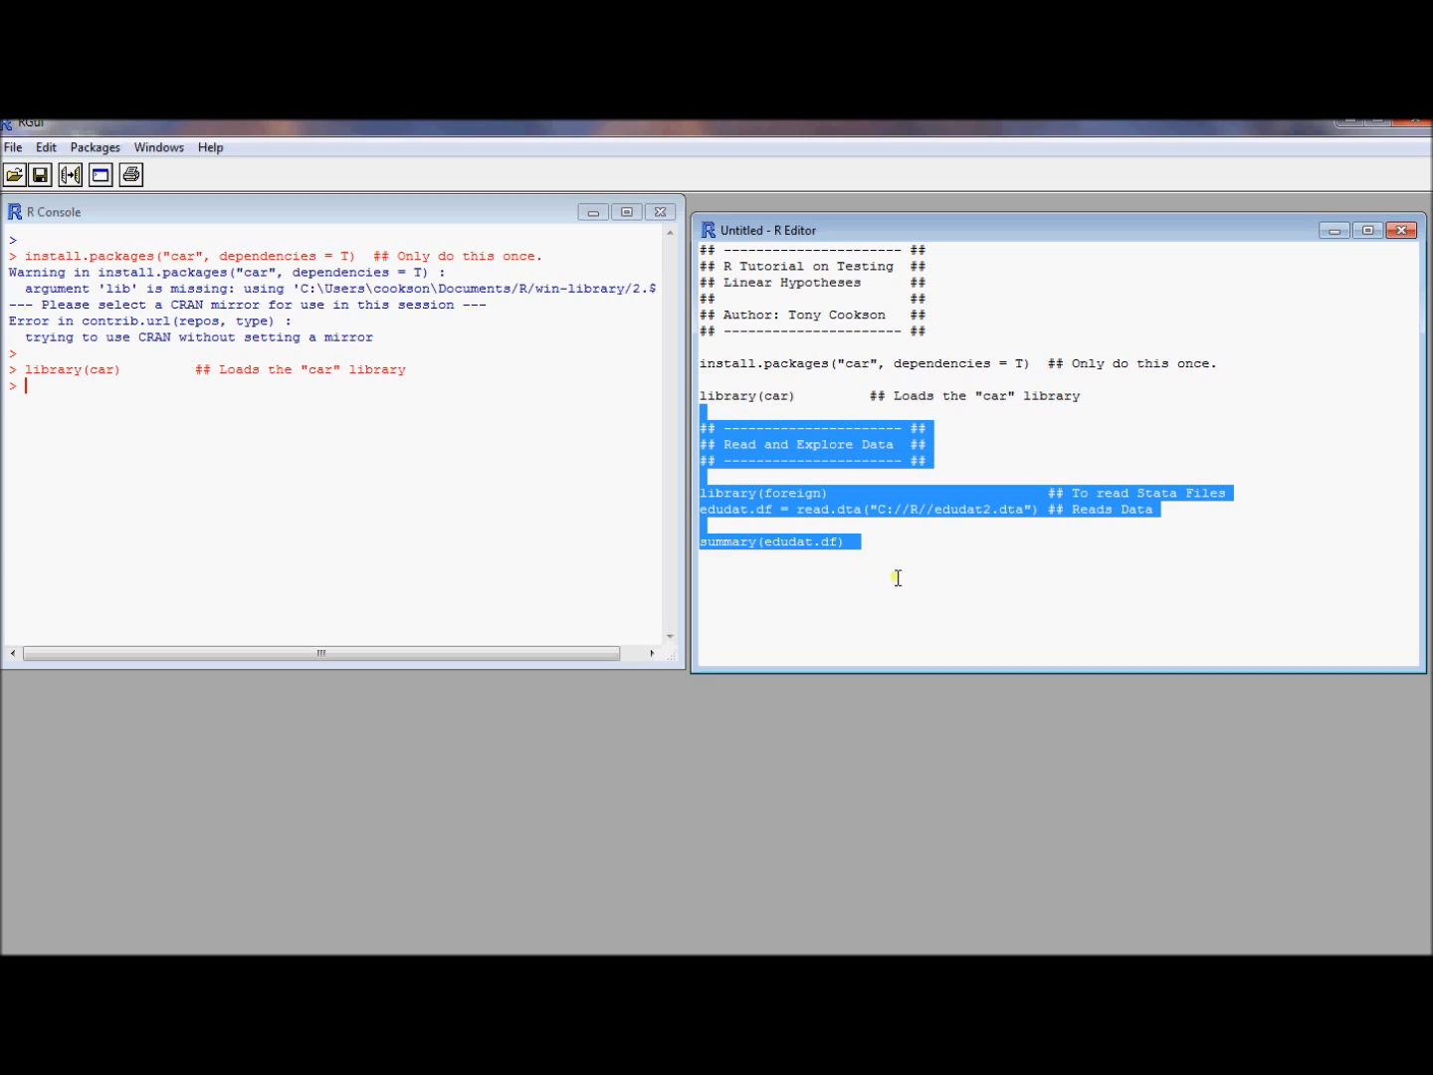
pyautogui.moveTo(1062, 644)
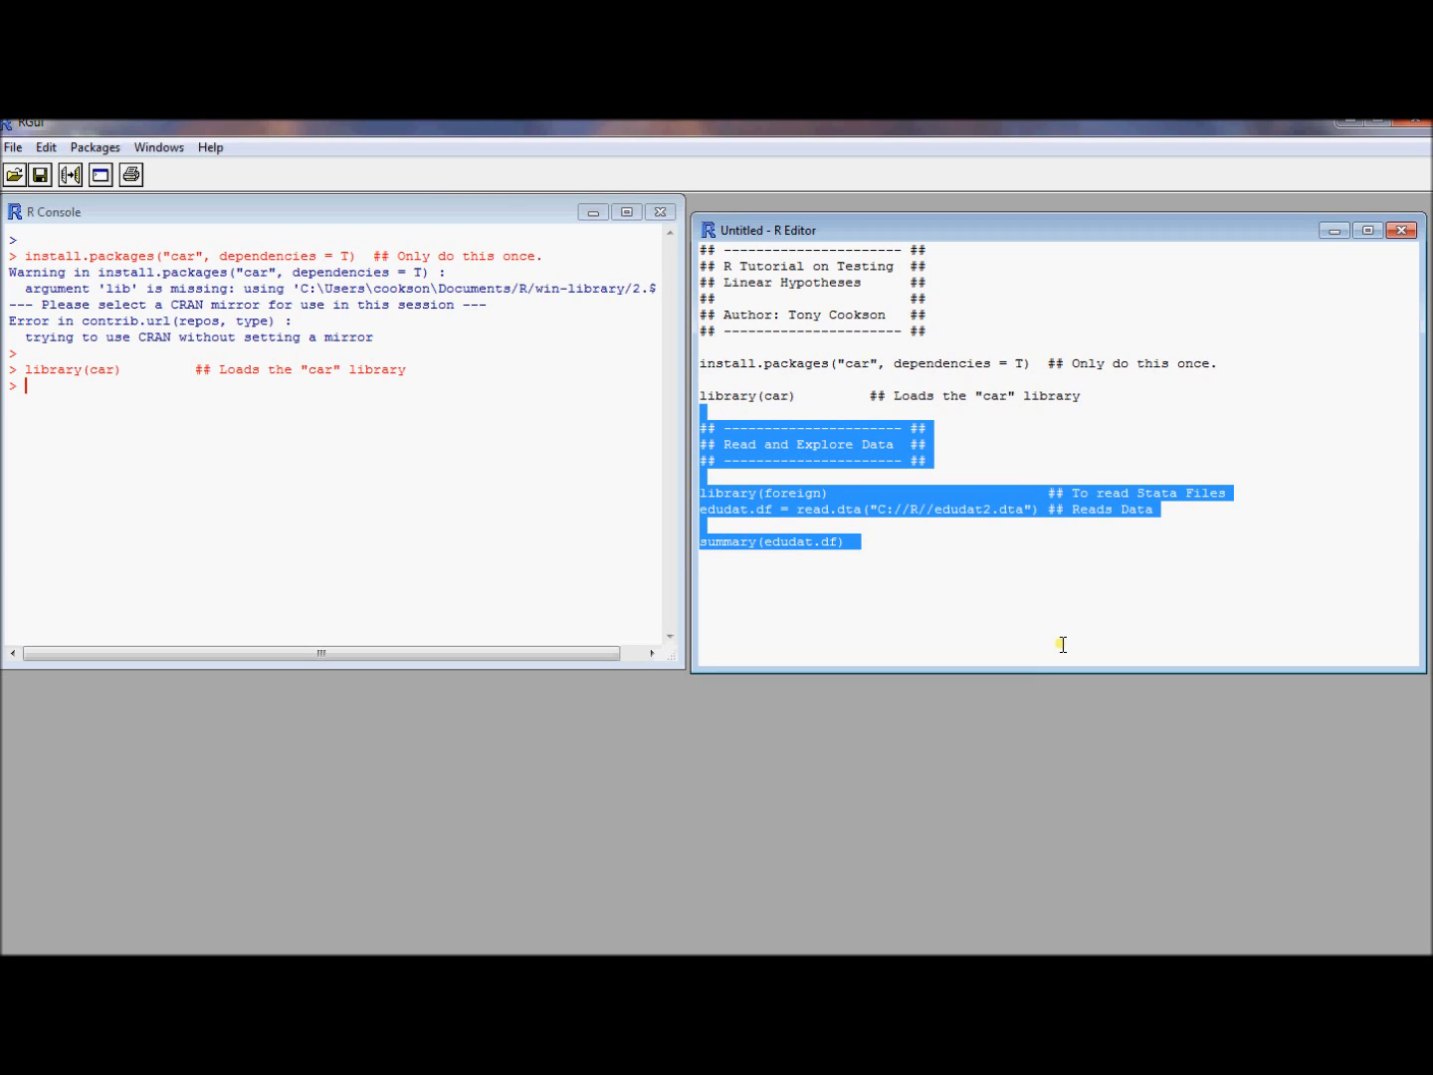
pyautogui.click(46, 147)
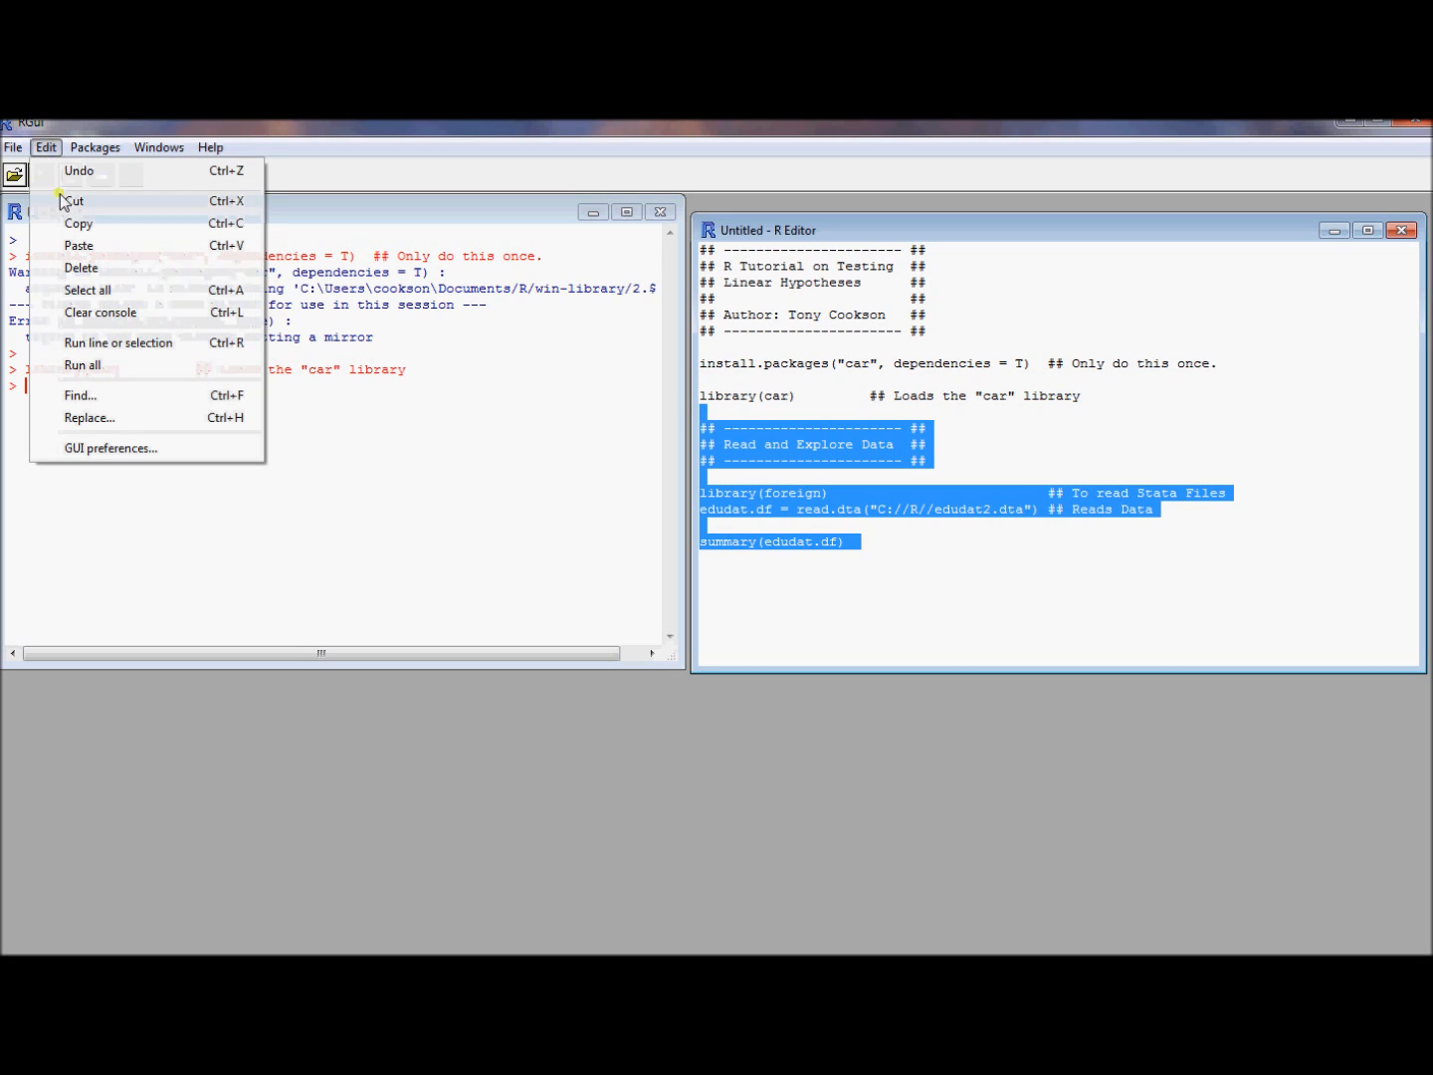
pyautogui.moveTo(128, 342)
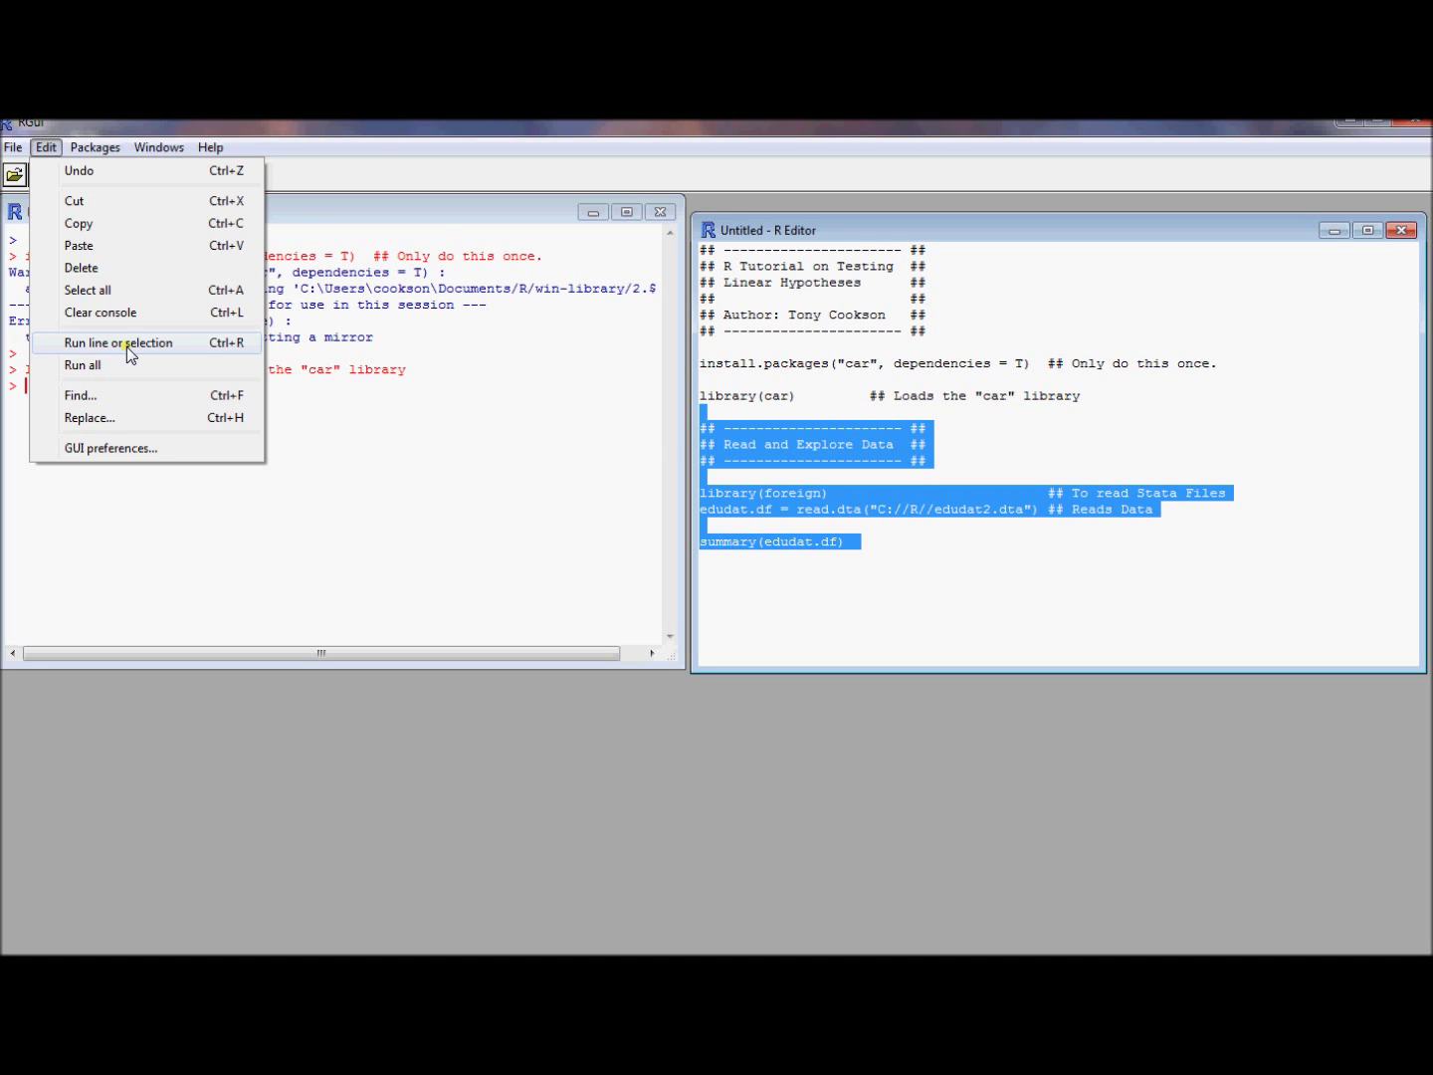
pyautogui.click(121, 343)
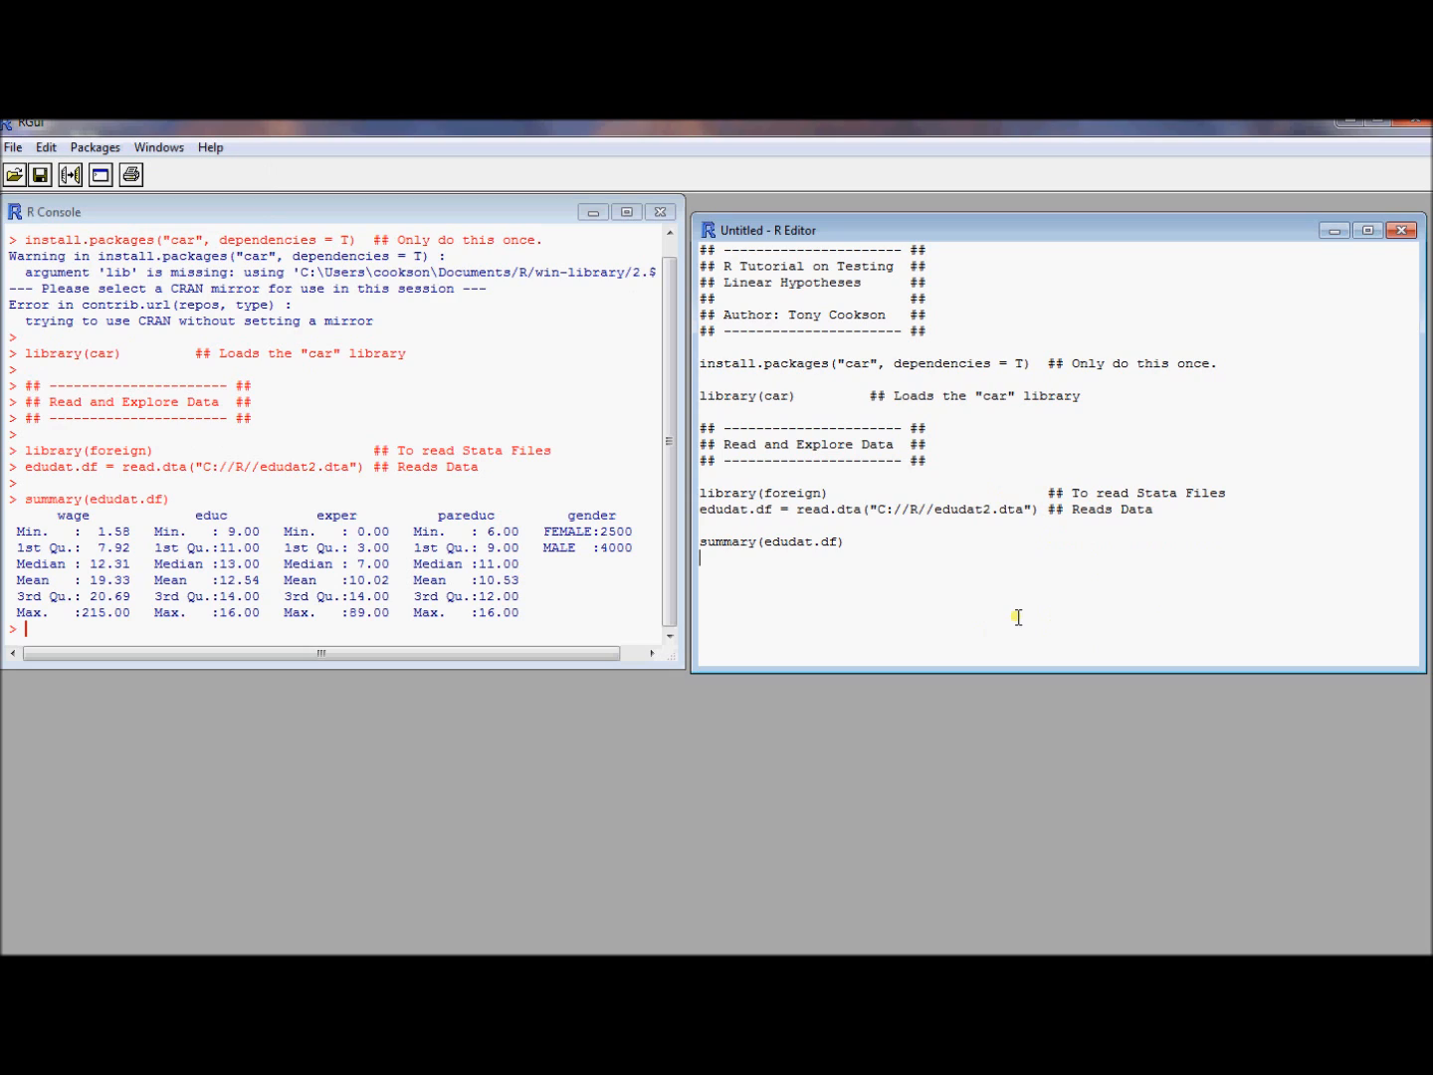
pyautogui.moveTo(94, 545)
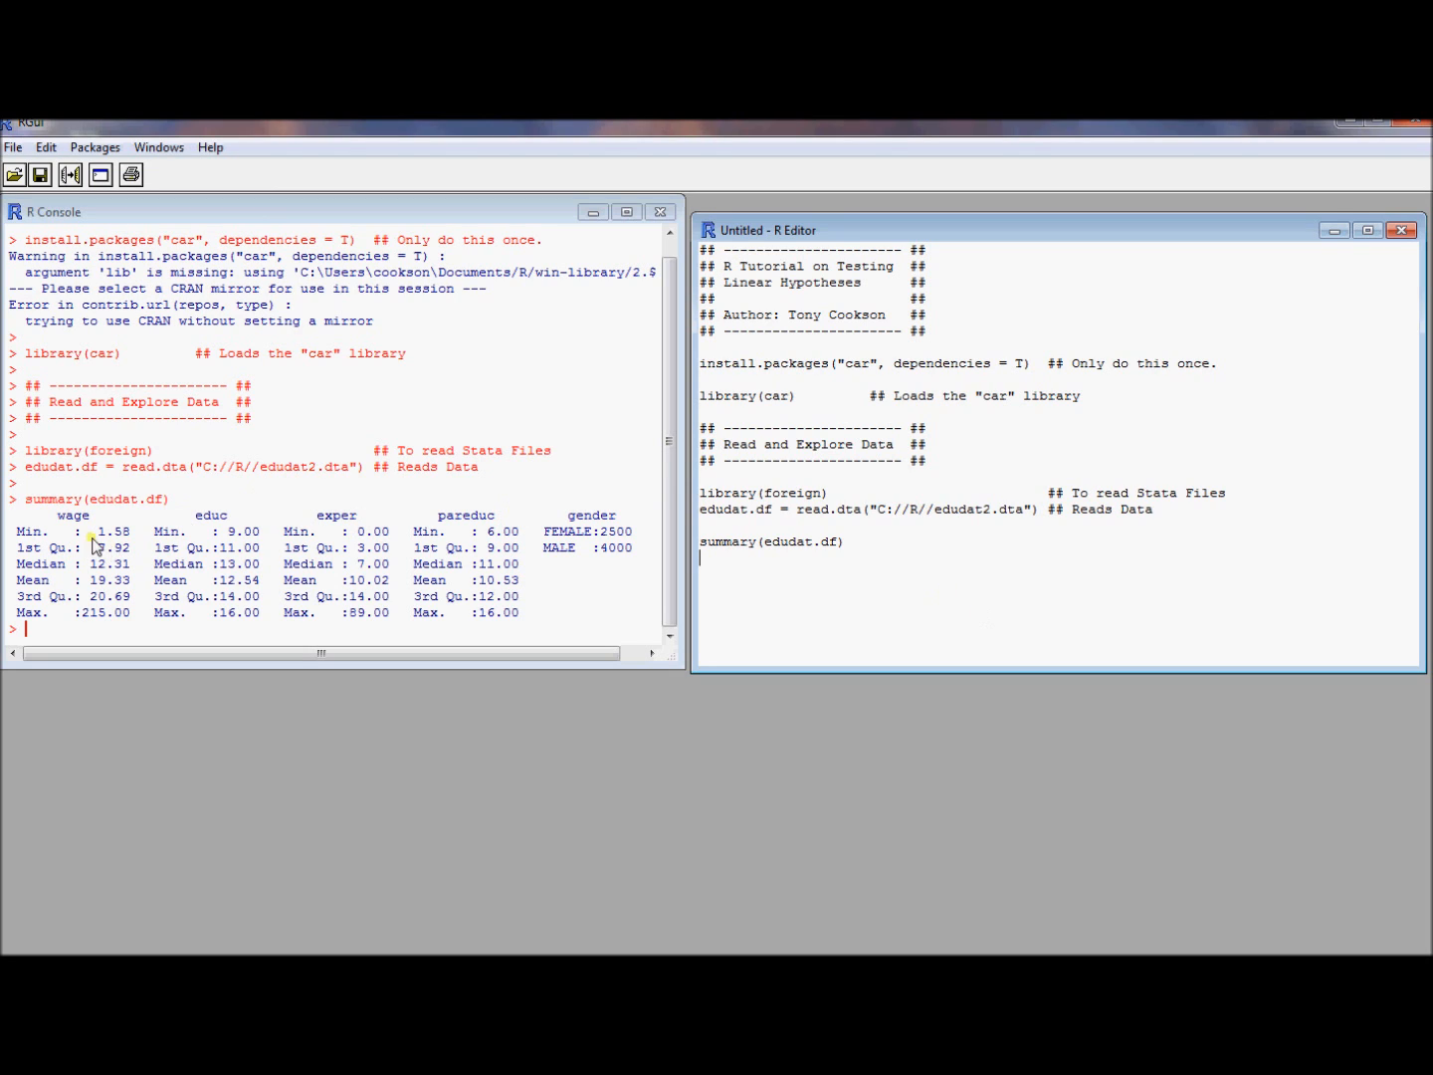
pyautogui.moveTo(468, 526)
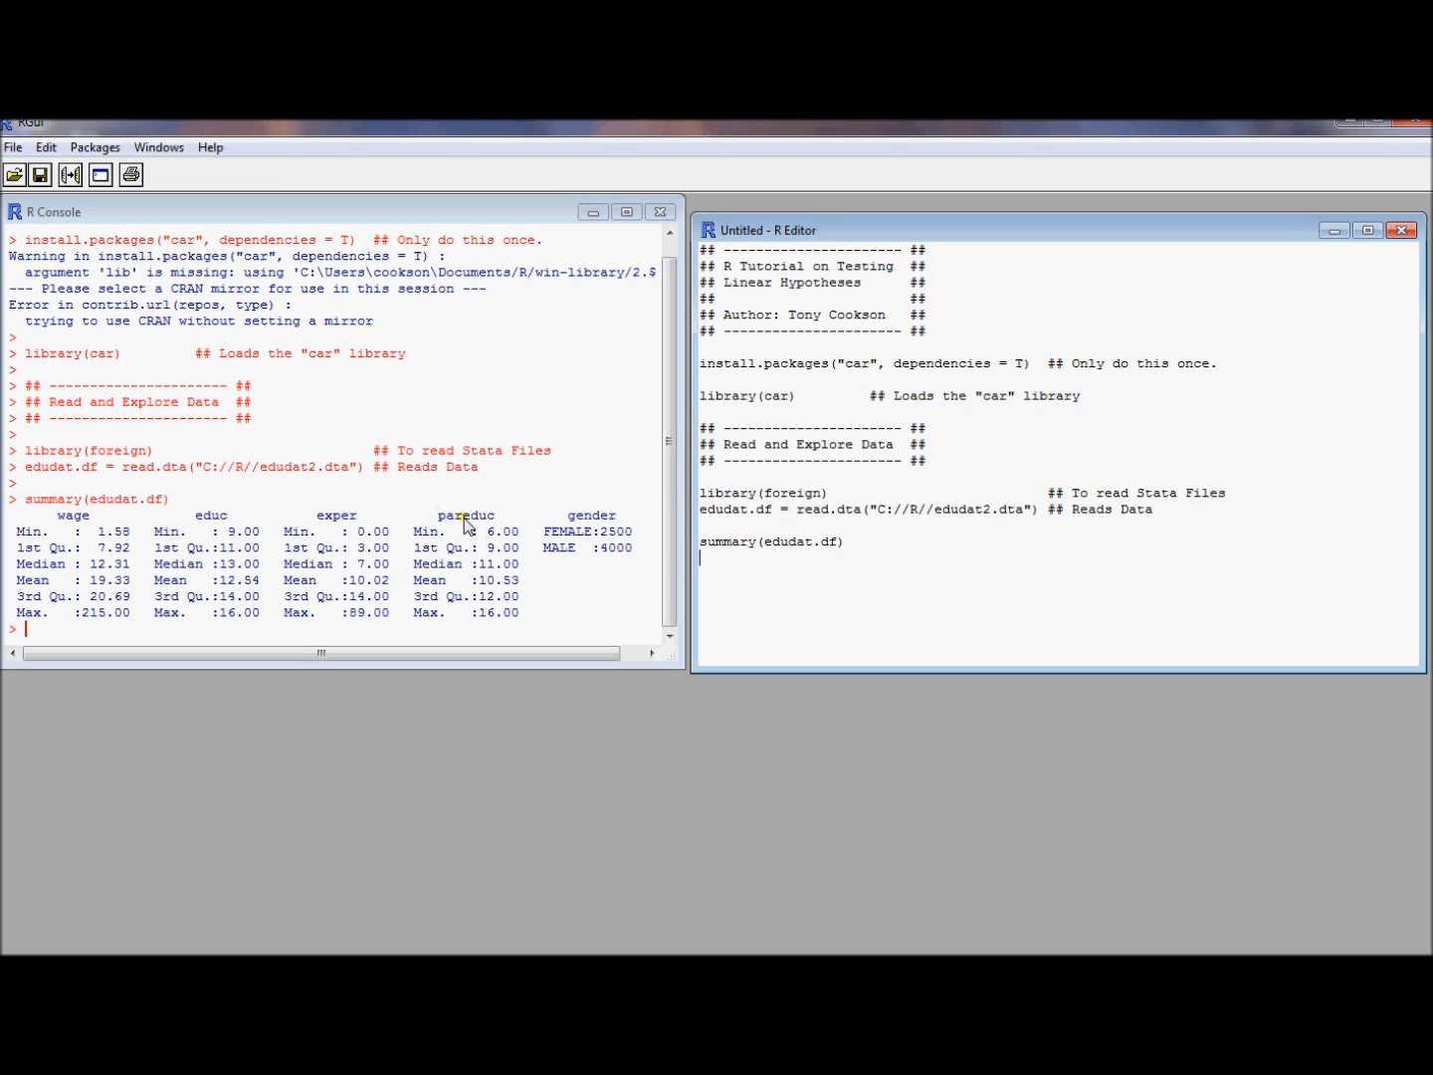
pyautogui.moveTo(764, 585)
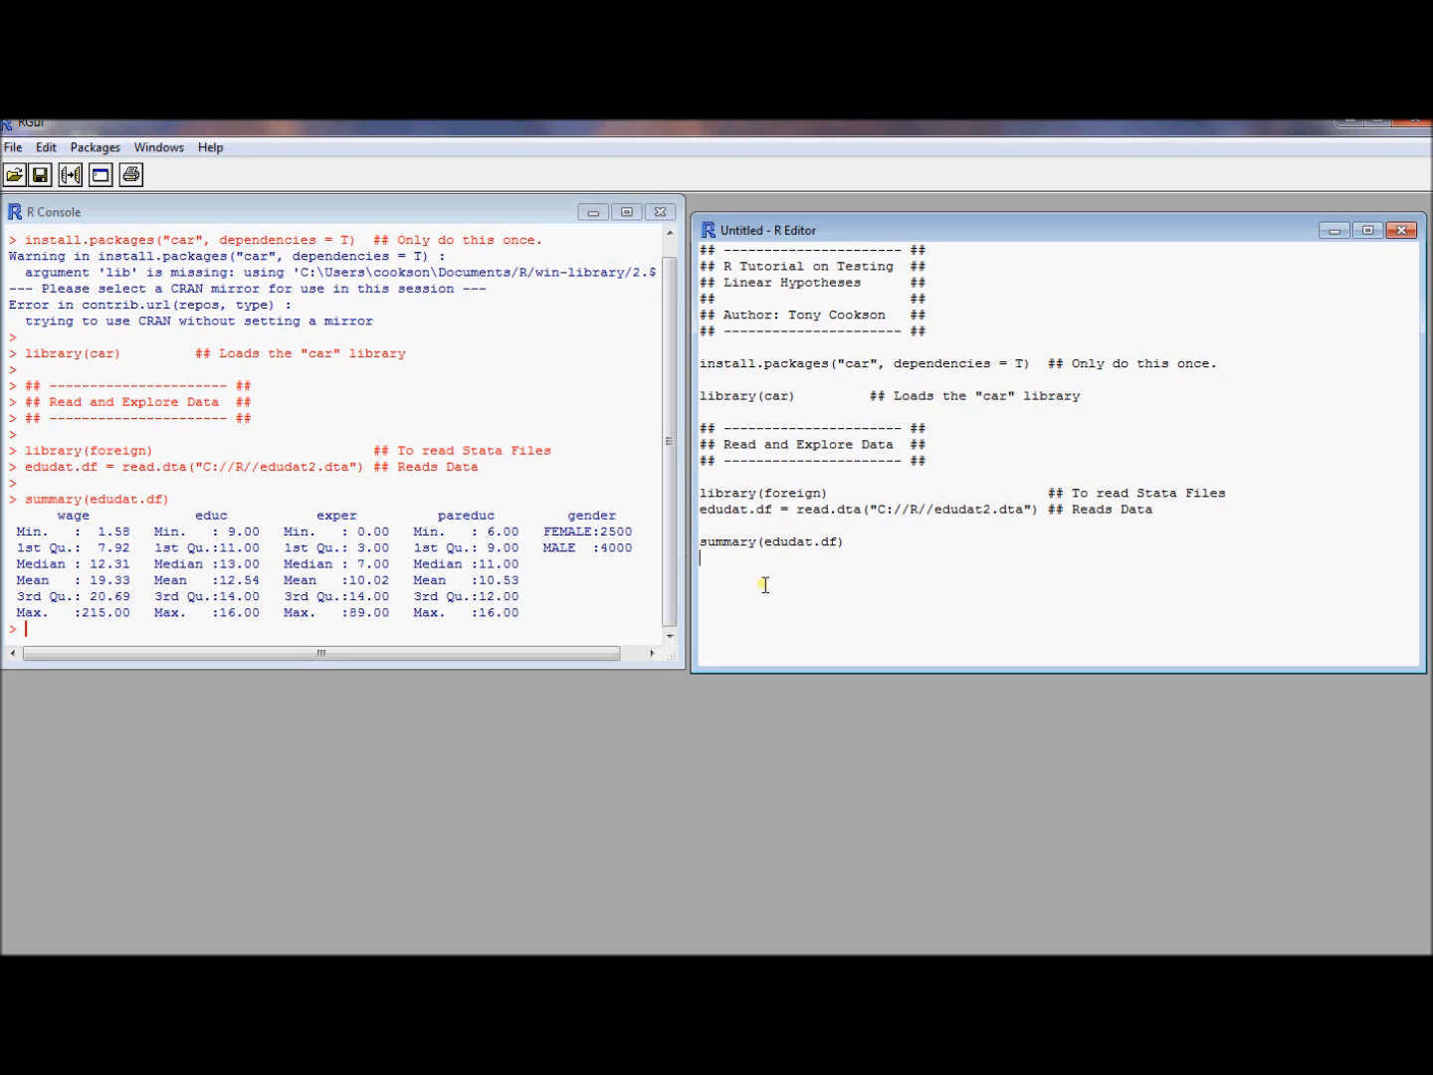
pyautogui.moveTo(926, 610)
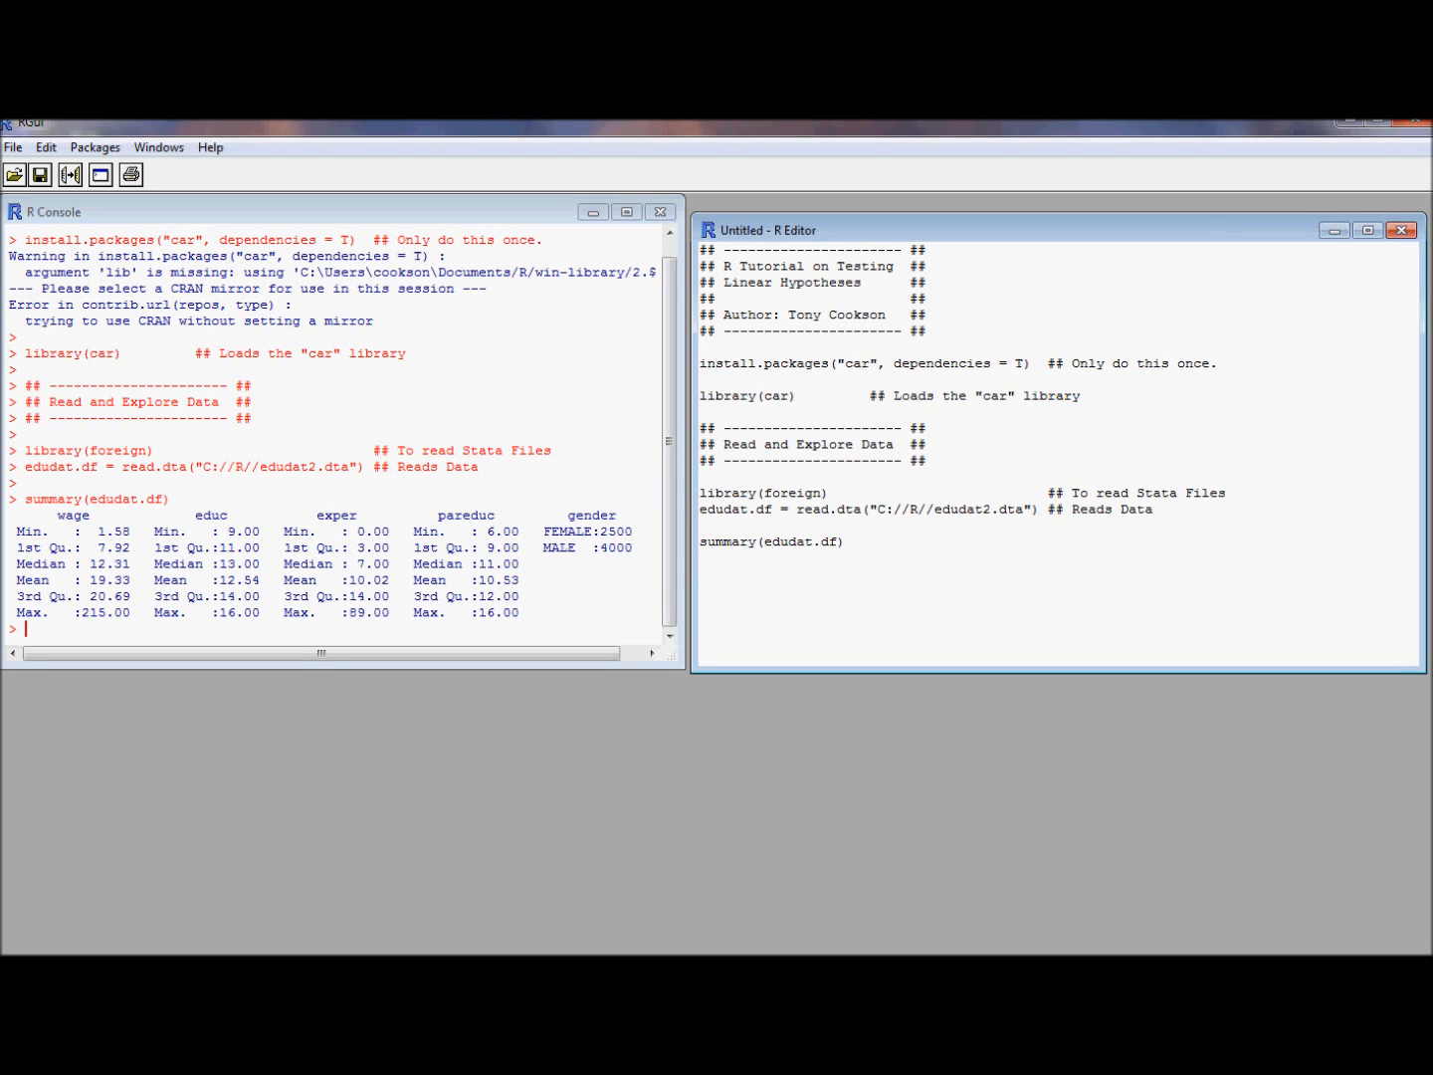
pyautogui.moveTo(870, 573)
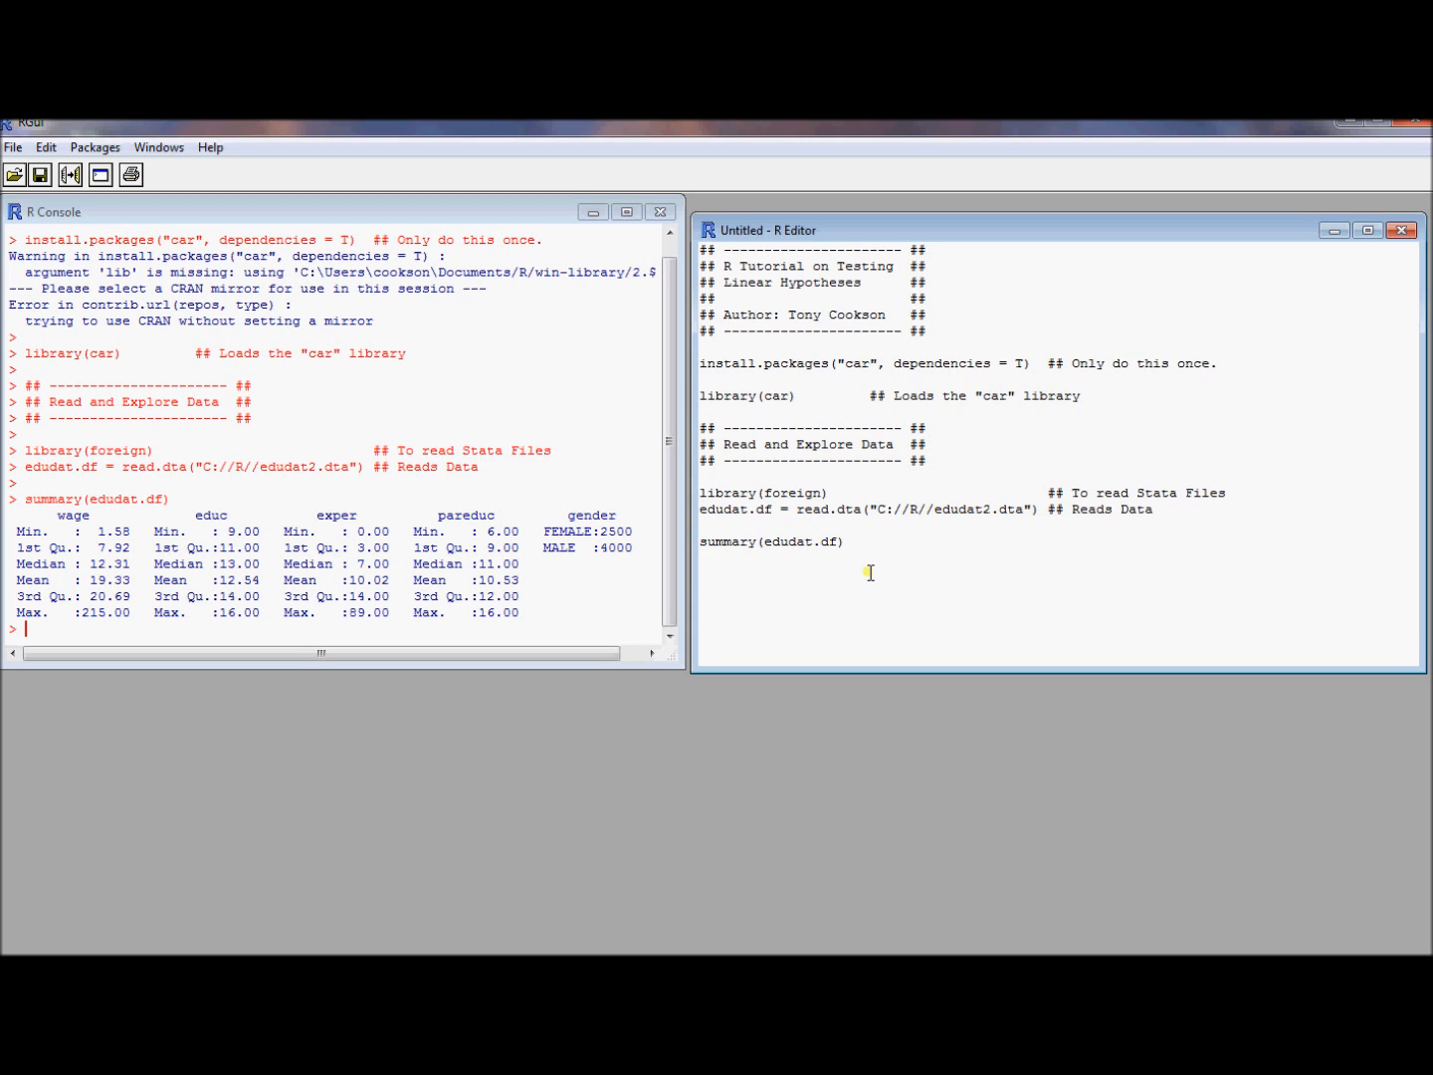
# Run the lm() log(wage) regression on educ, exper, pareduc, gender and its summary.
pyautogui.scroll(-3)
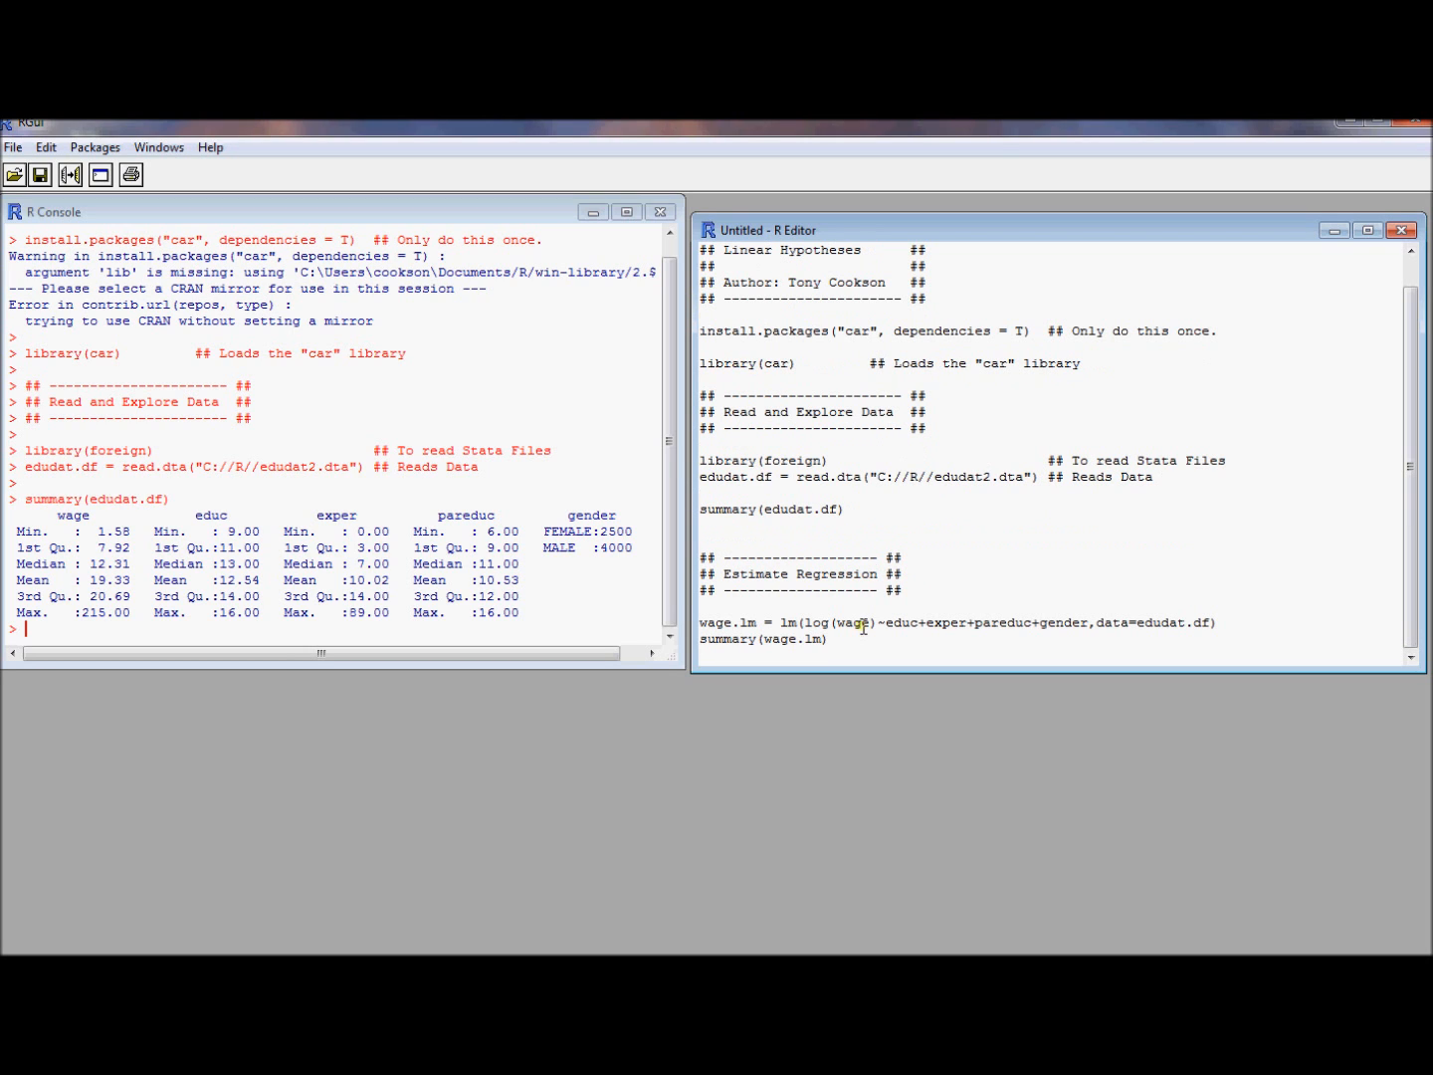
pyautogui.moveTo(871, 639)
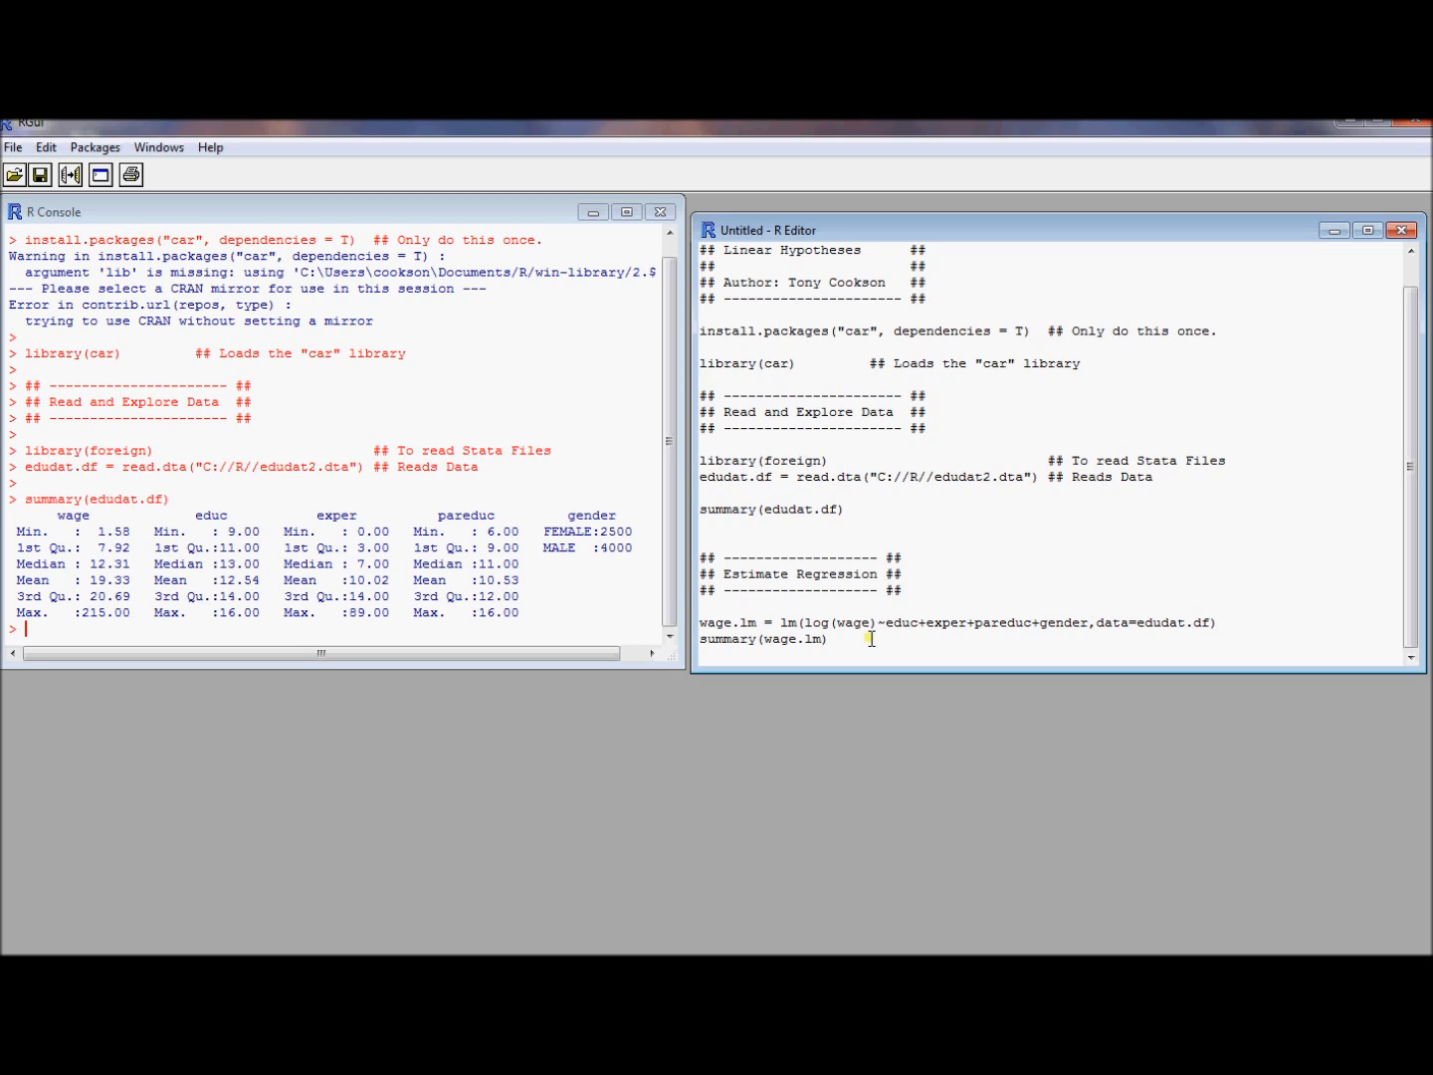
pyautogui.moveTo(807, 623)
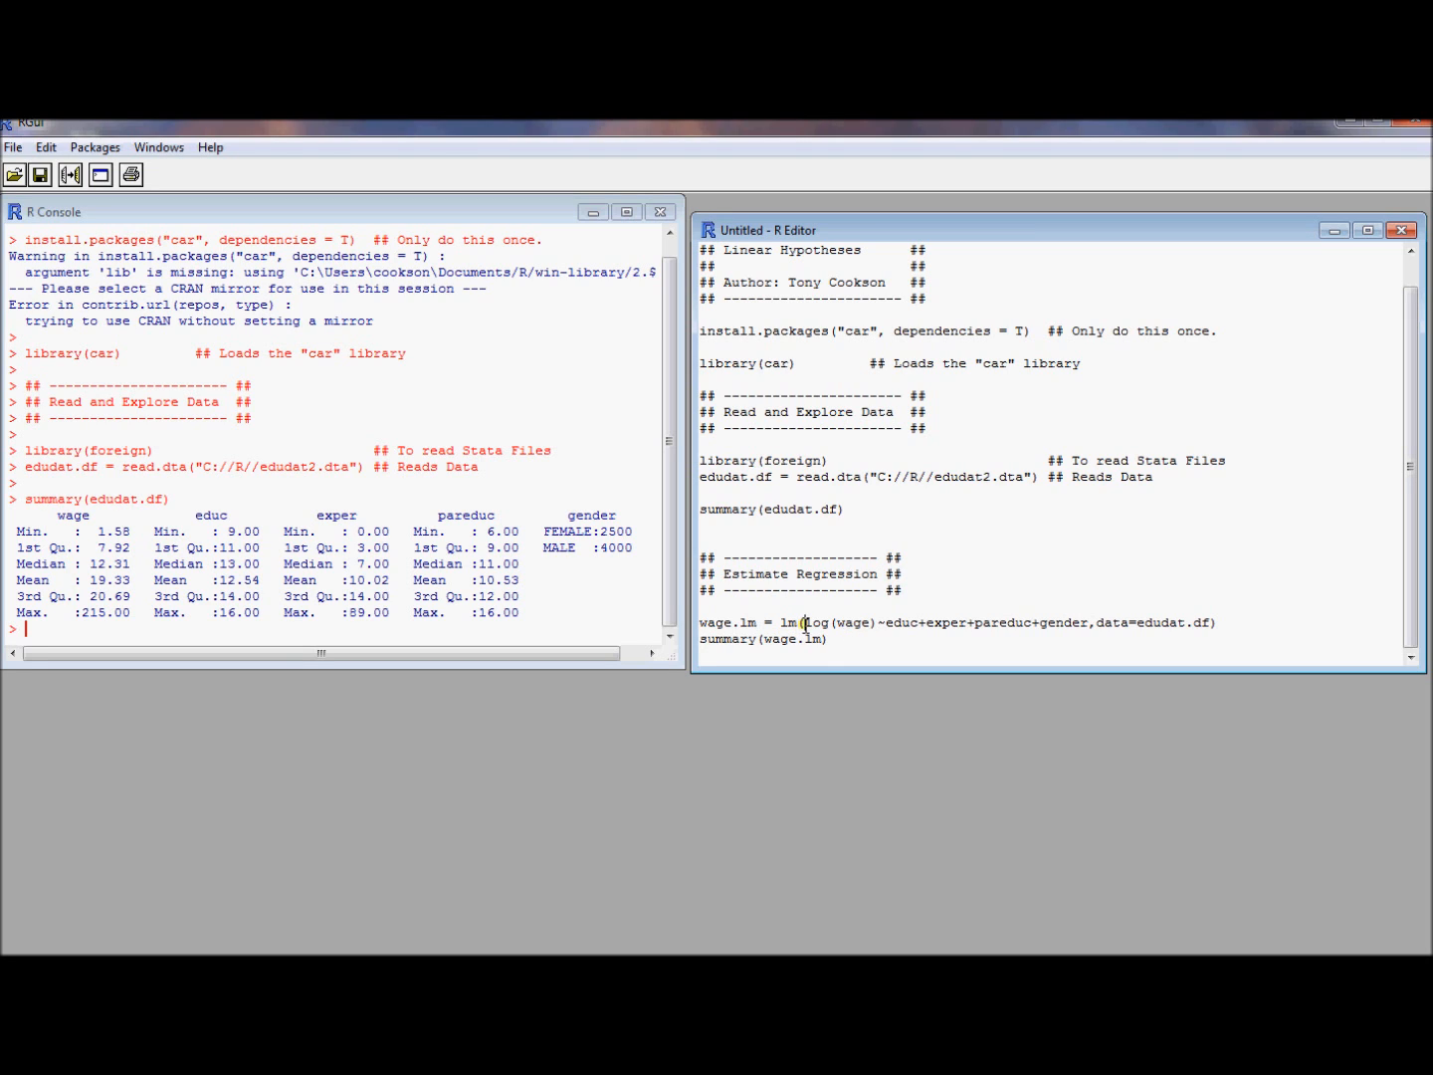
pyautogui.doubleClick(840, 623)
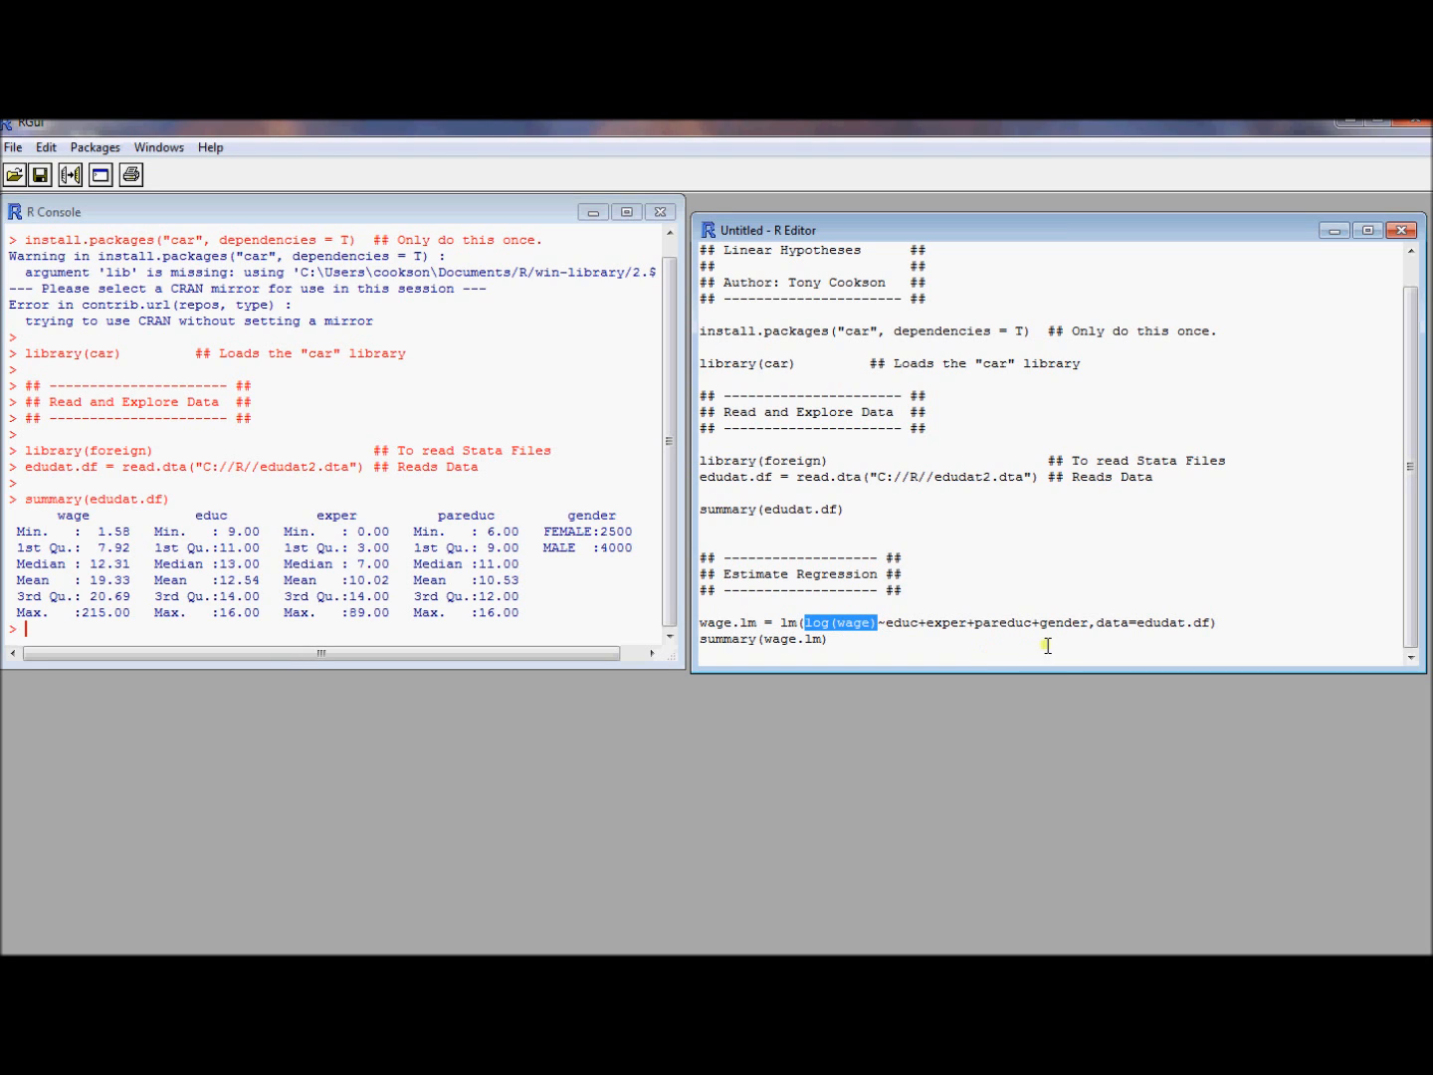
pyautogui.moveTo(955, 638)
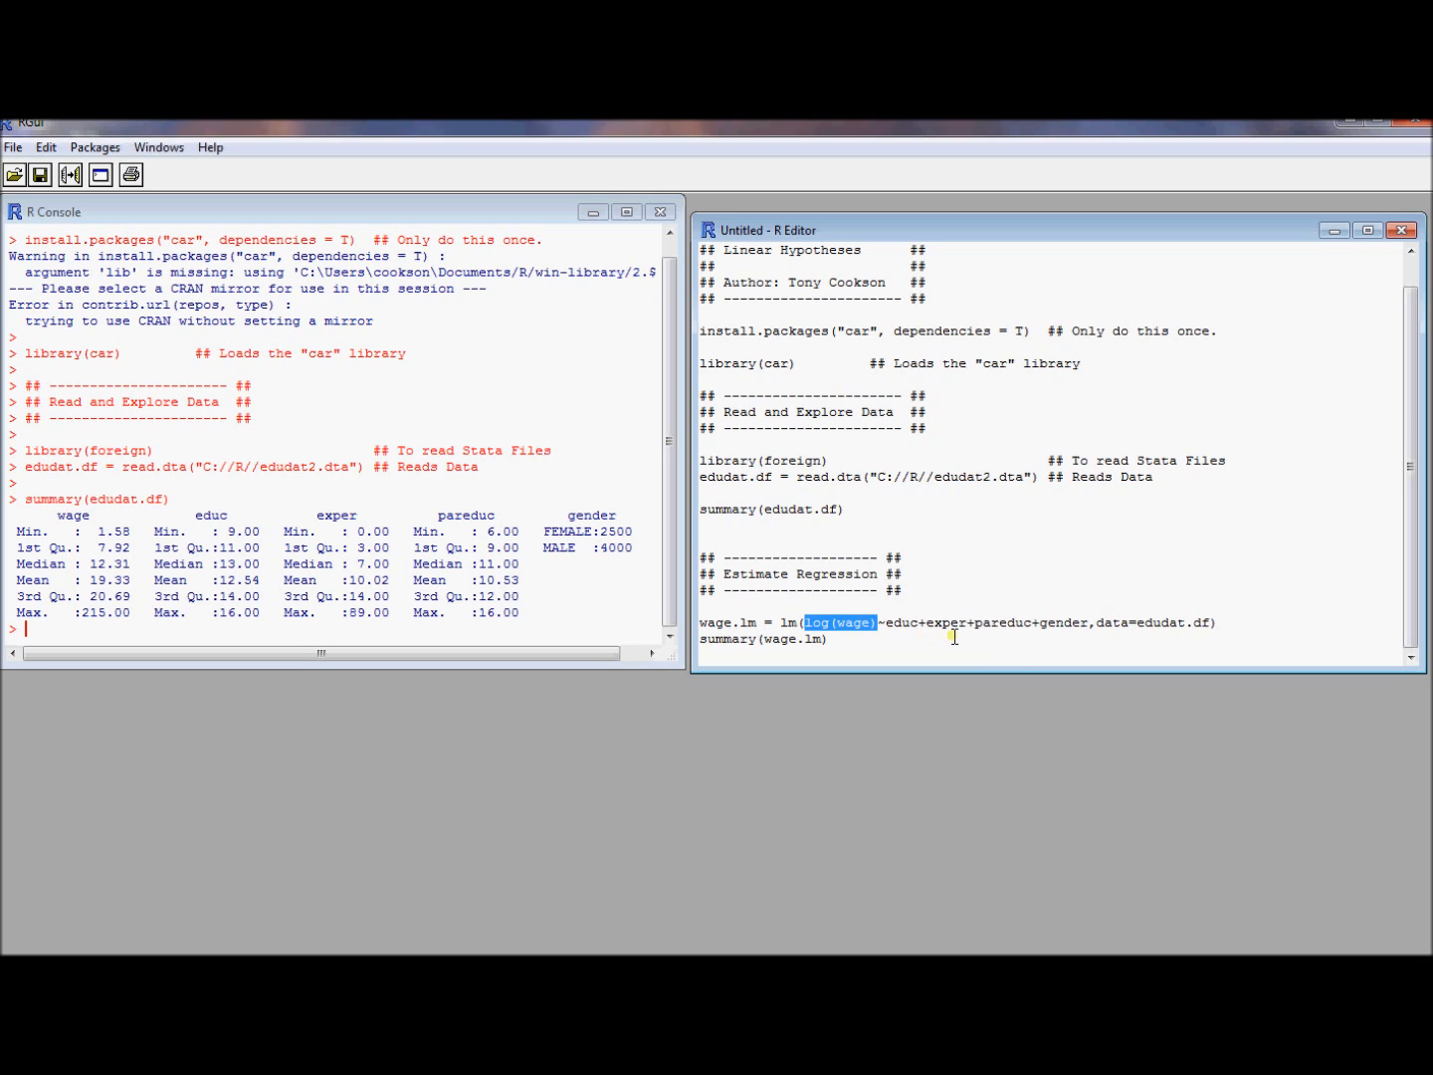
pyautogui.moveTo(1102, 655)
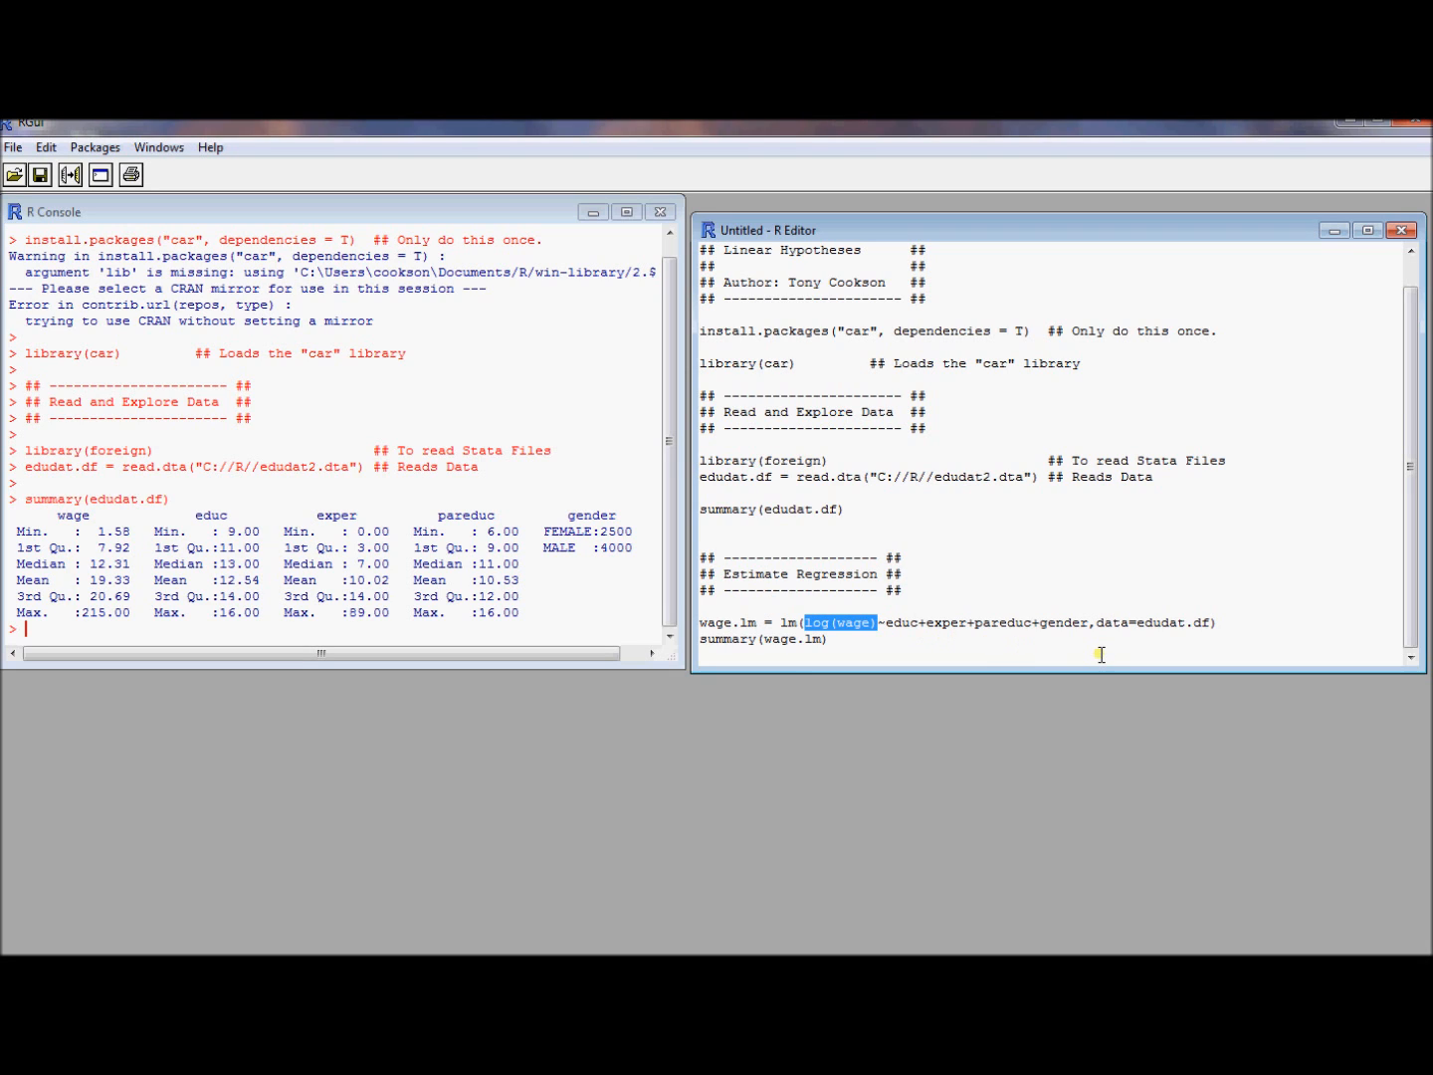
pyautogui.moveTo(1091, 650)
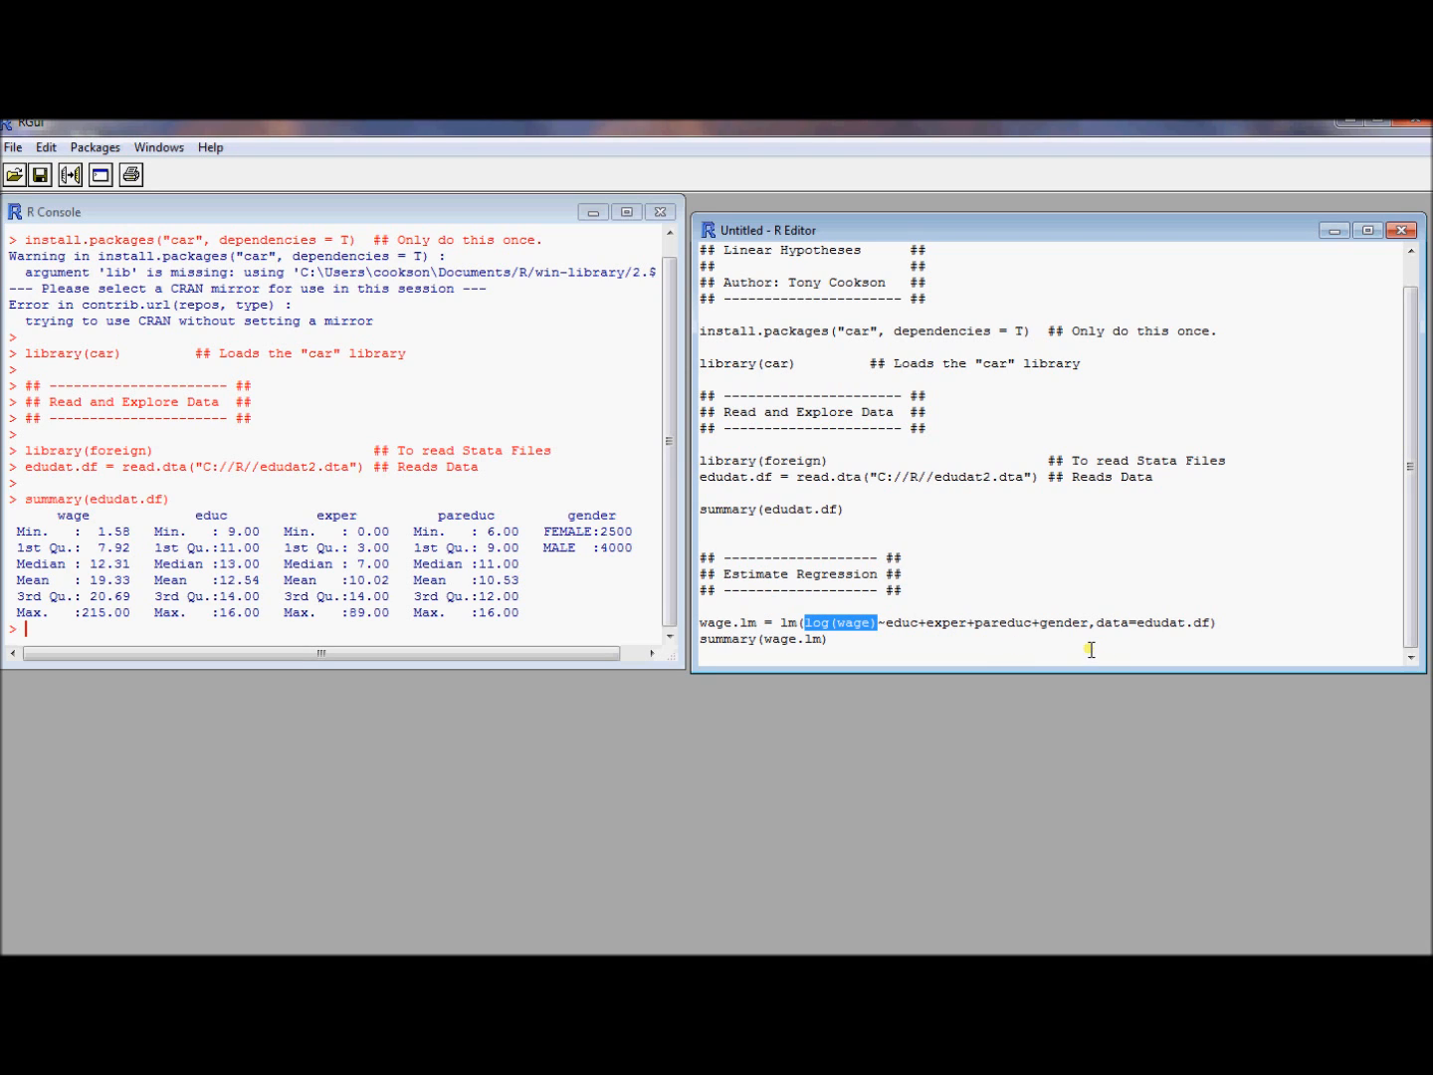
pyautogui.click(1067, 622)
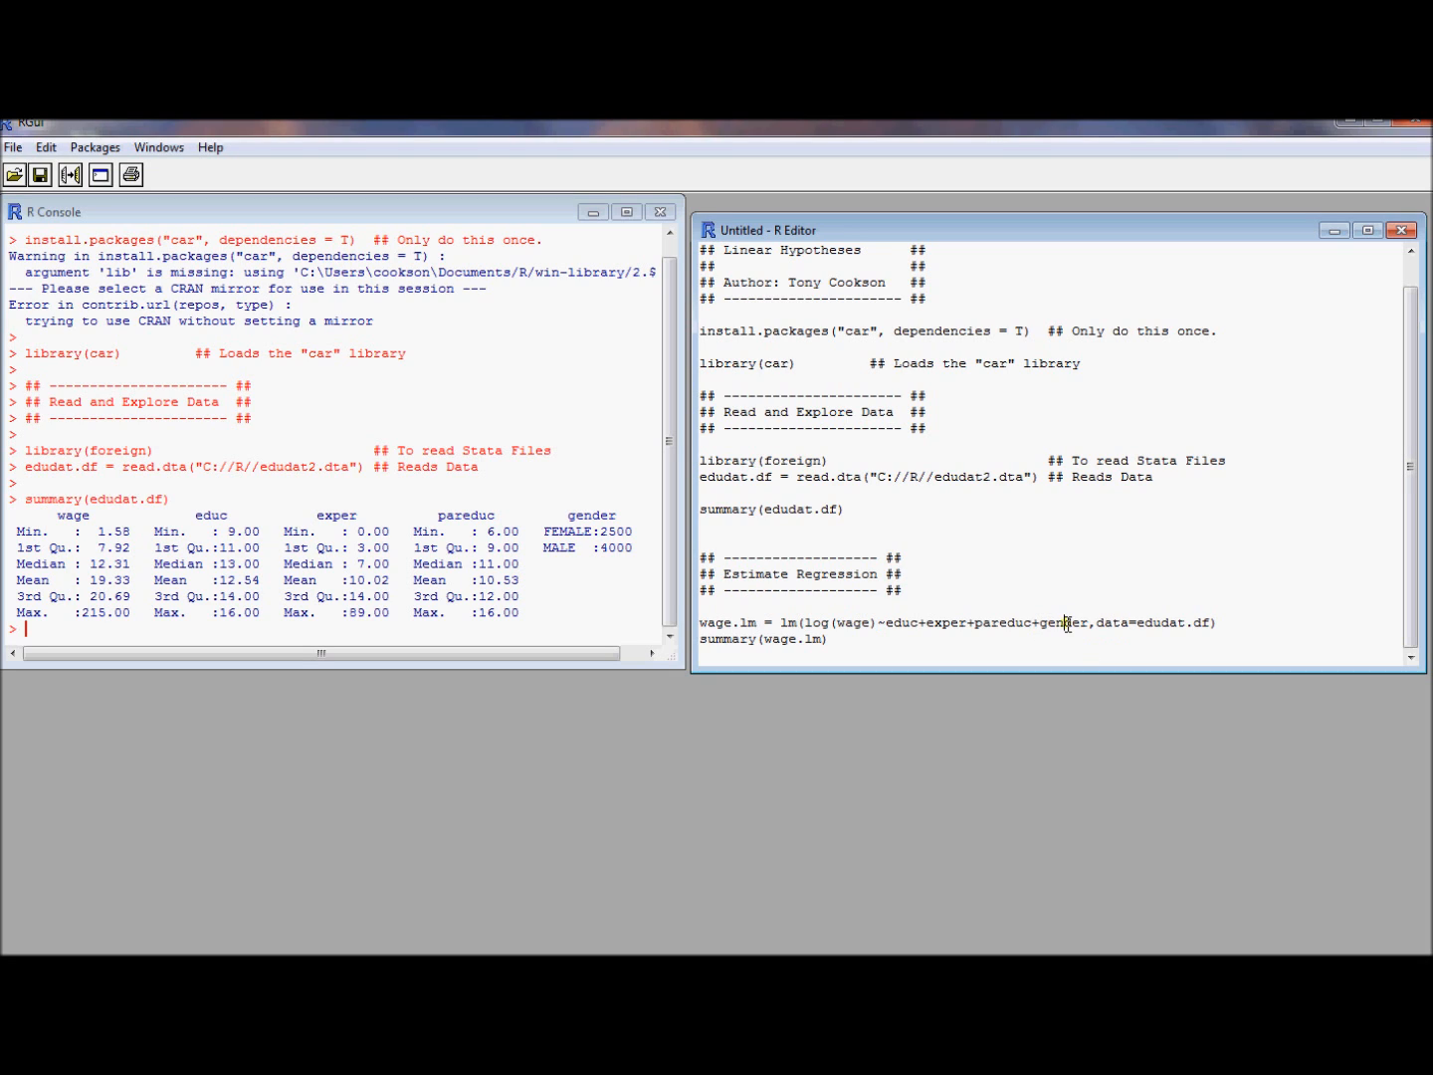
pyautogui.moveTo(1064, 638)
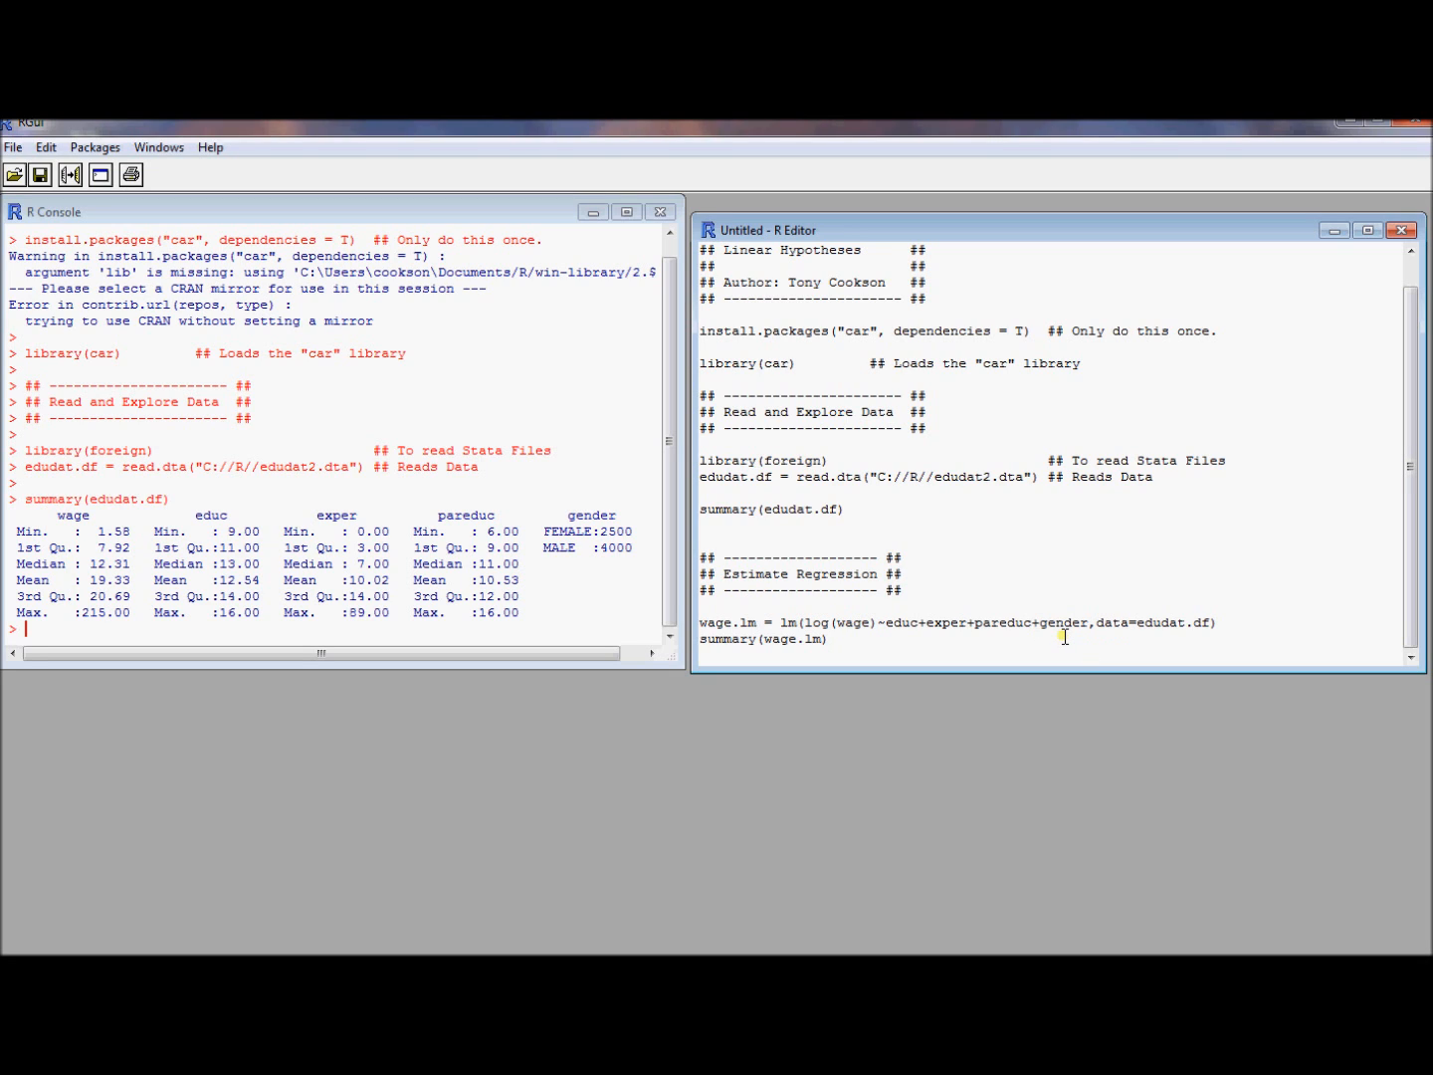
pyautogui.moveTo(1030, 630)
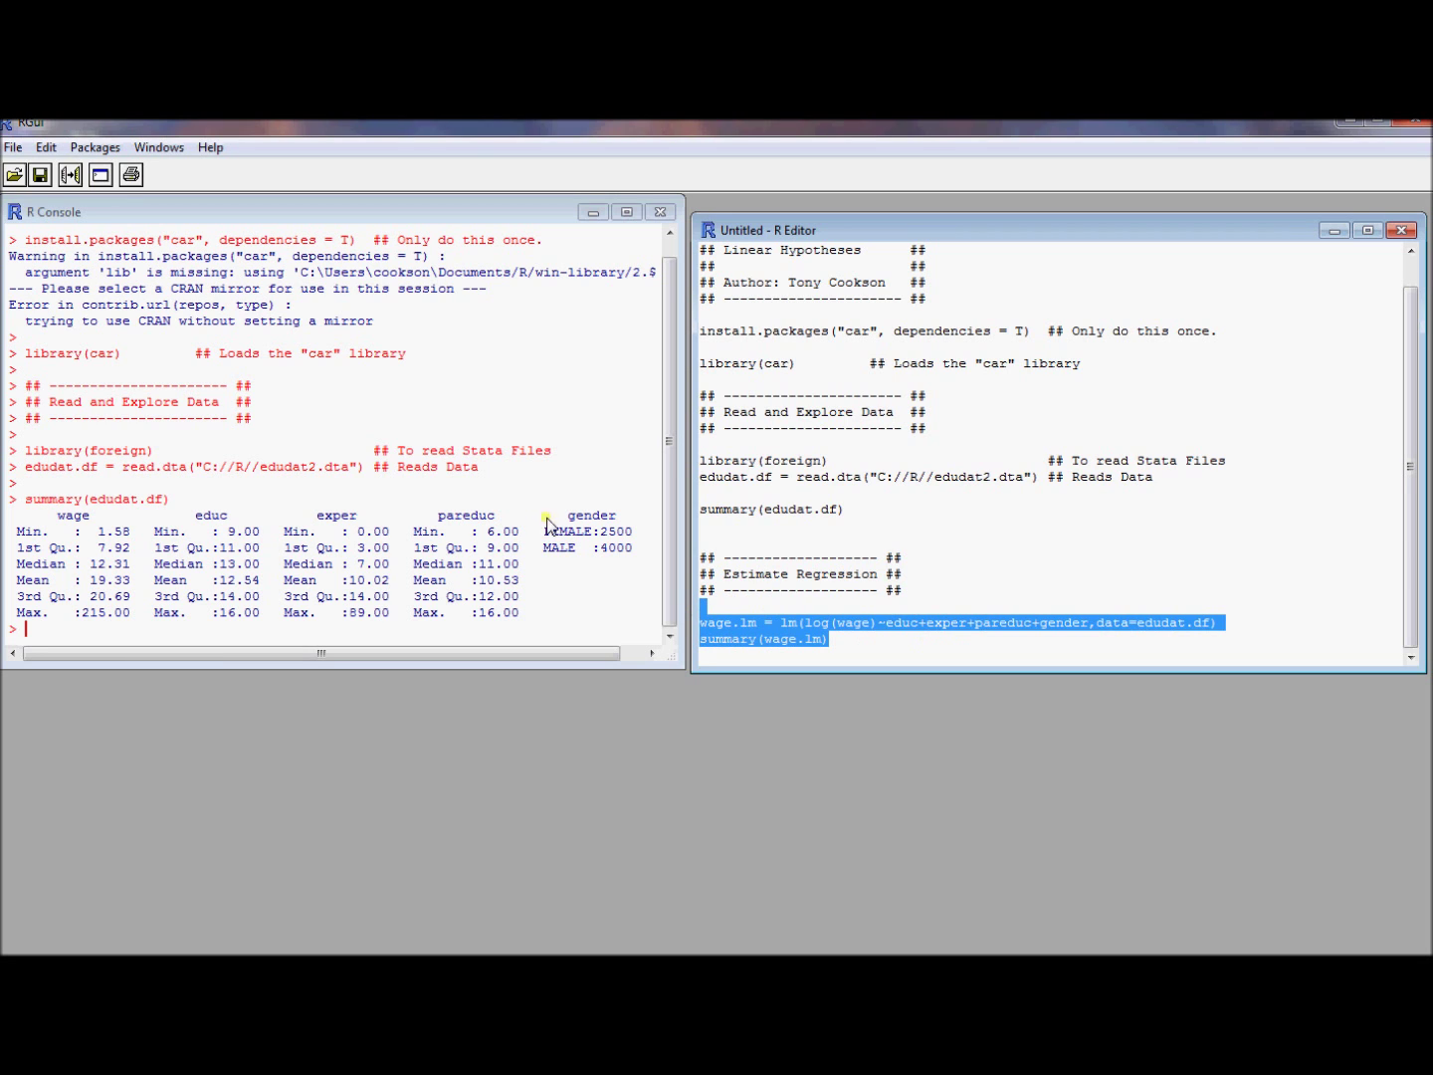
pyautogui.click(46, 146)
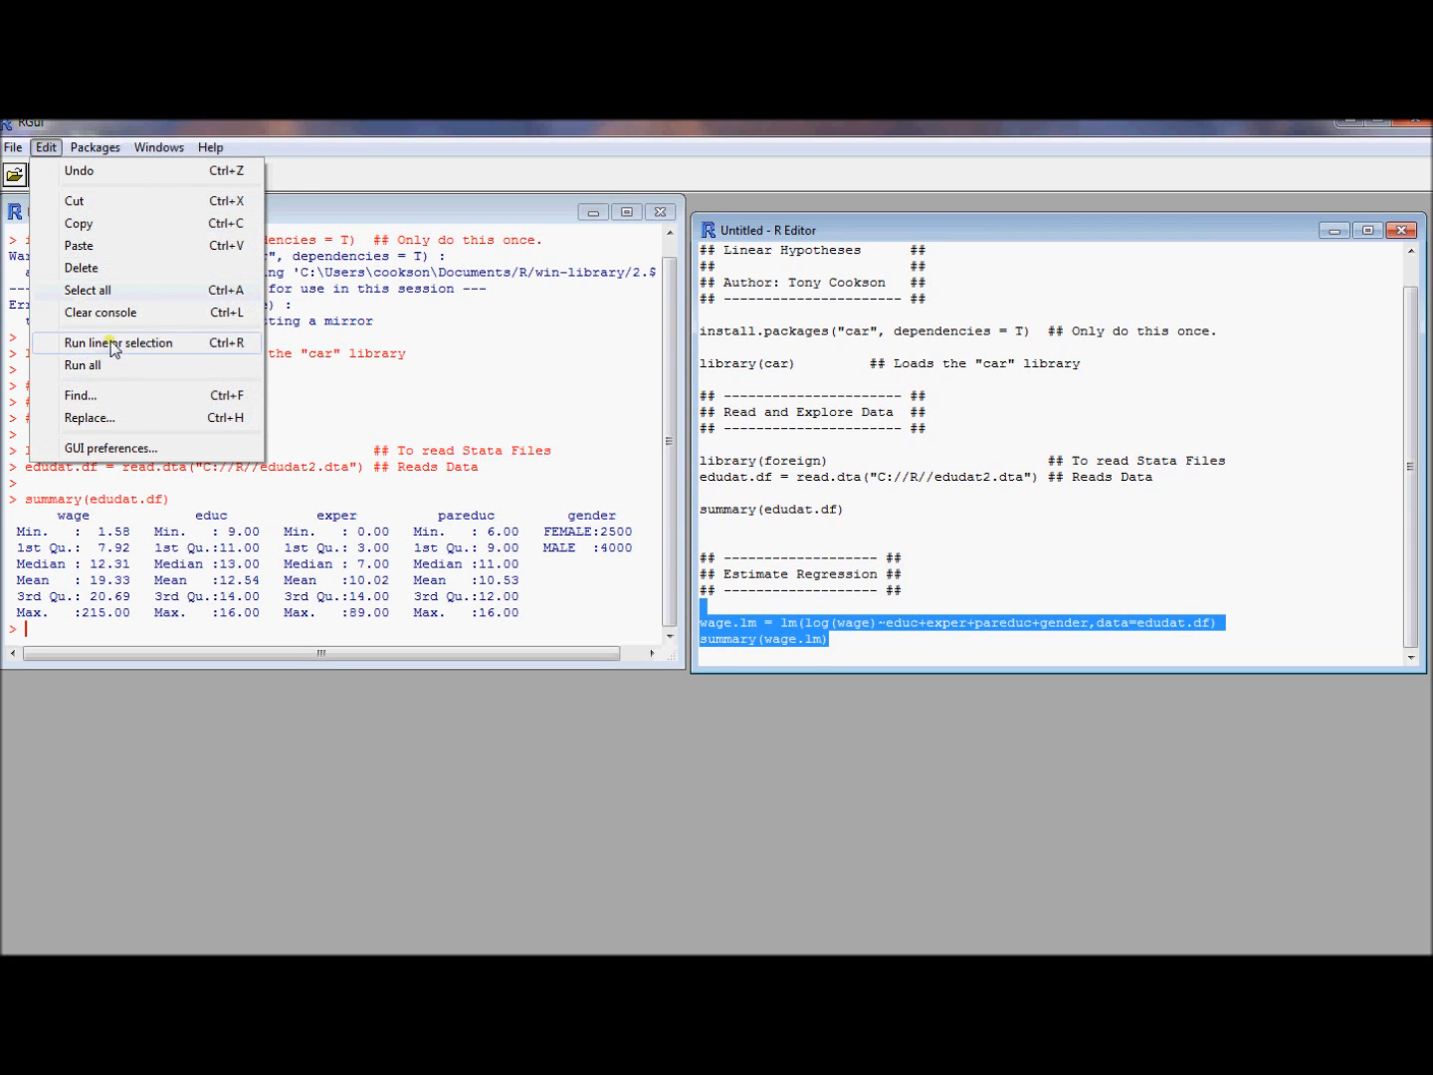
pyautogui.click(120, 343)
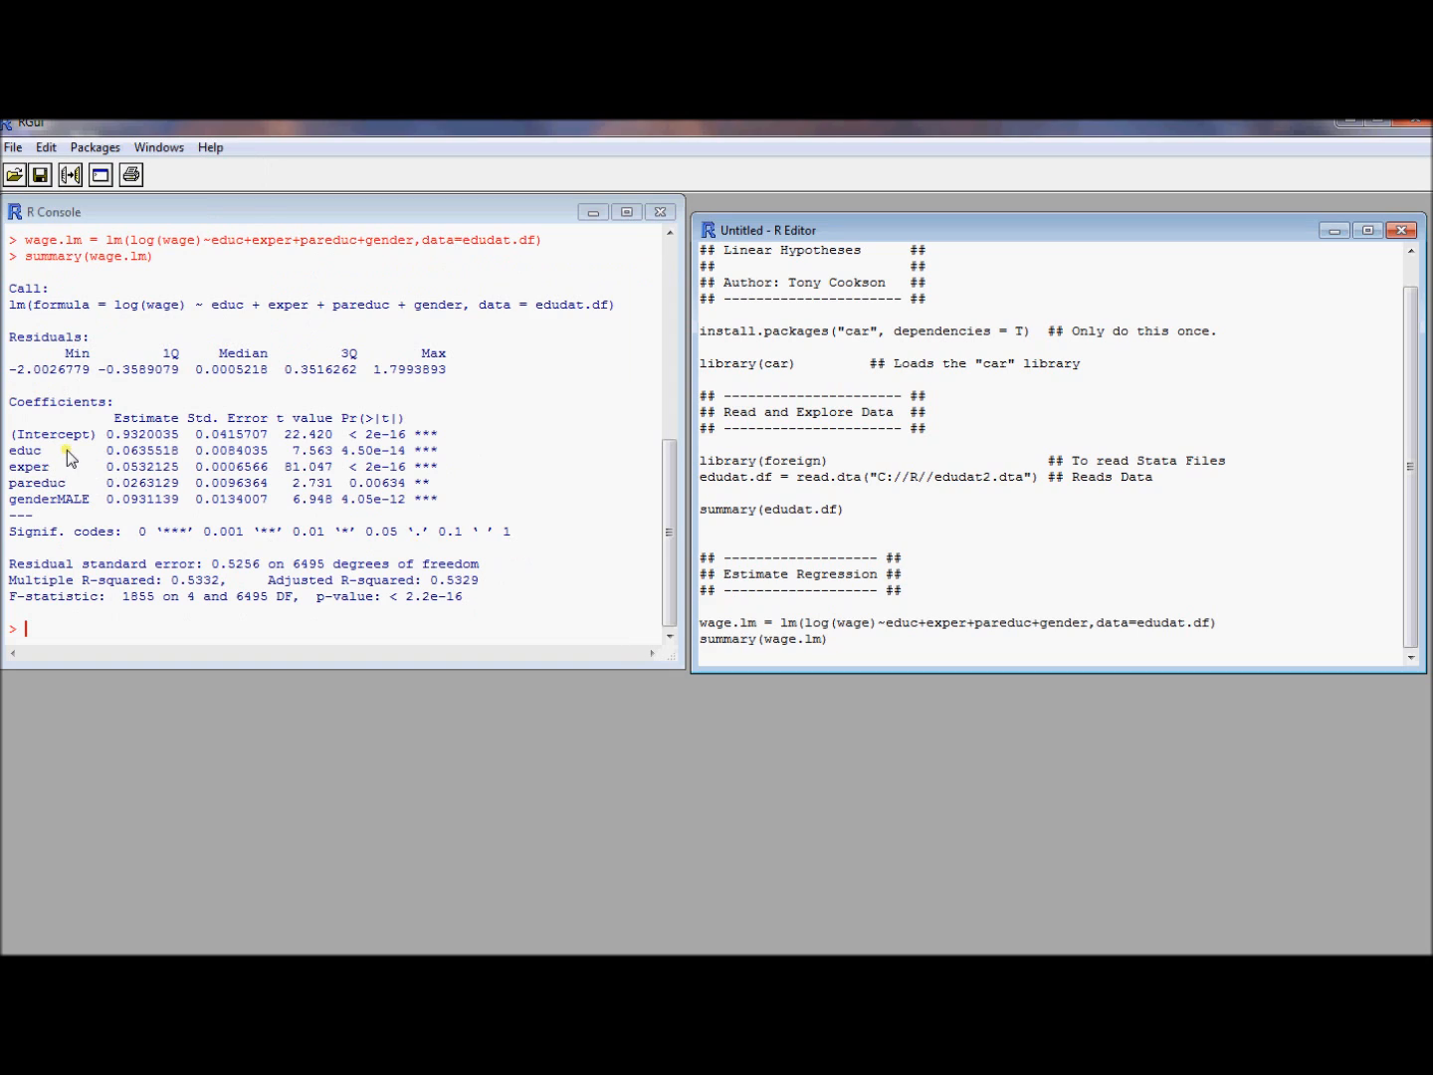
# Focus the console on the regression's F-statistic of 1855 on 4 and 6495 DF.
pyautogui.click(829, 639)
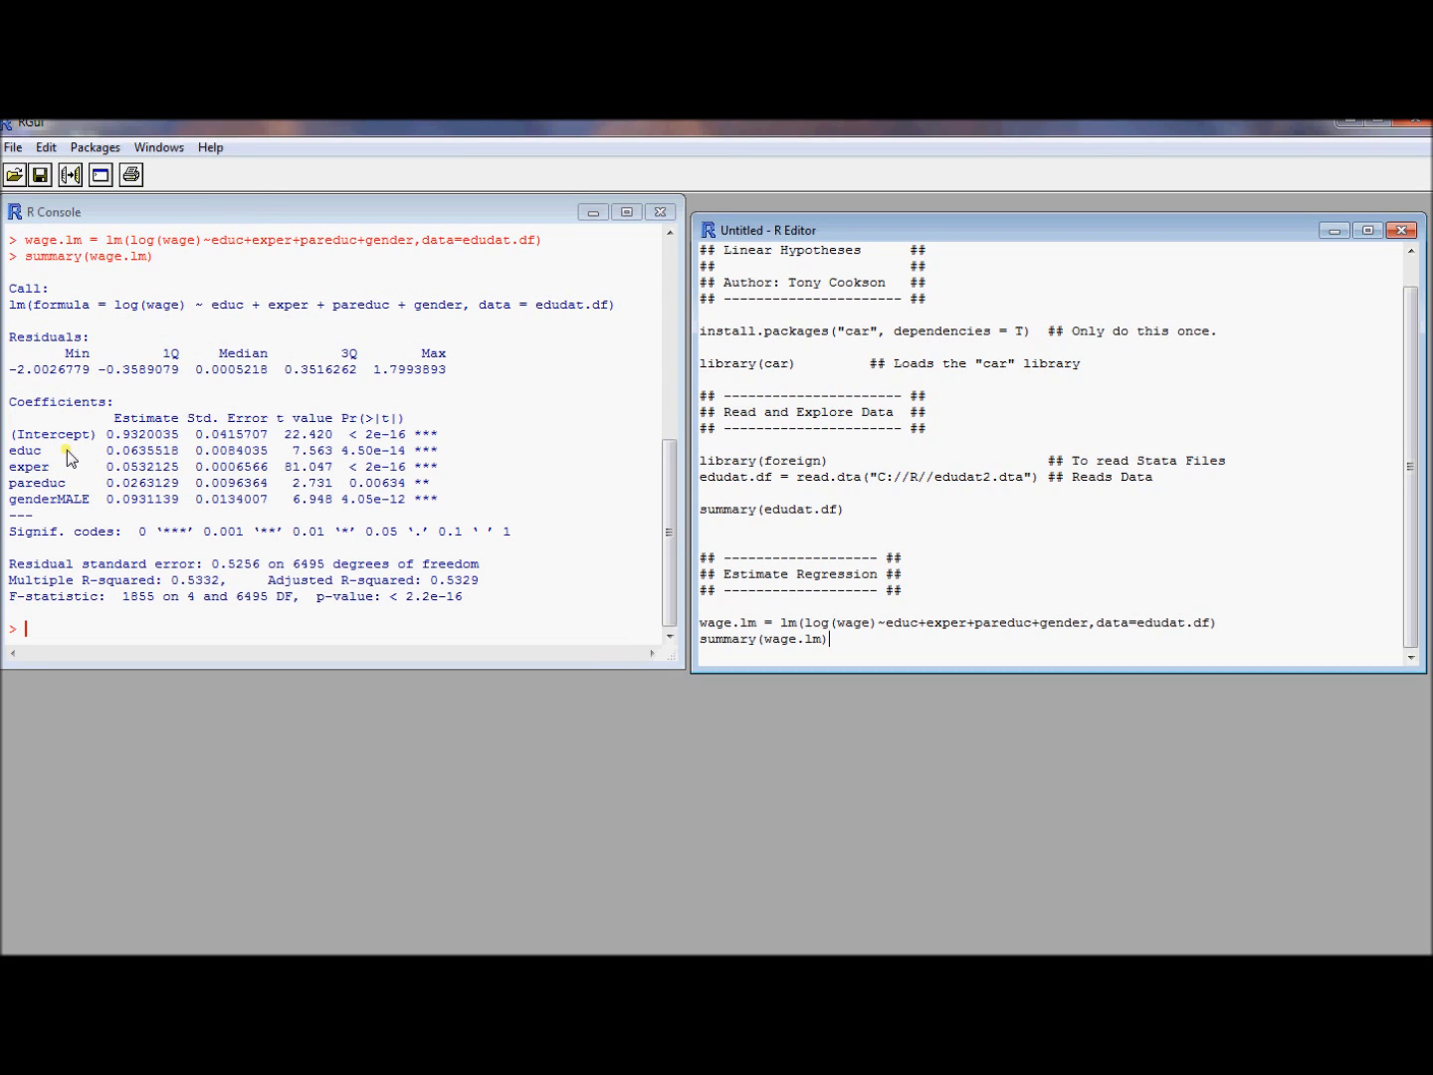
pyautogui.moveTo(47, 466)
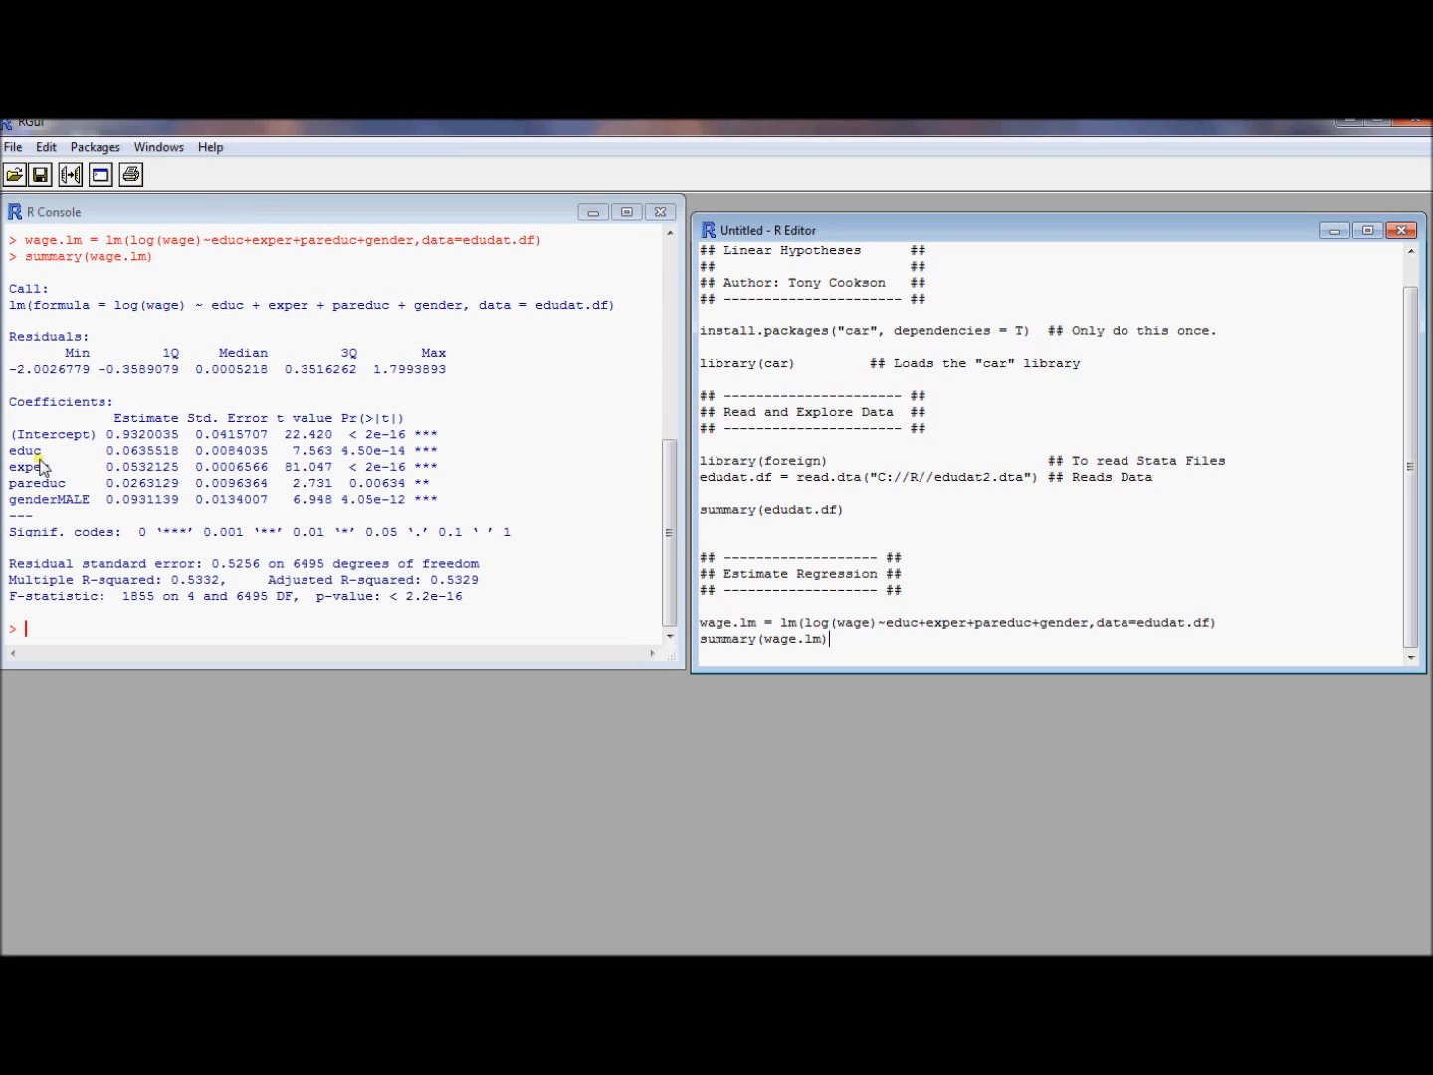
pyautogui.moveTo(72, 470)
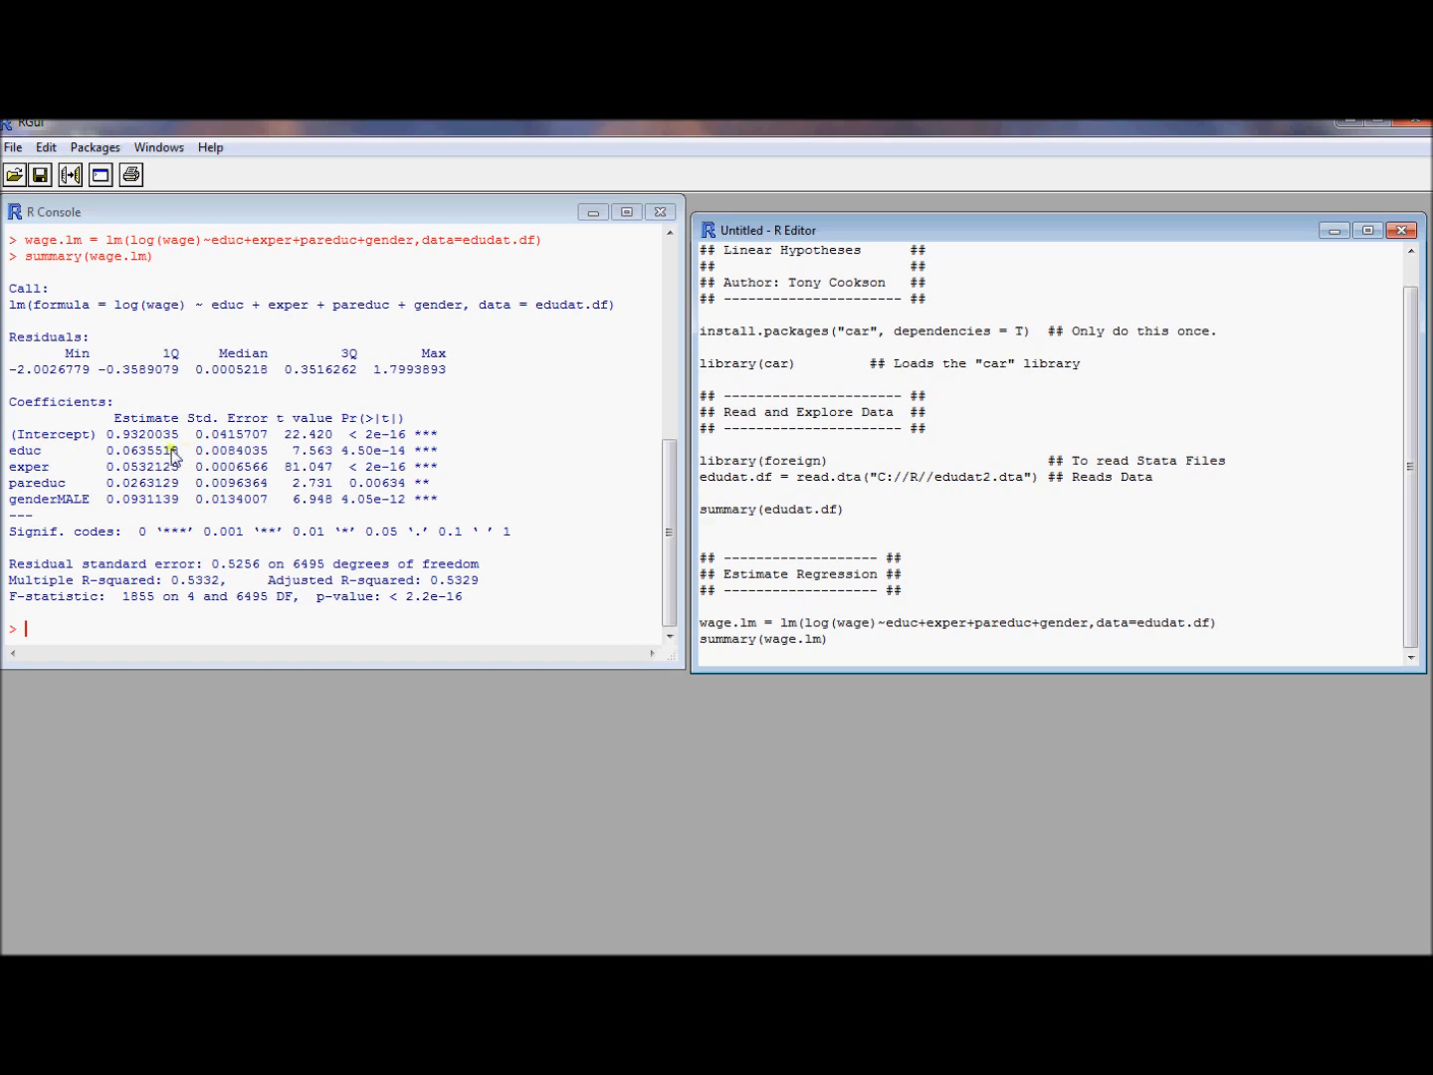
pyautogui.moveTo(324, 462)
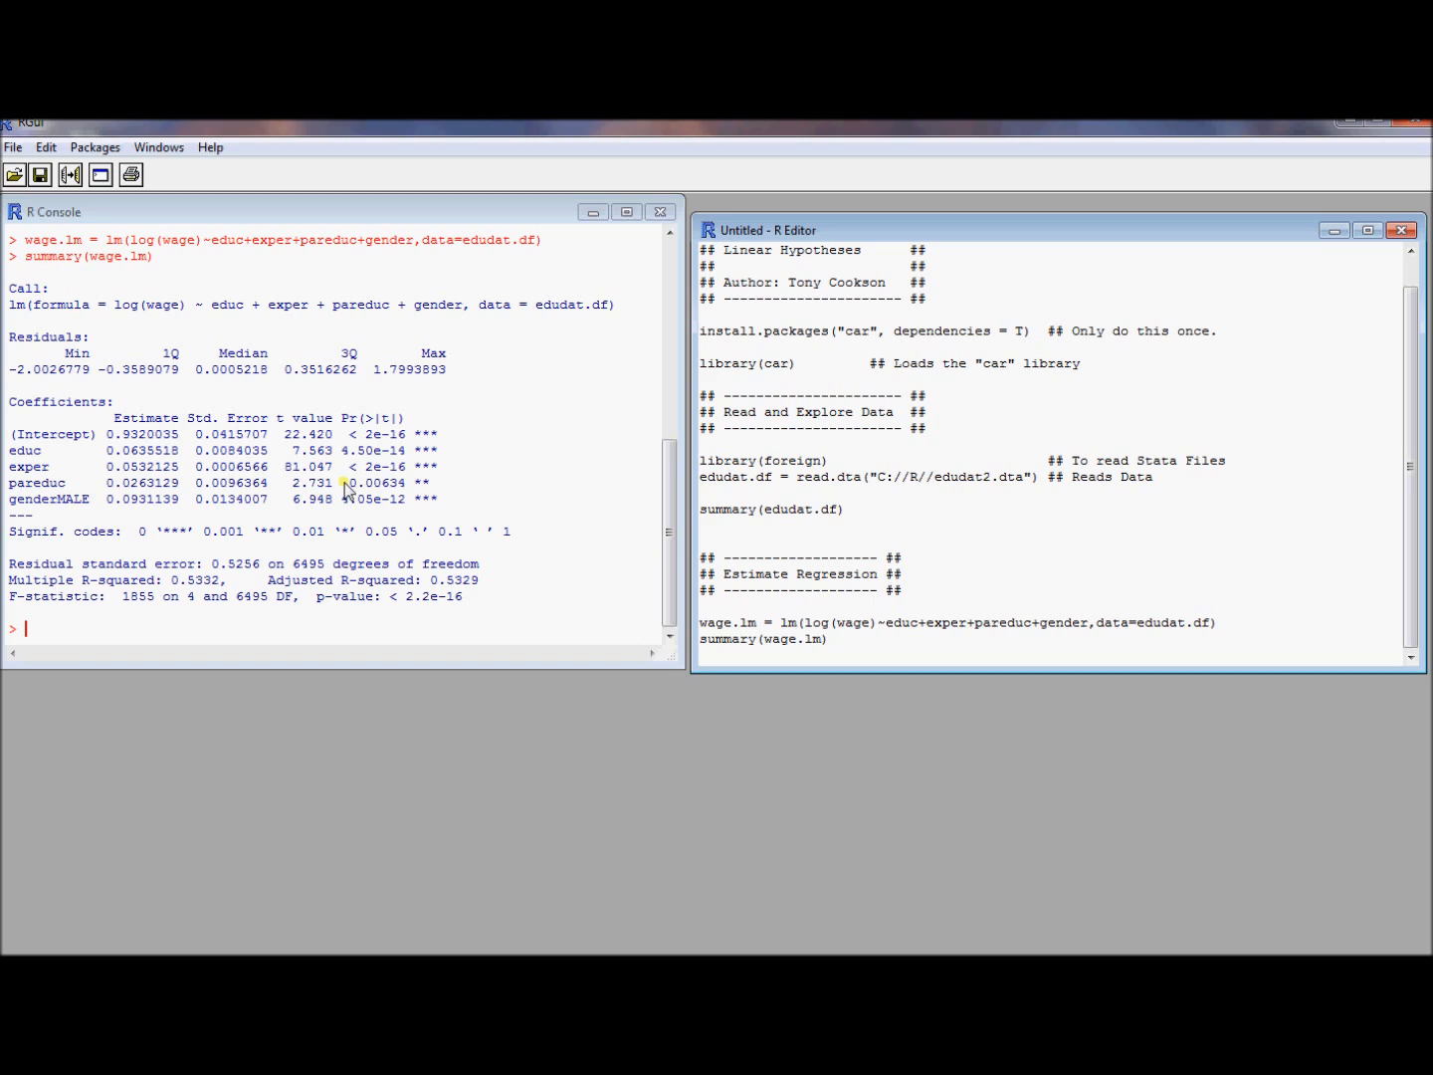
pyautogui.click(831, 640)
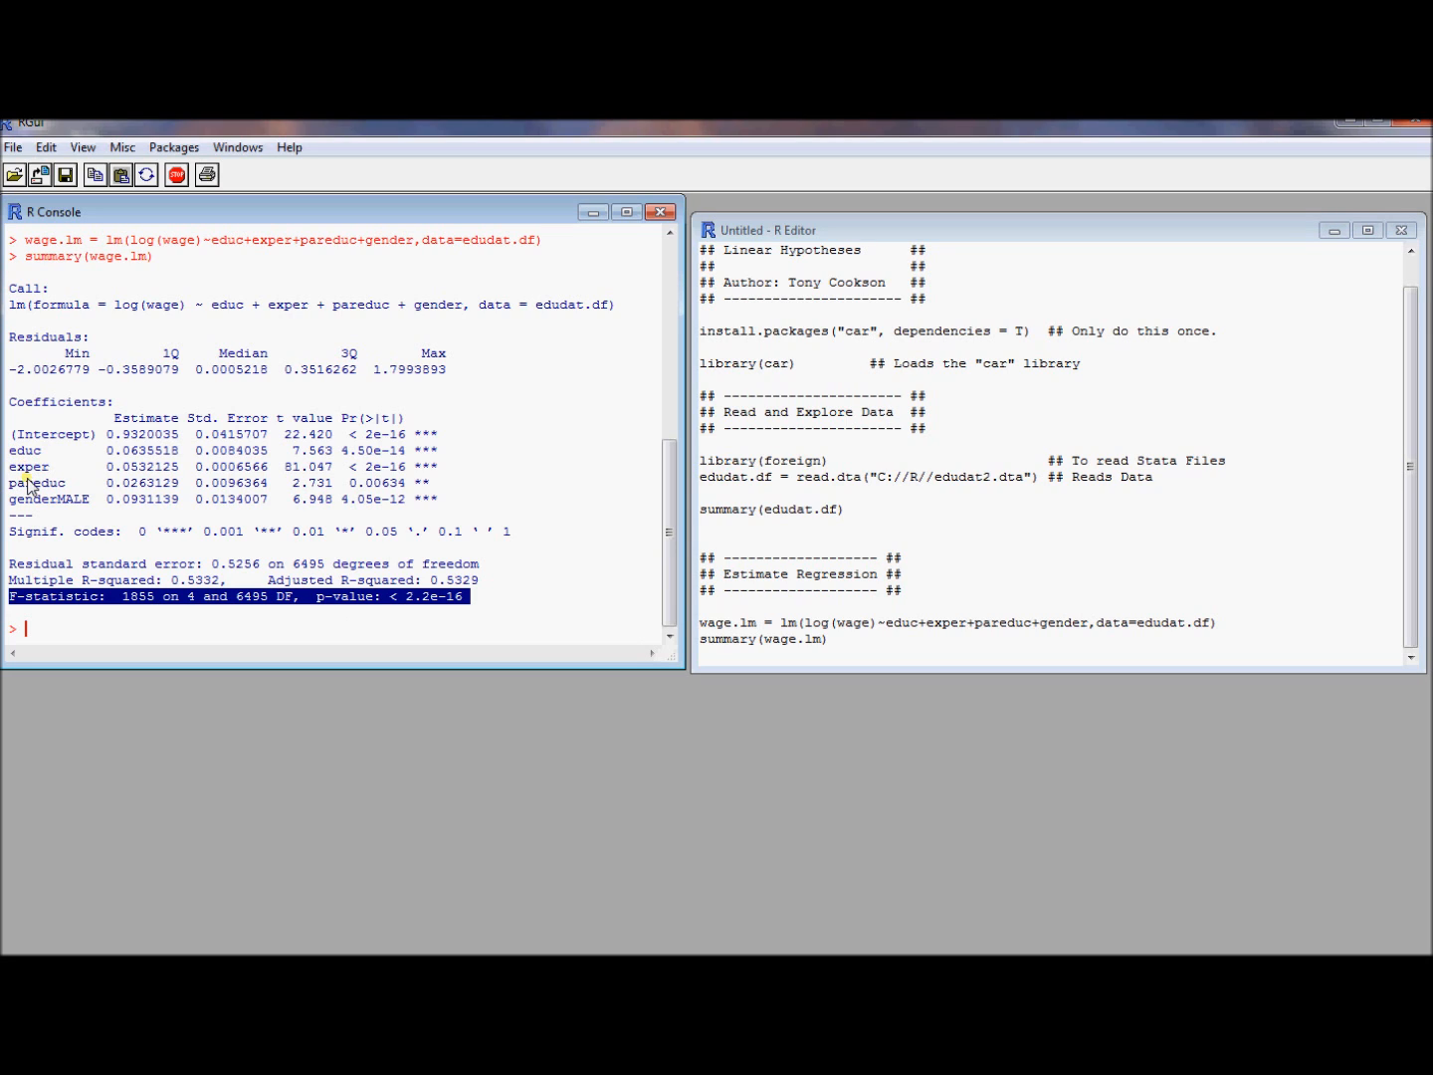
pyautogui.moveTo(72, 511)
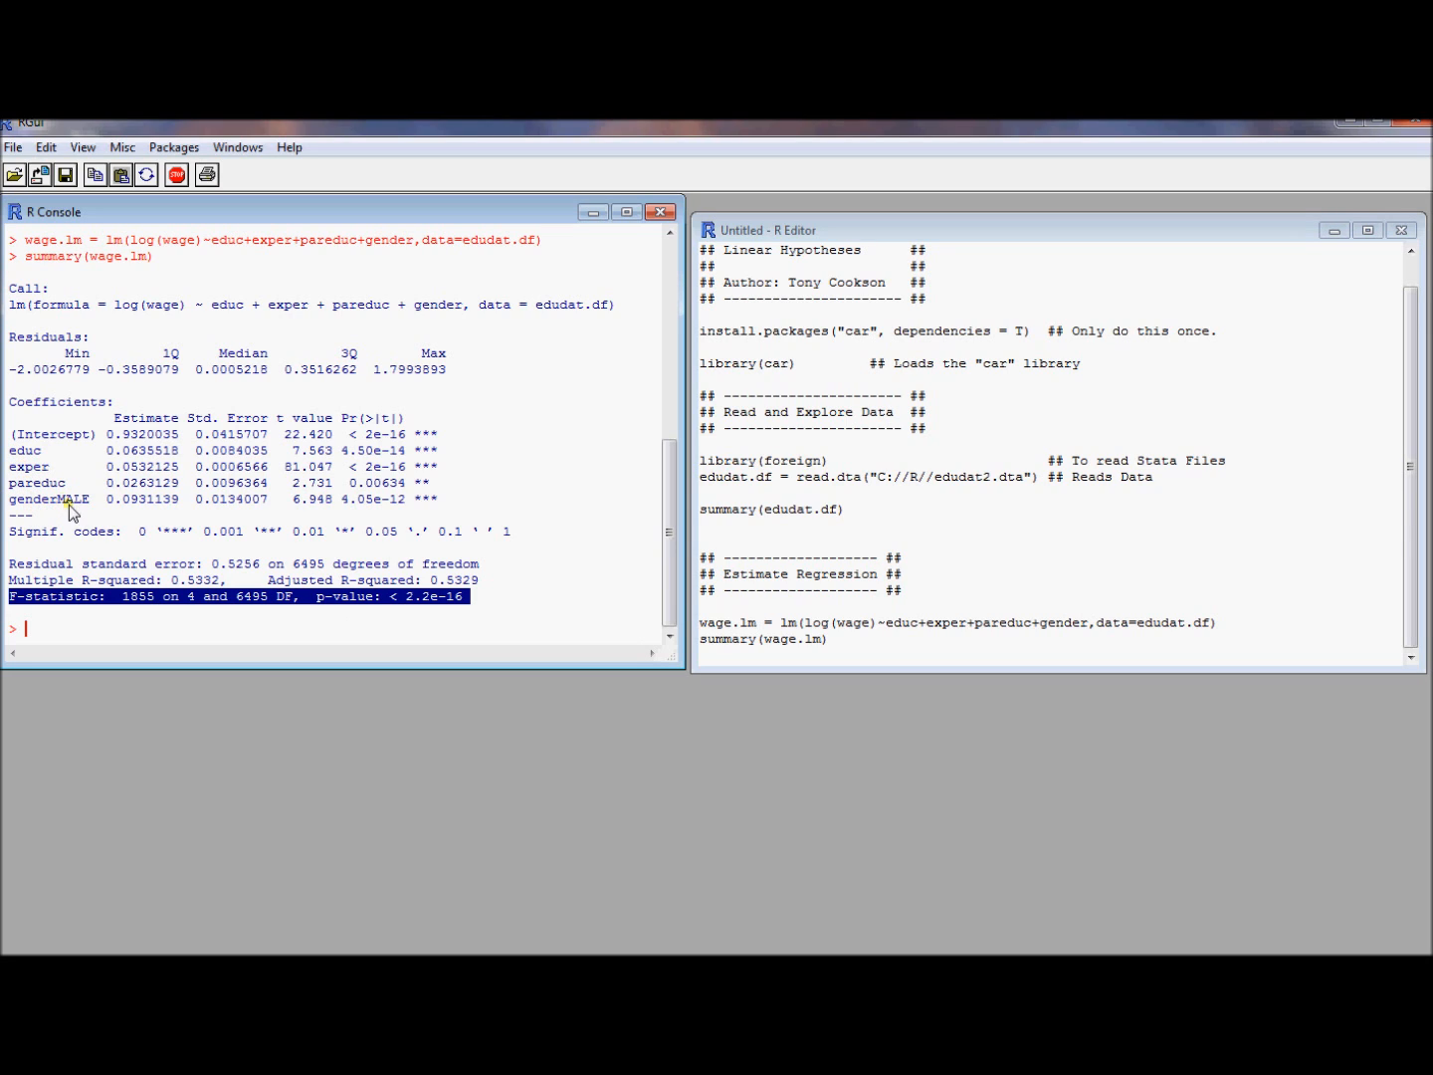
pyautogui.moveTo(206, 600)
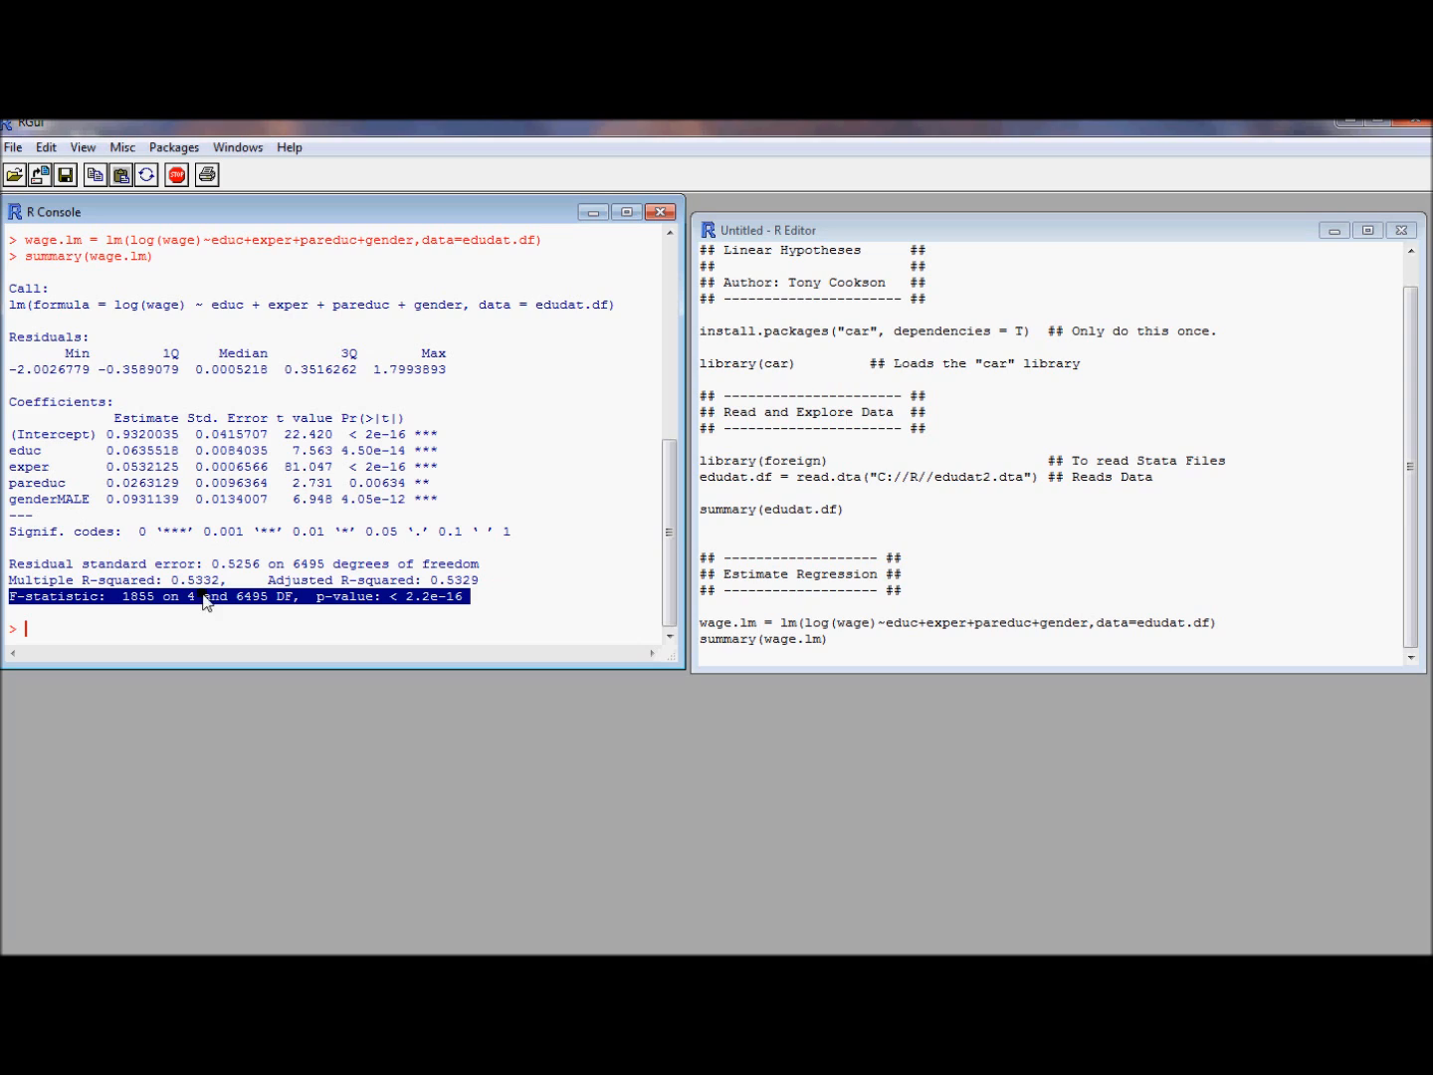
pyautogui.moveTo(132, 618)
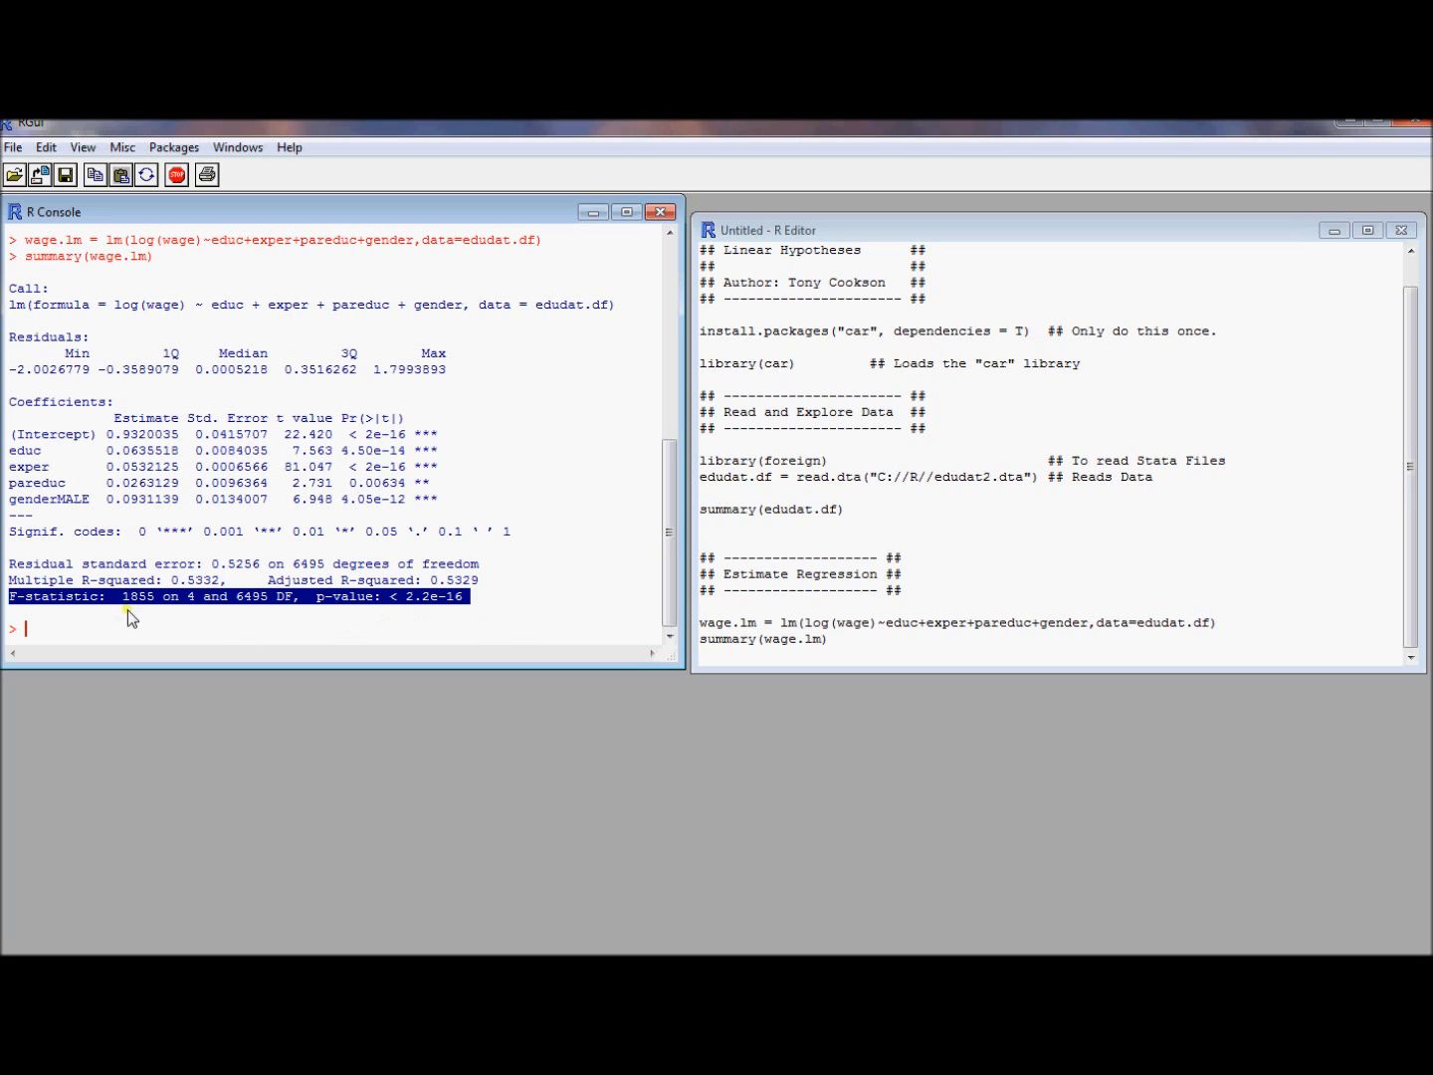
pyautogui.moveTo(156, 624)
pyautogui.write('linearHypothesis(wage.lm, "educ+exper=0.1")')
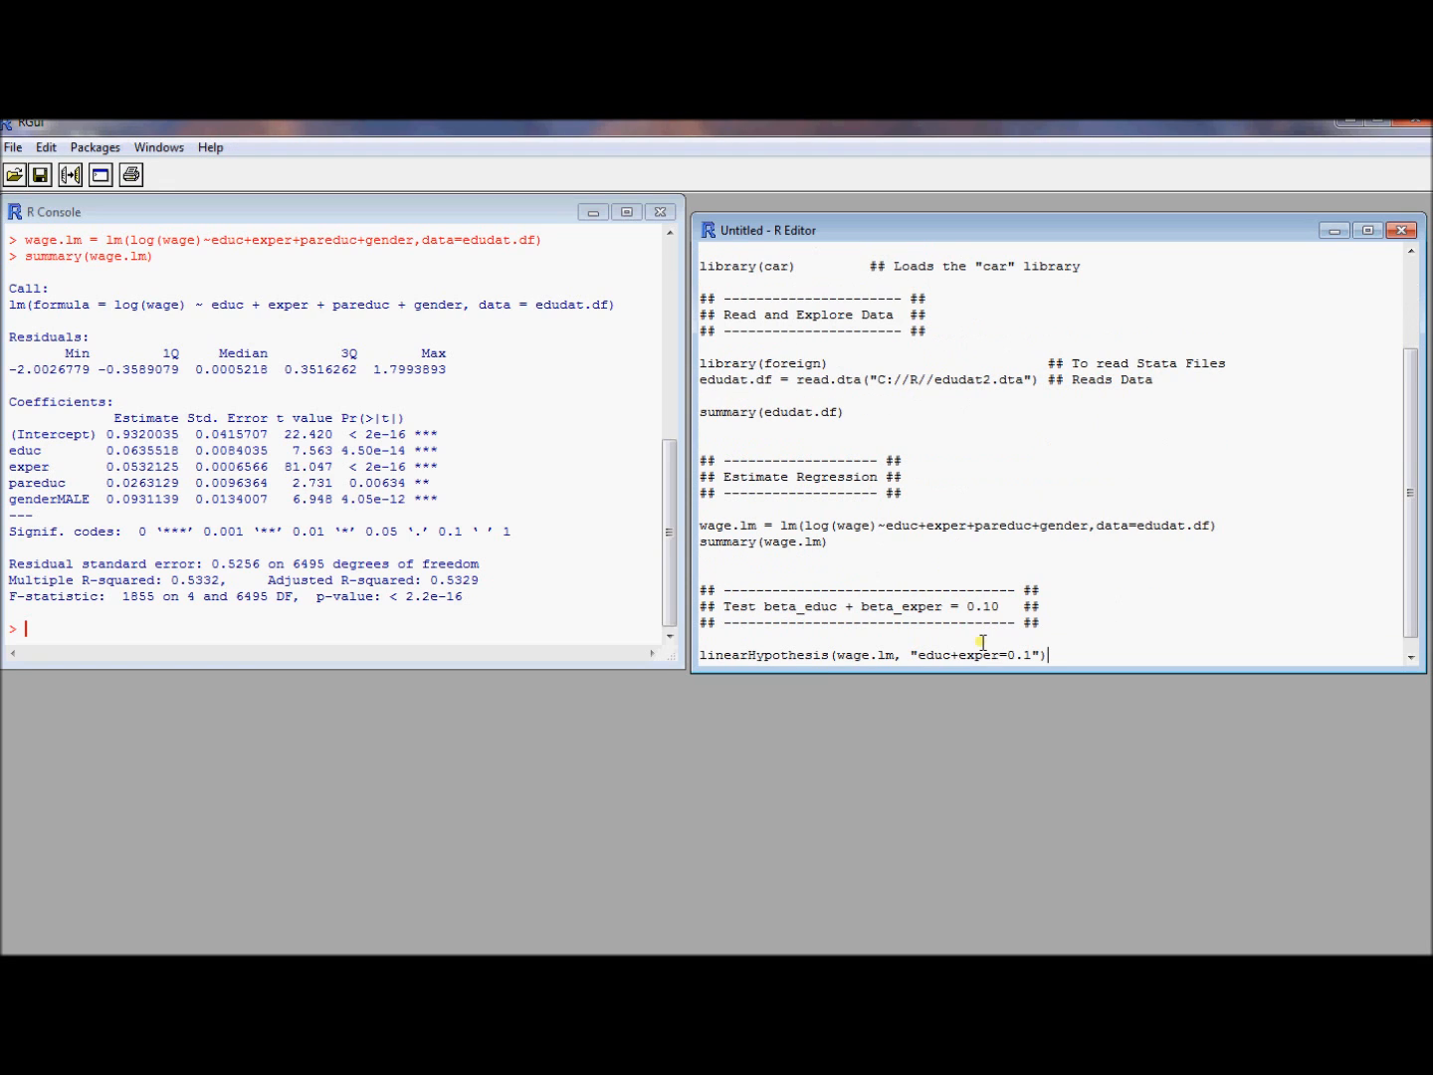
pyautogui.moveTo(1119, 615)
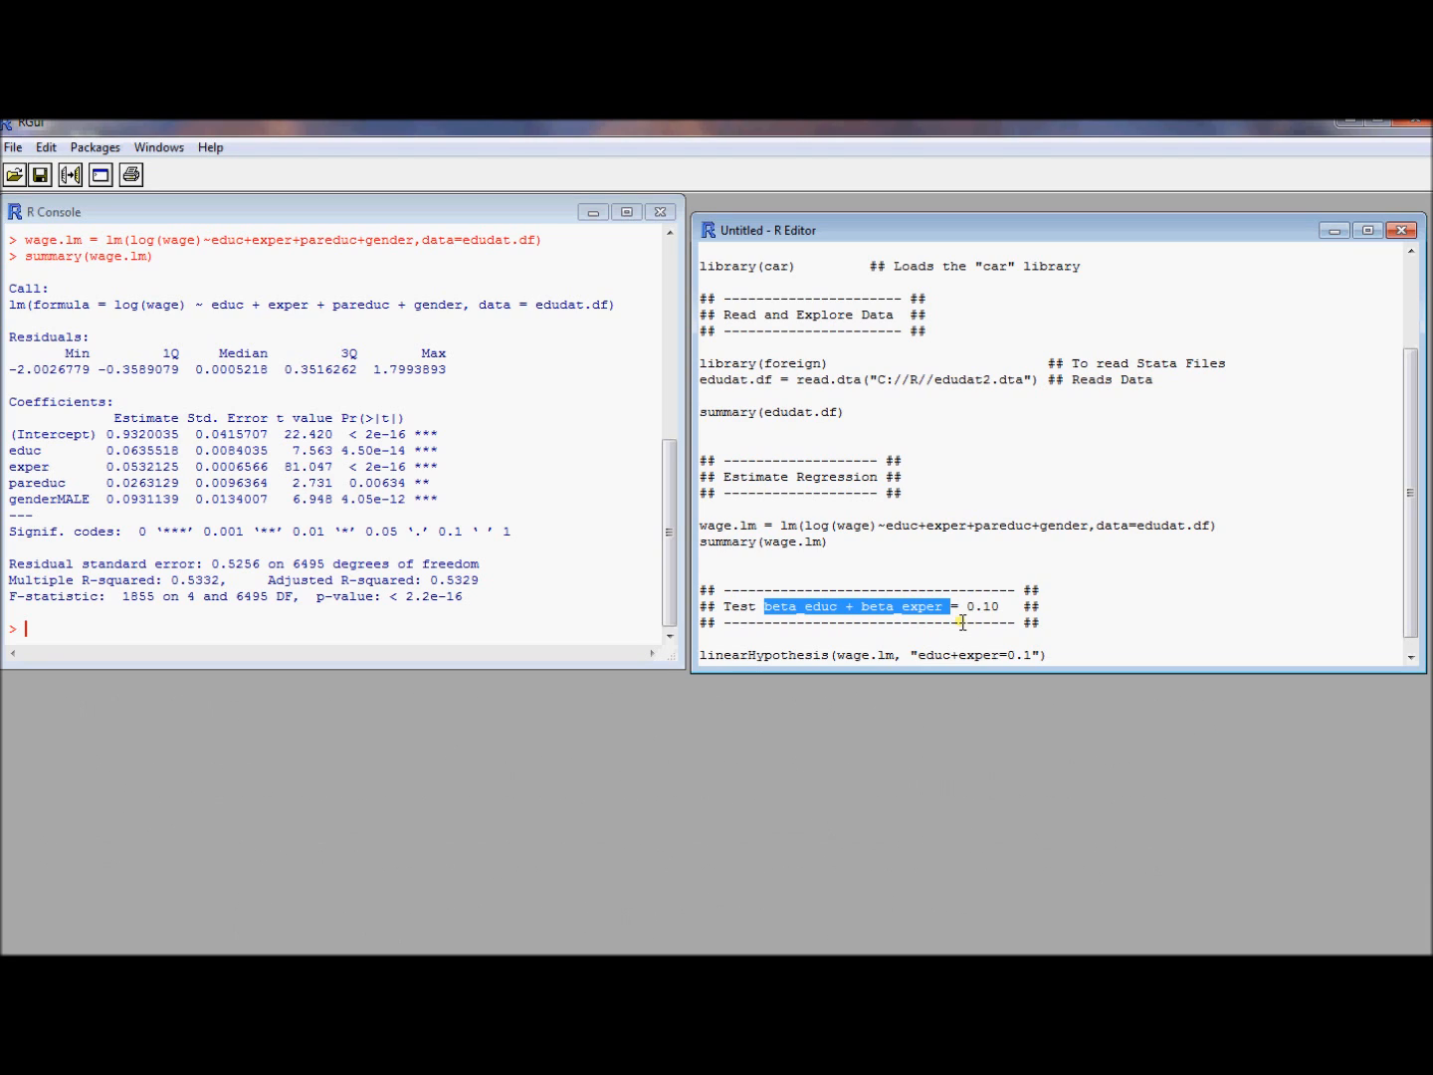
pyautogui.moveTo(696, 662)
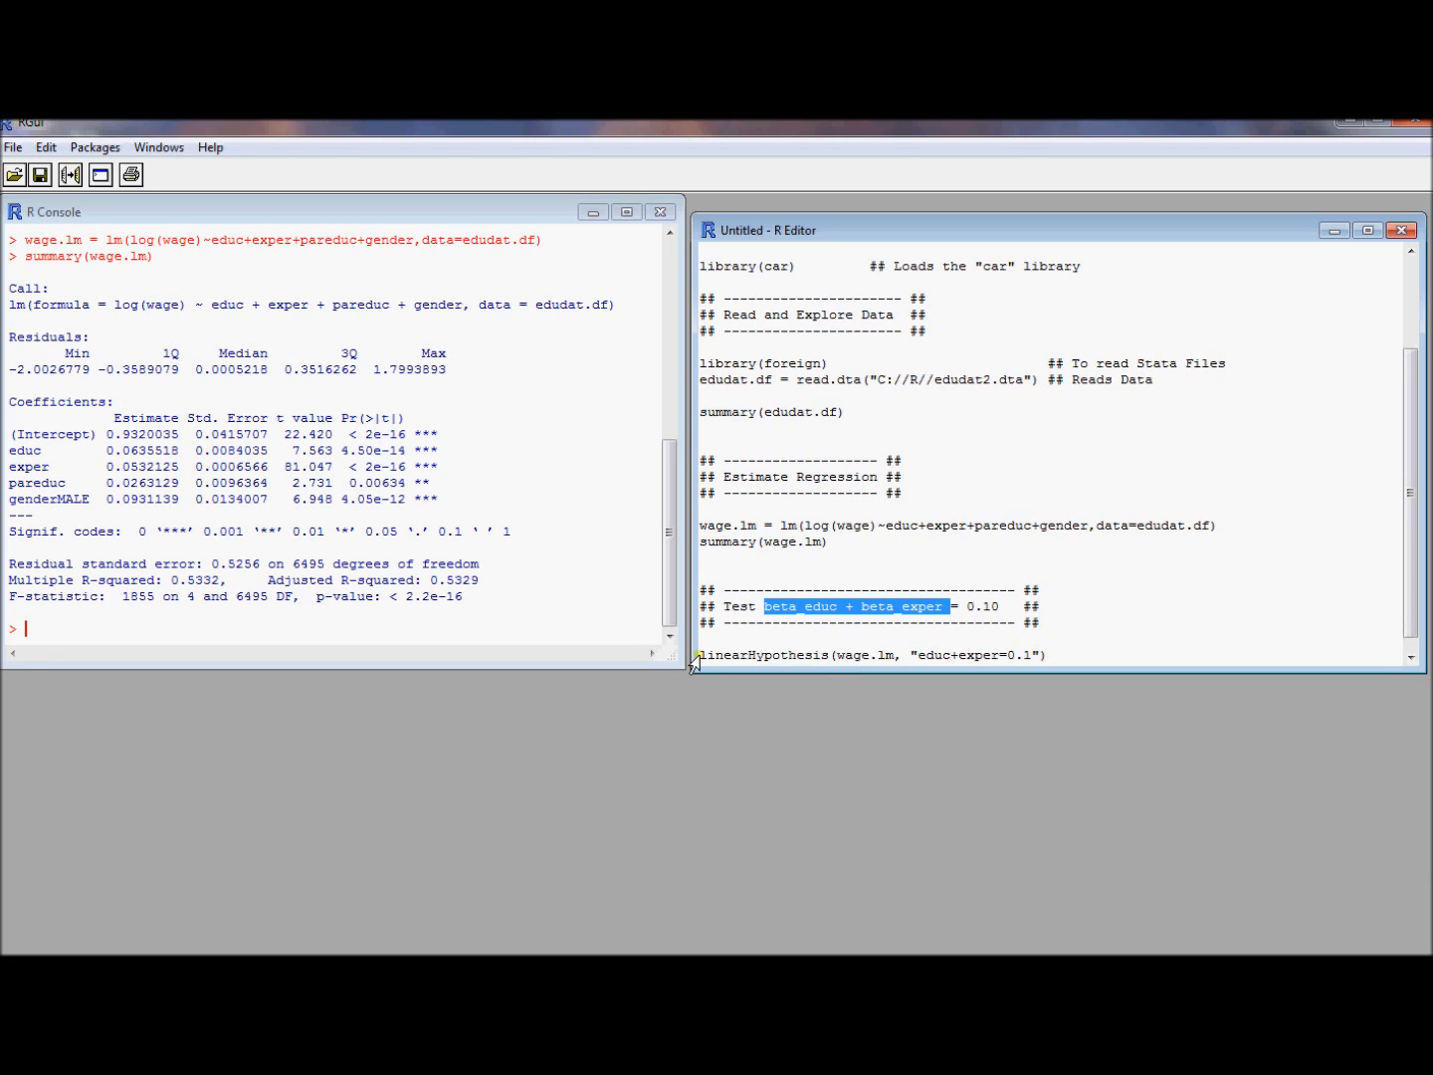
# Mark the wage.lm model and educ+exper=0.1 restriction in the linearHypothesis line.
pyautogui.doubleClick(763, 655)
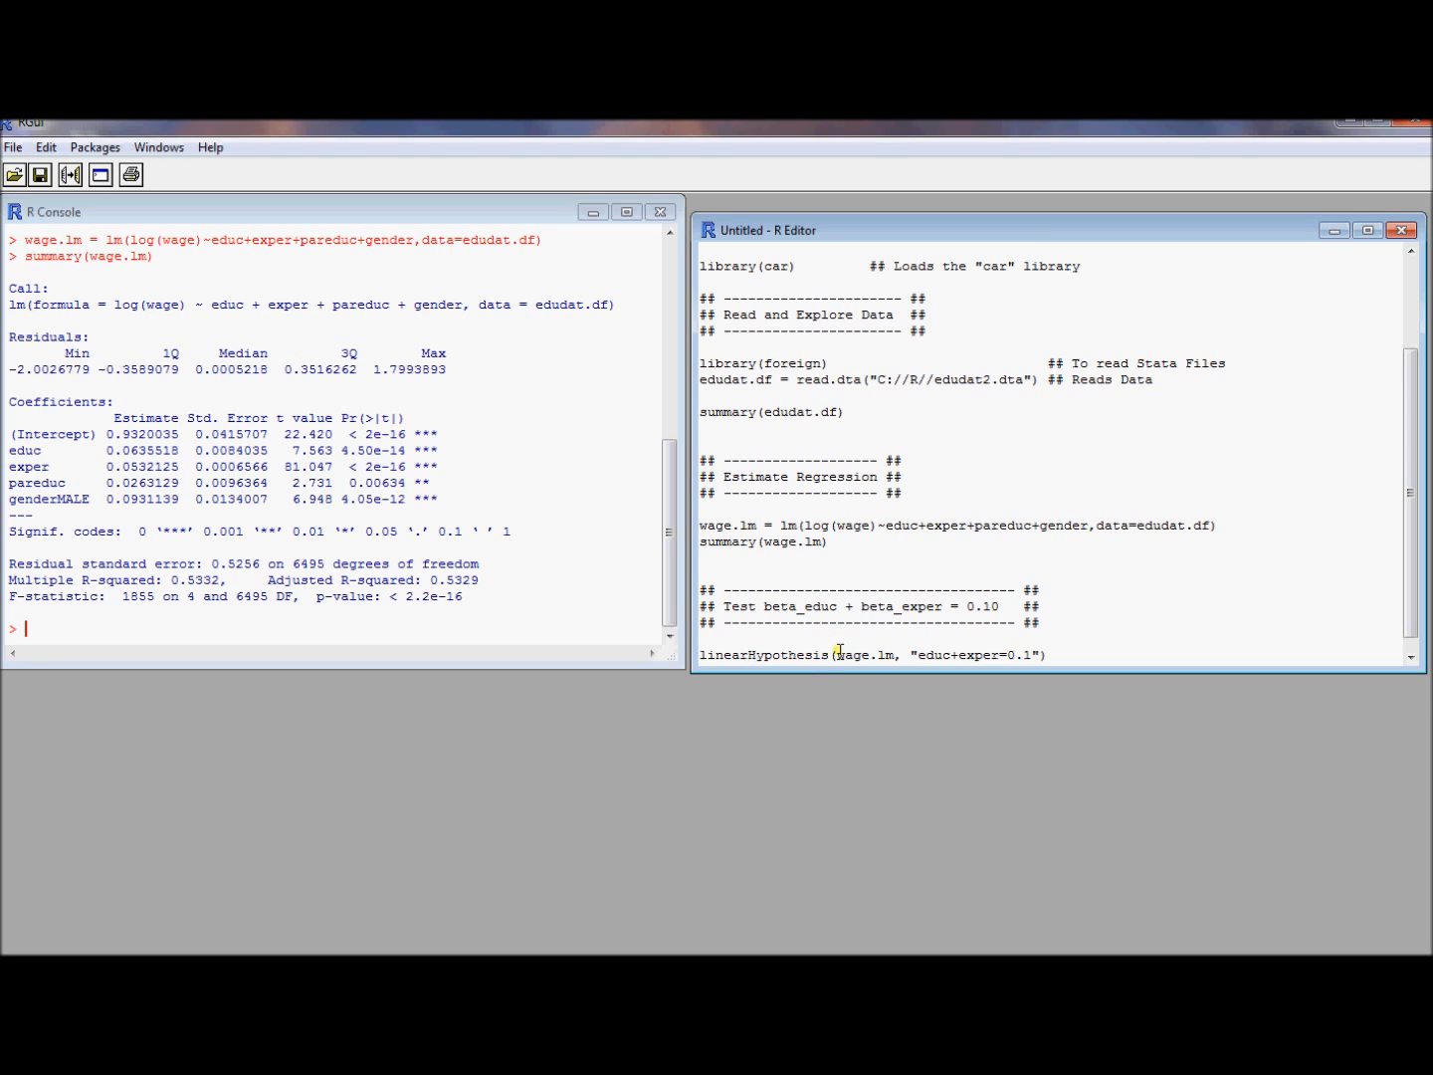
pyautogui.doubleClick(866, 655)
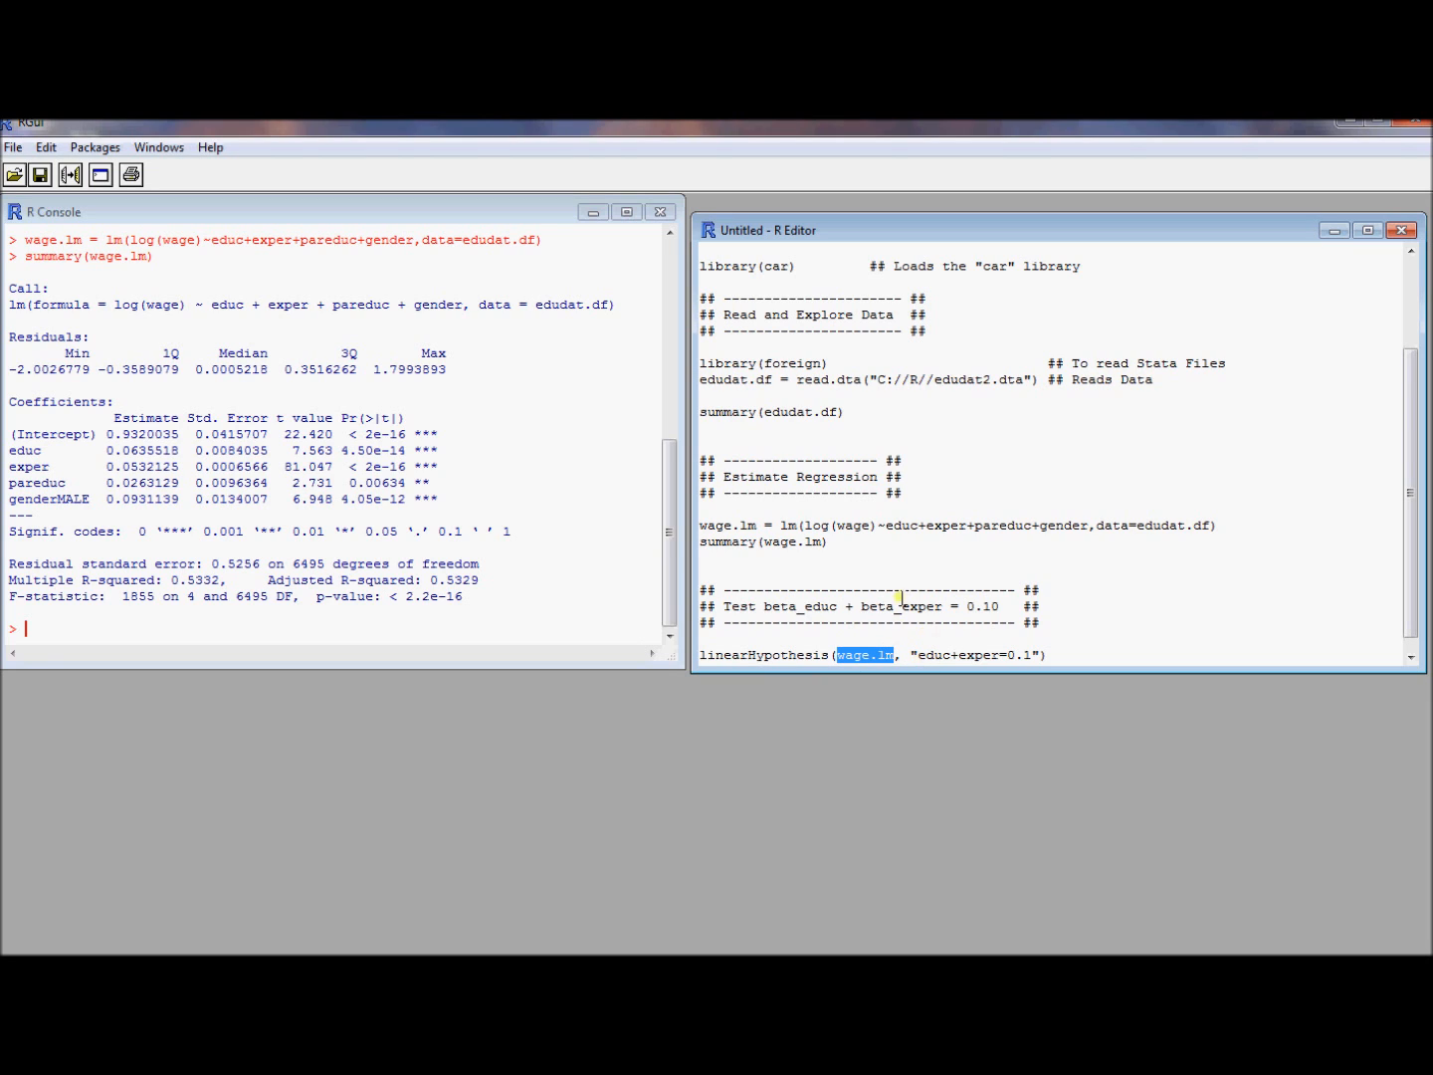
pyautogui.moveTo(754, 487)
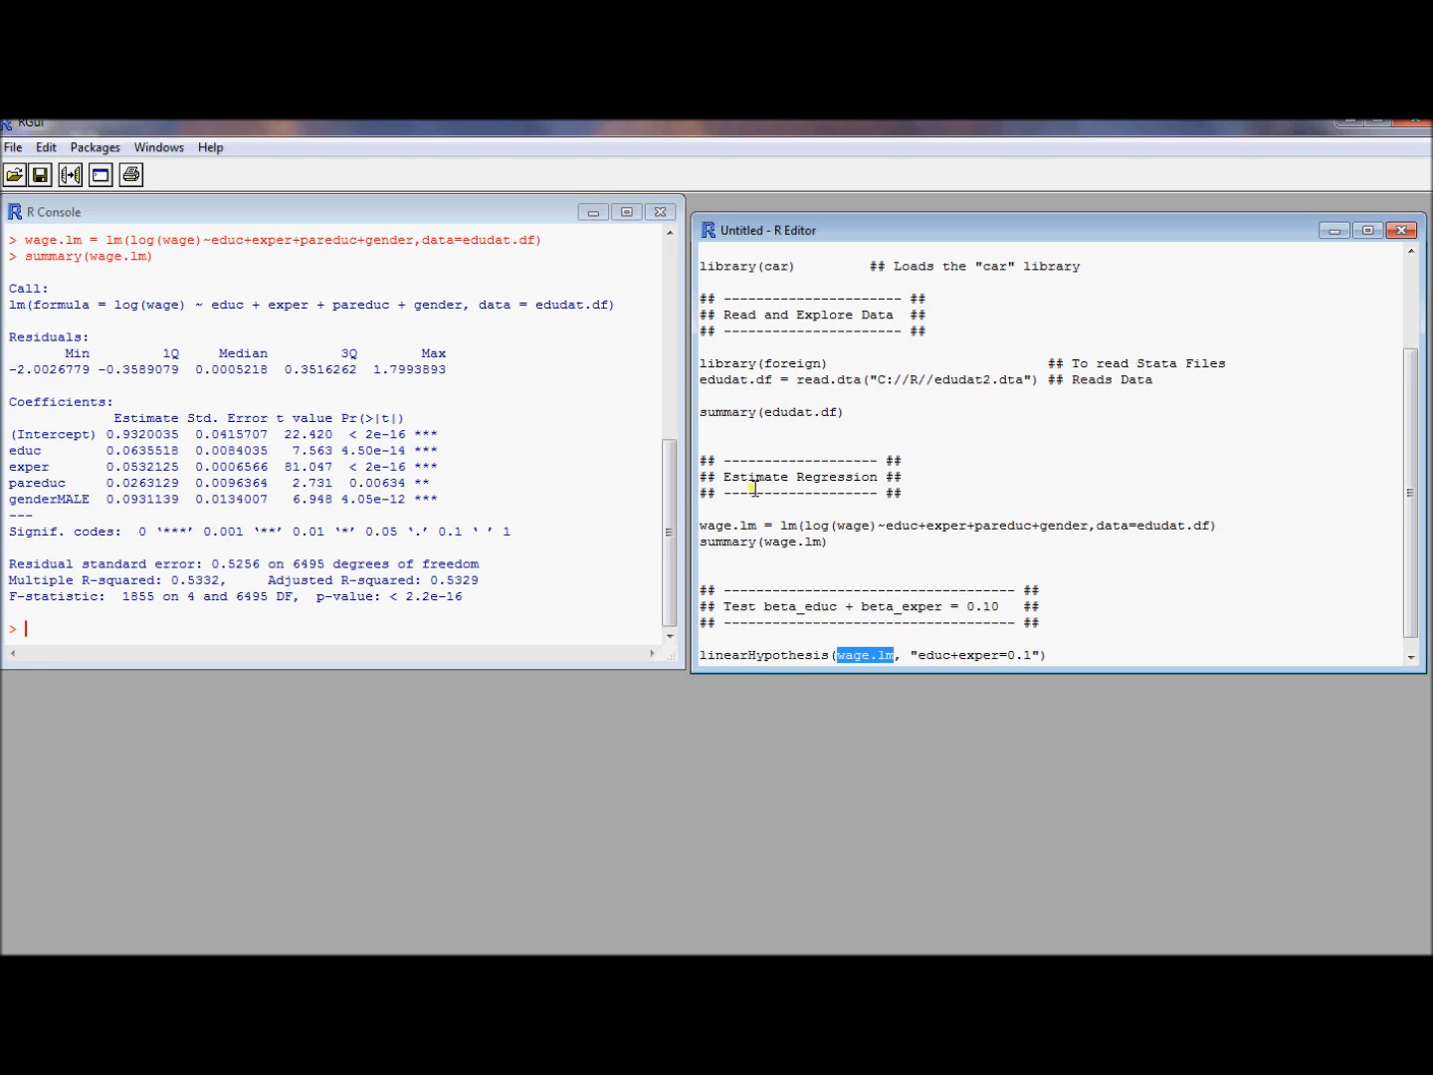
pyautogui.moveTo(1093, 603)
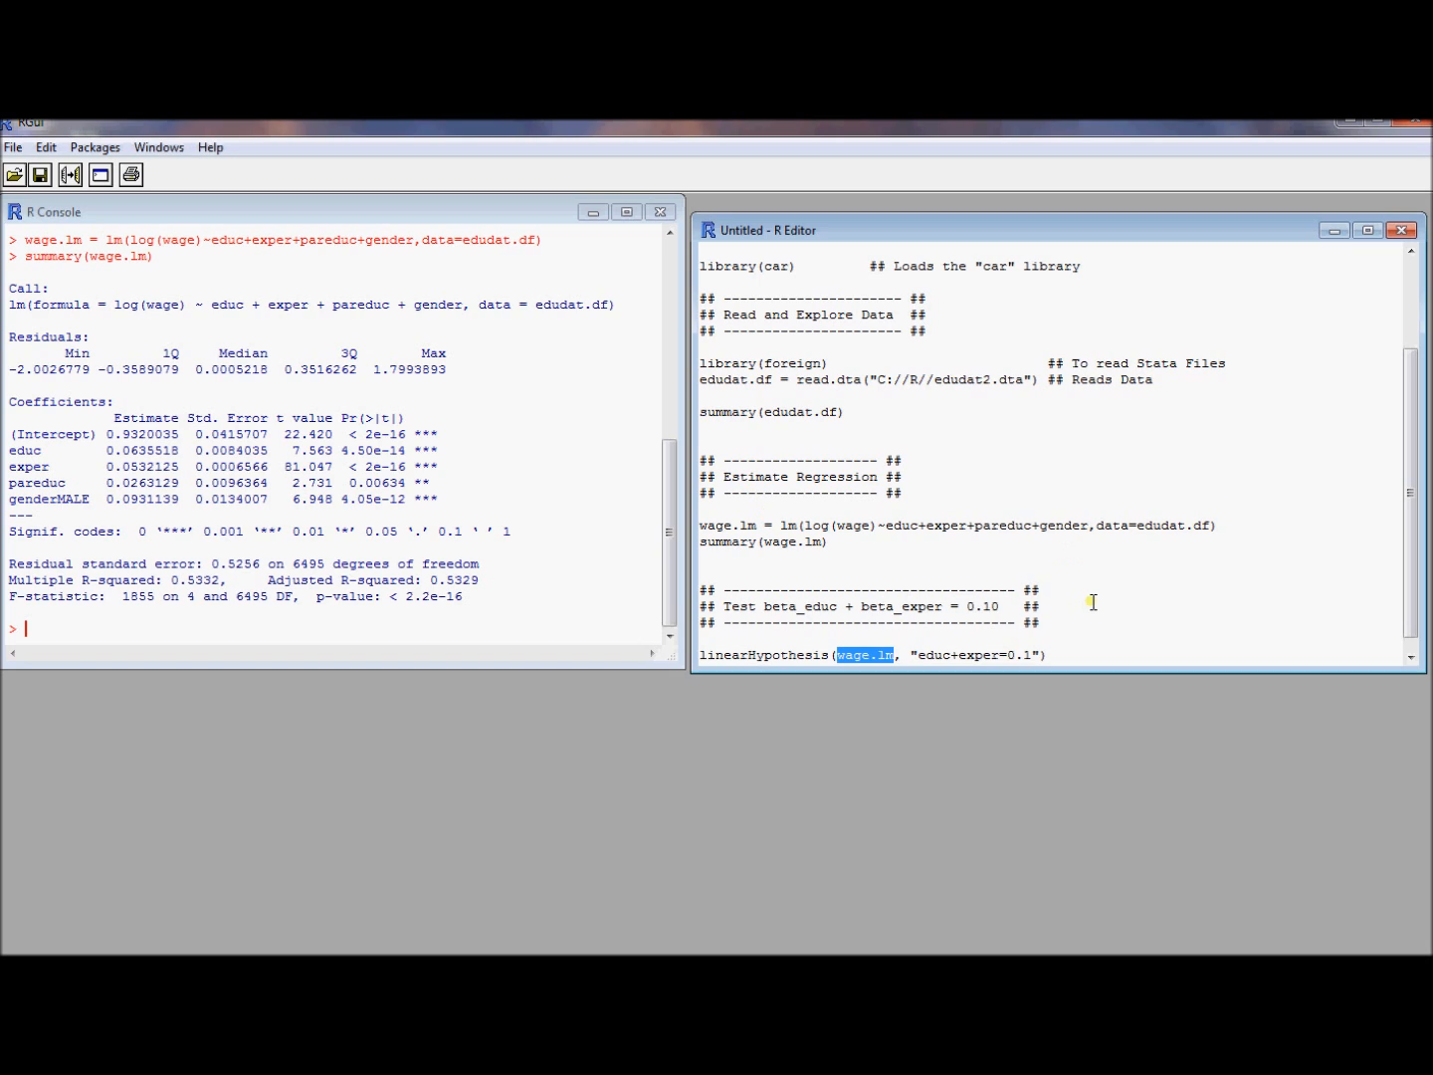
pyautogui.click(916, 654)
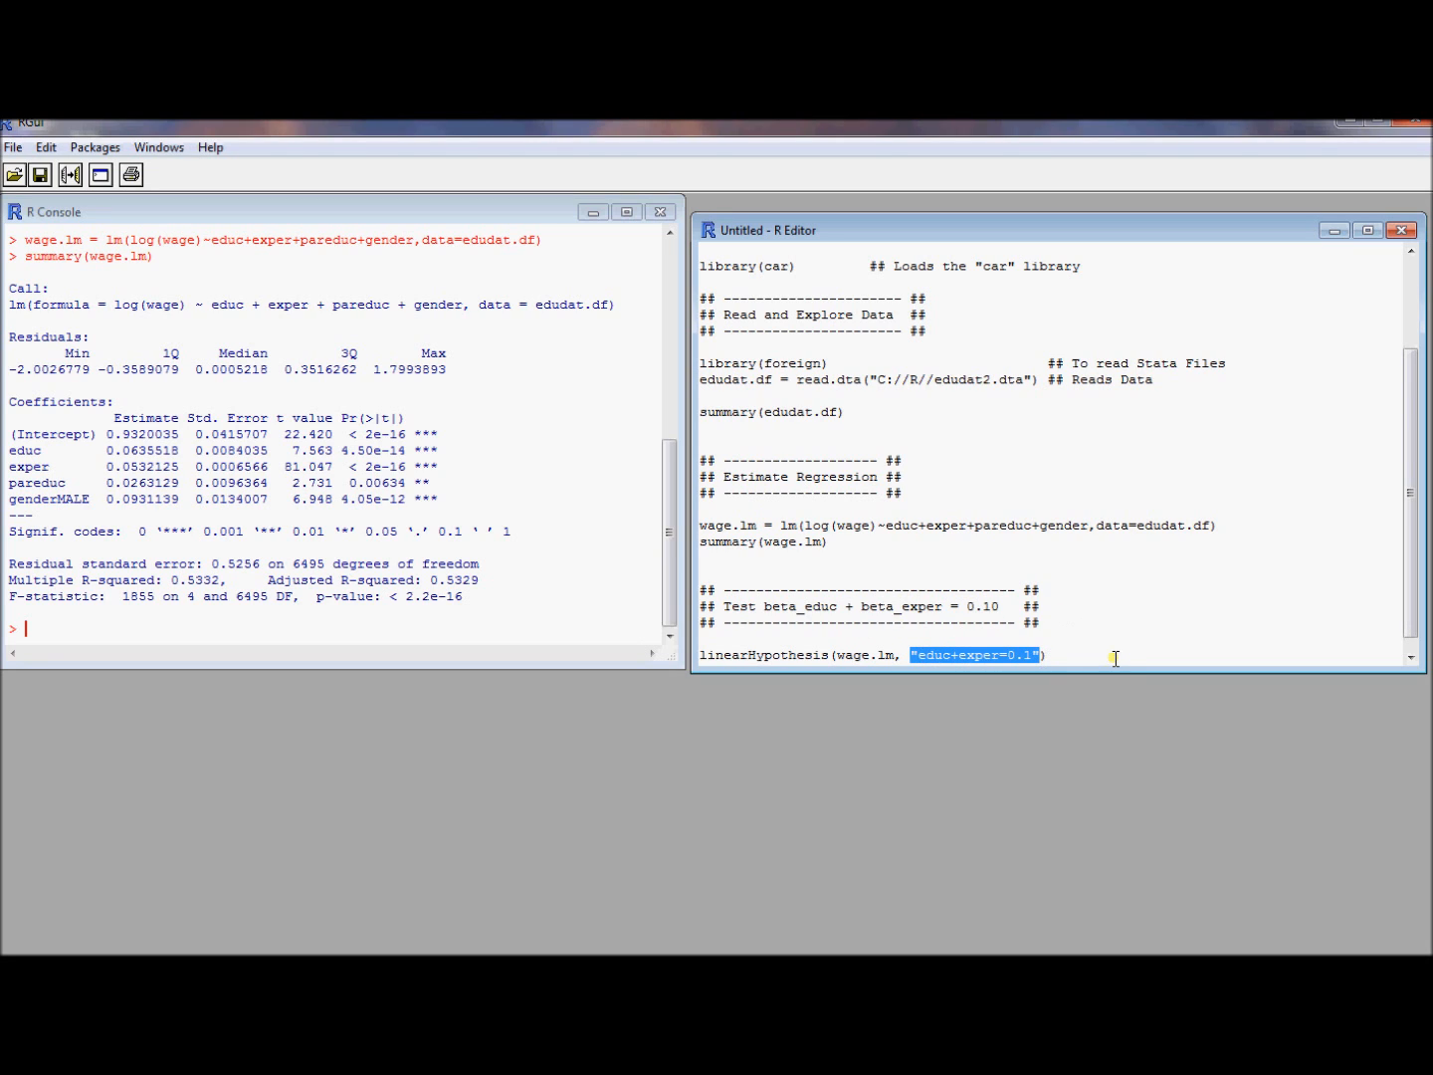
pyautogui.click(1115, 655)
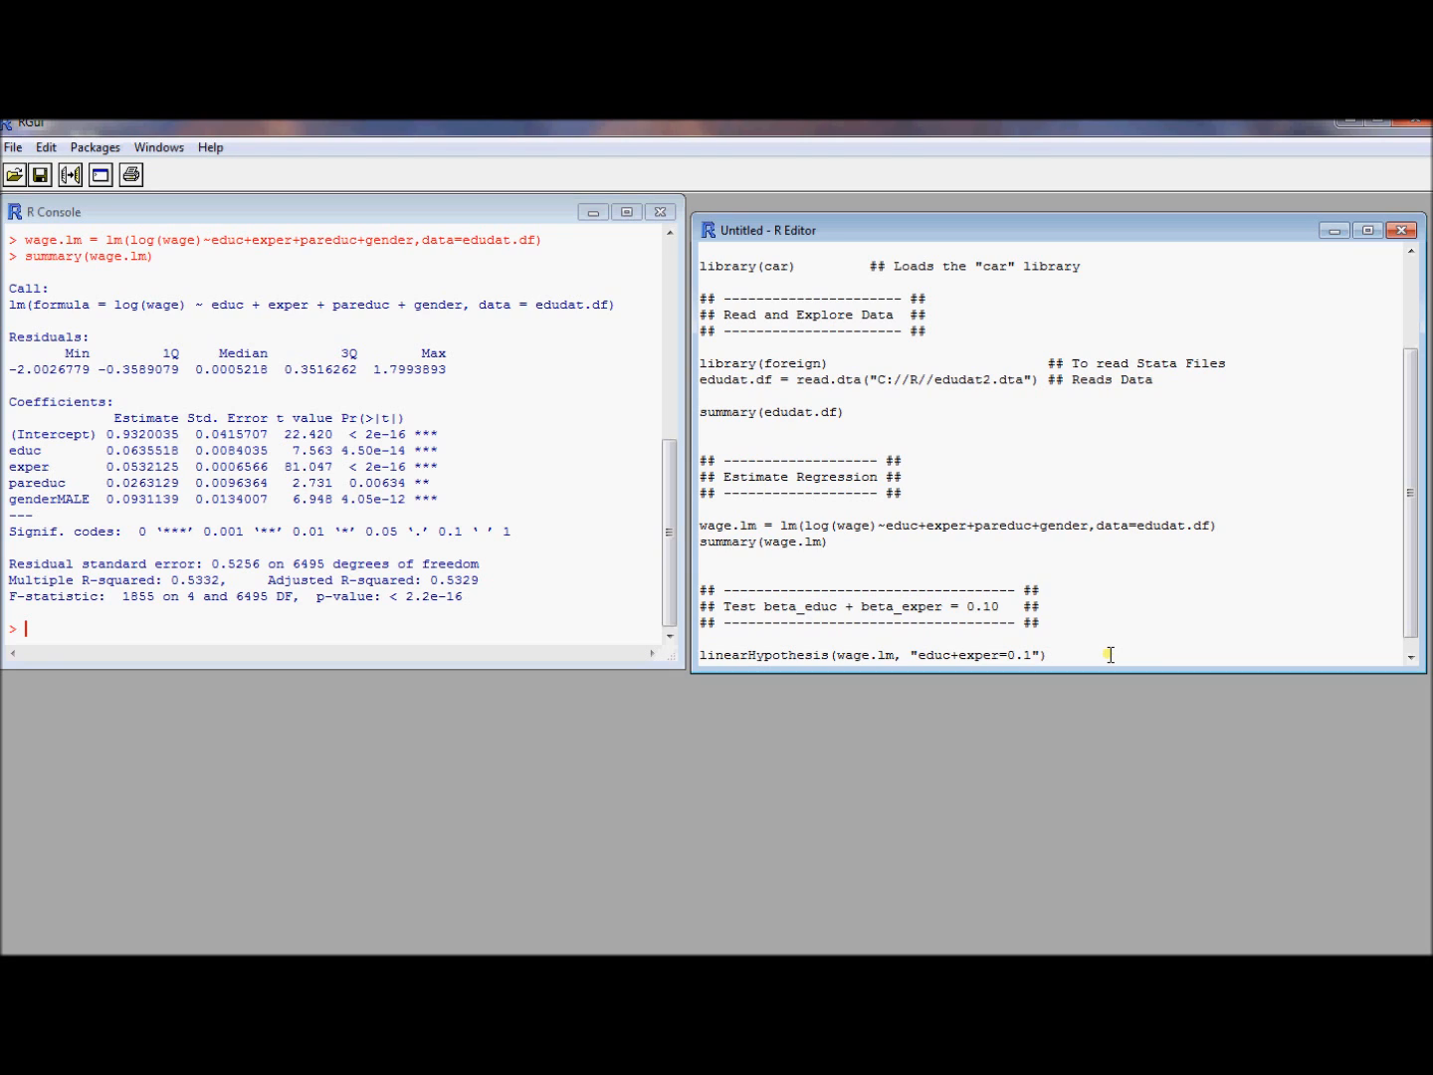
pyautogui.doubleClick(937, 655)
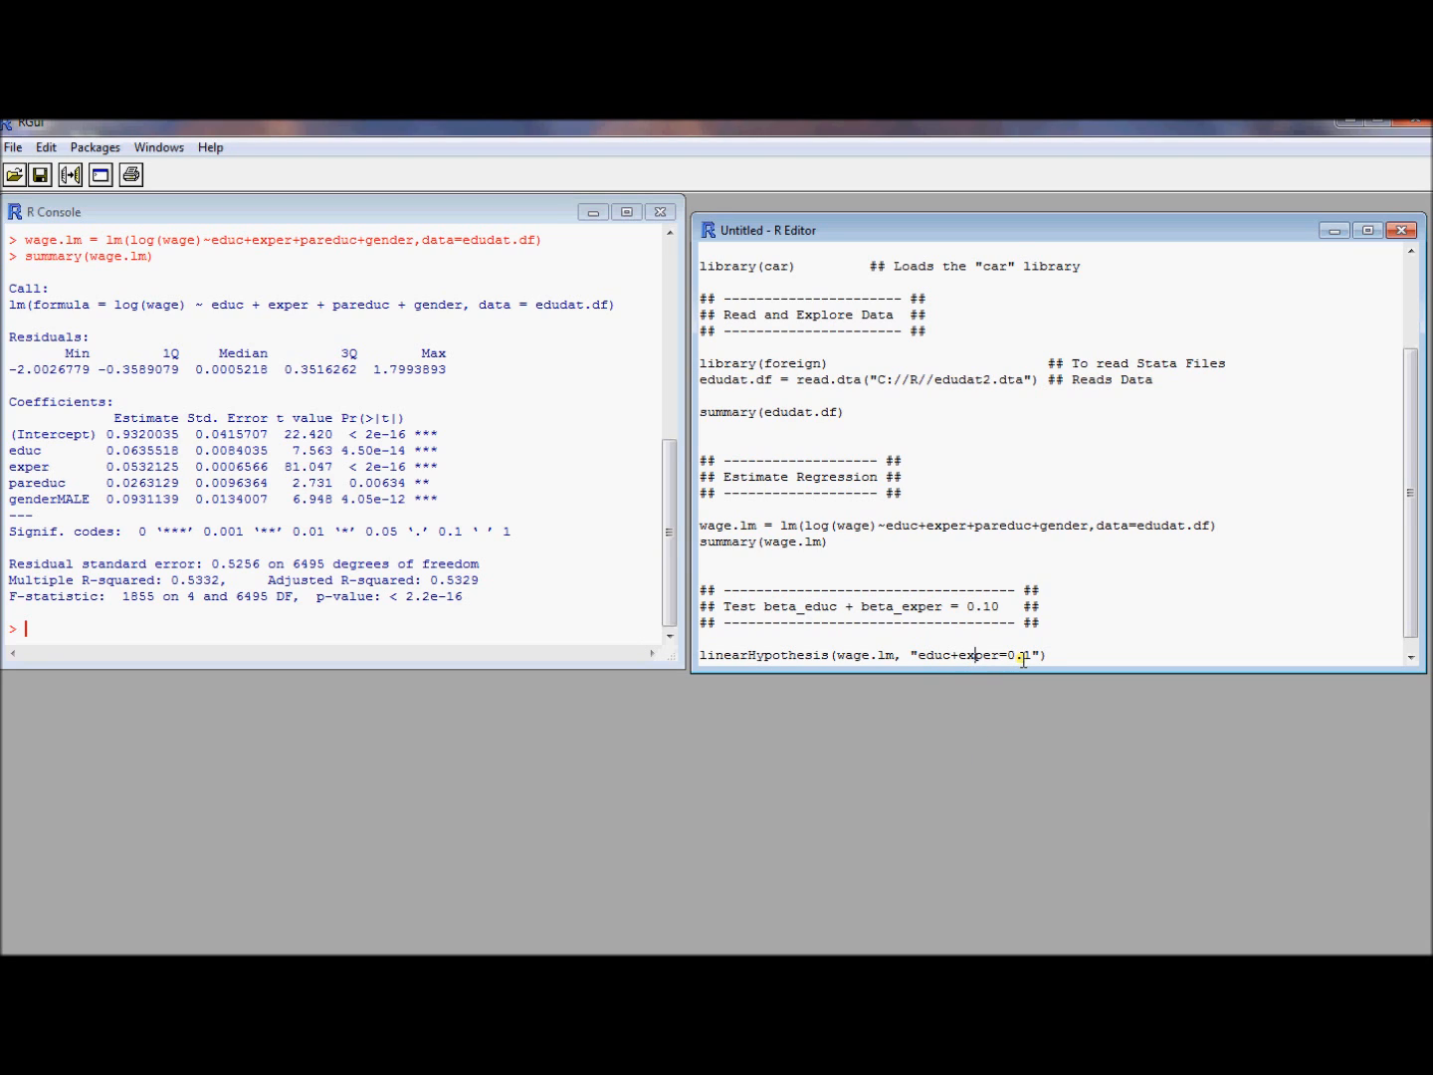
pyautogui.moveTo(1056, 653)
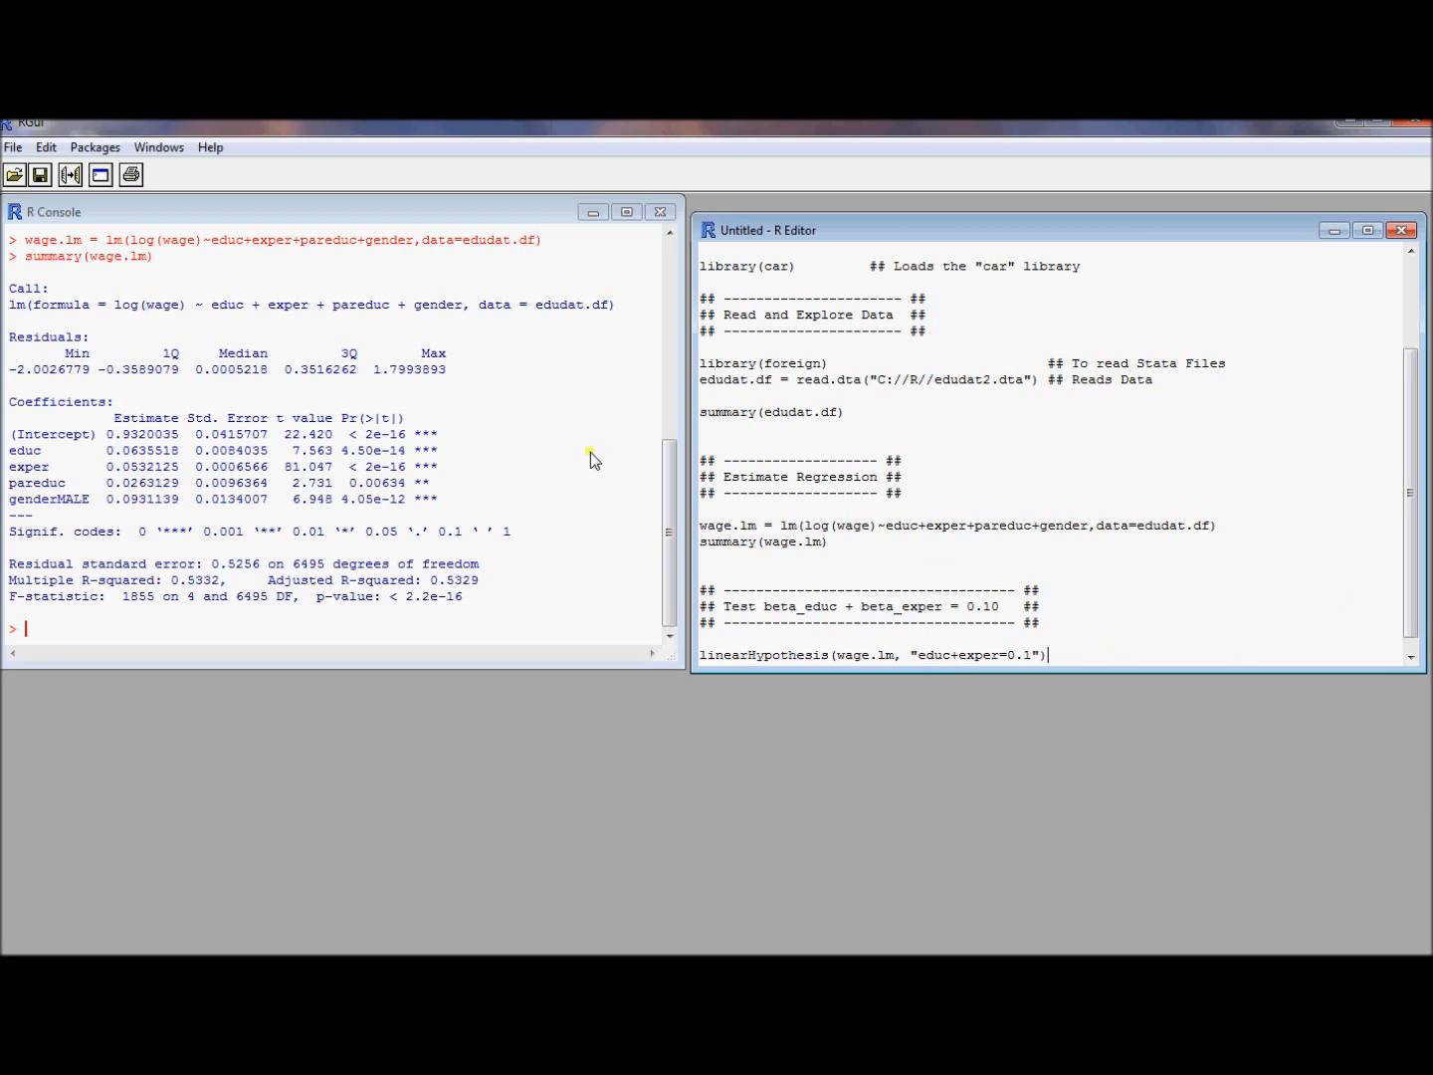
# Run the educ+exper=0.1 test, giving F = 3.9554 and p = 0.04676 in the console.
pyautogui.click(46, 146)
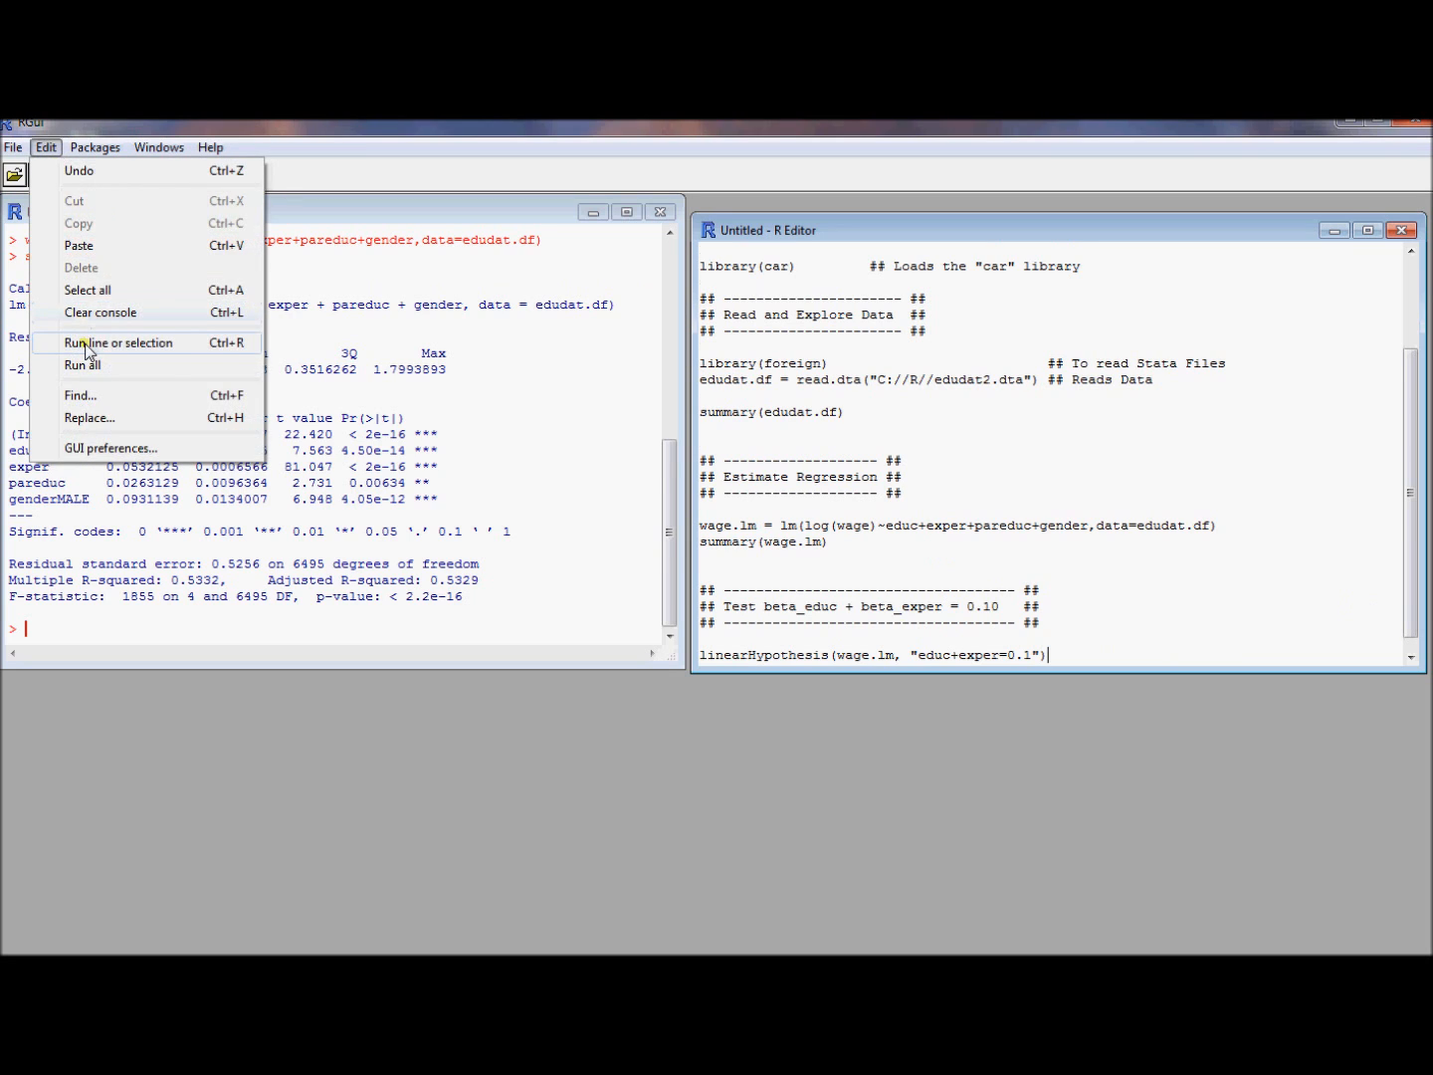
pyautogui.click(118, 342)
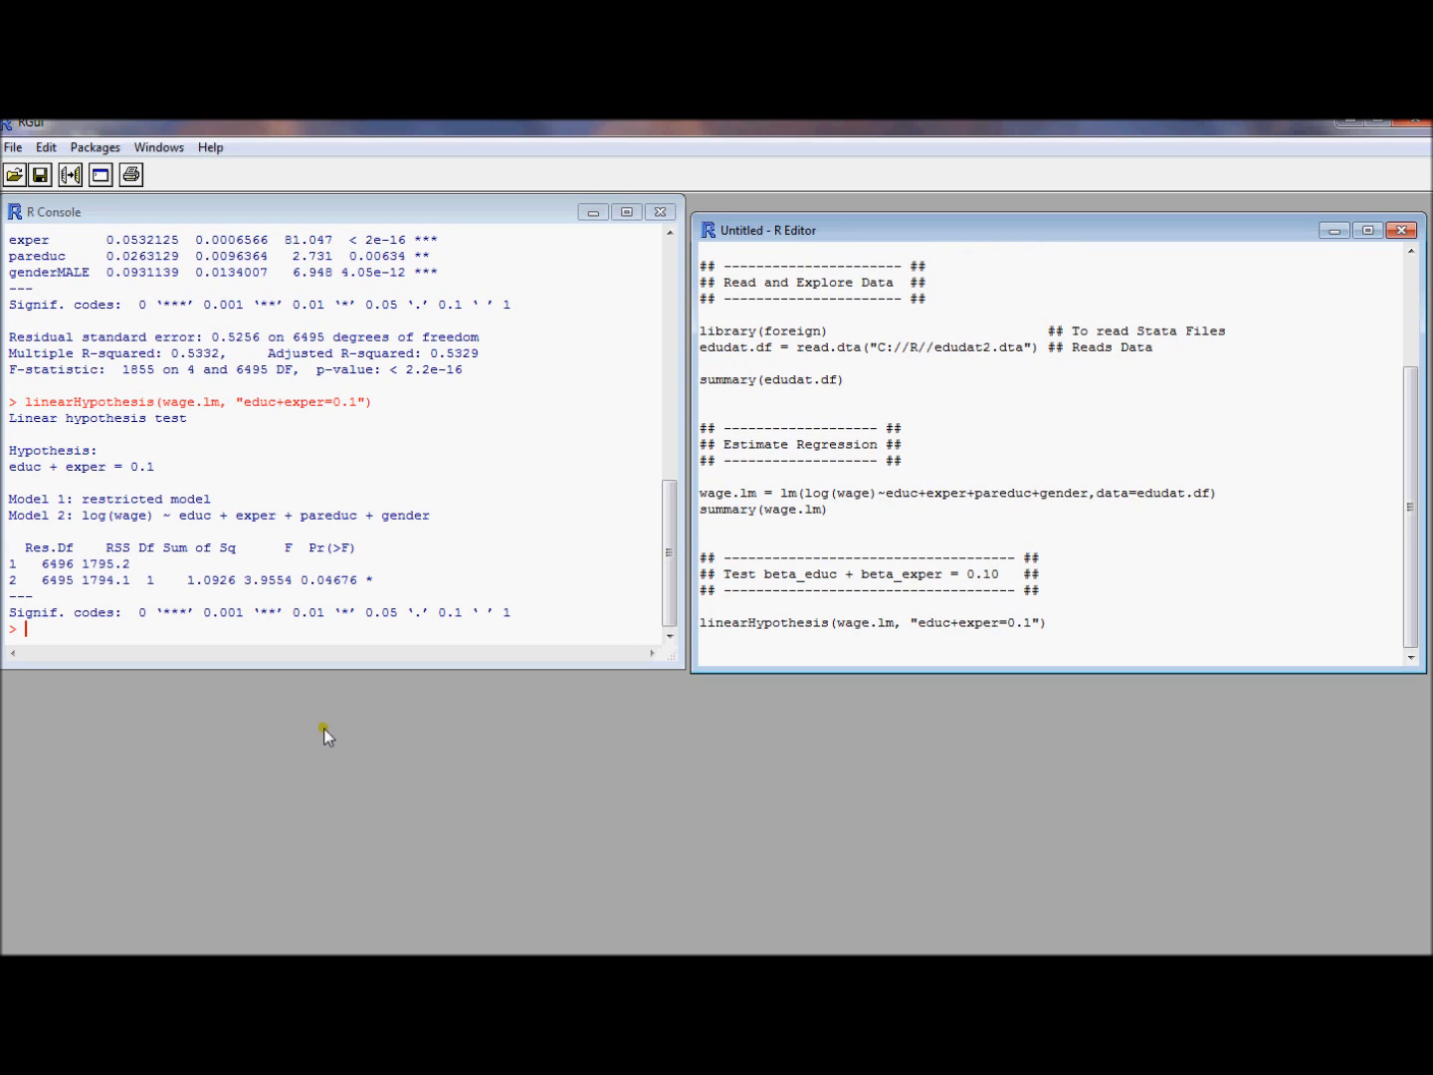
pyautogui.moveTo(288, 595)
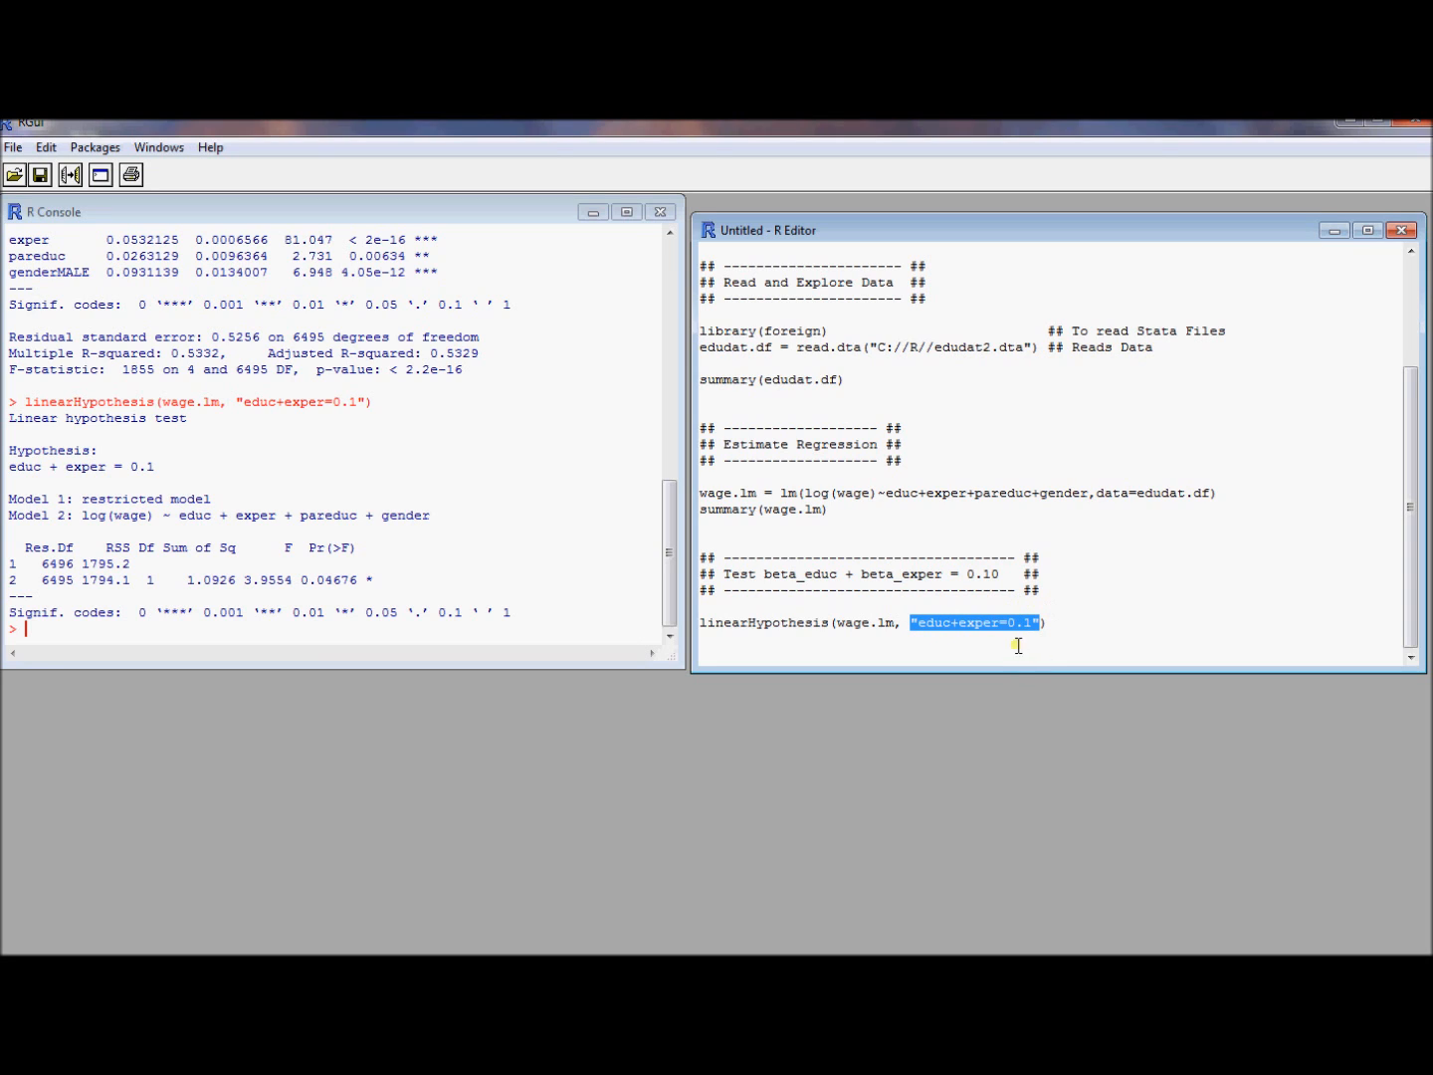
pyautogui.moveTo(1068, 623)
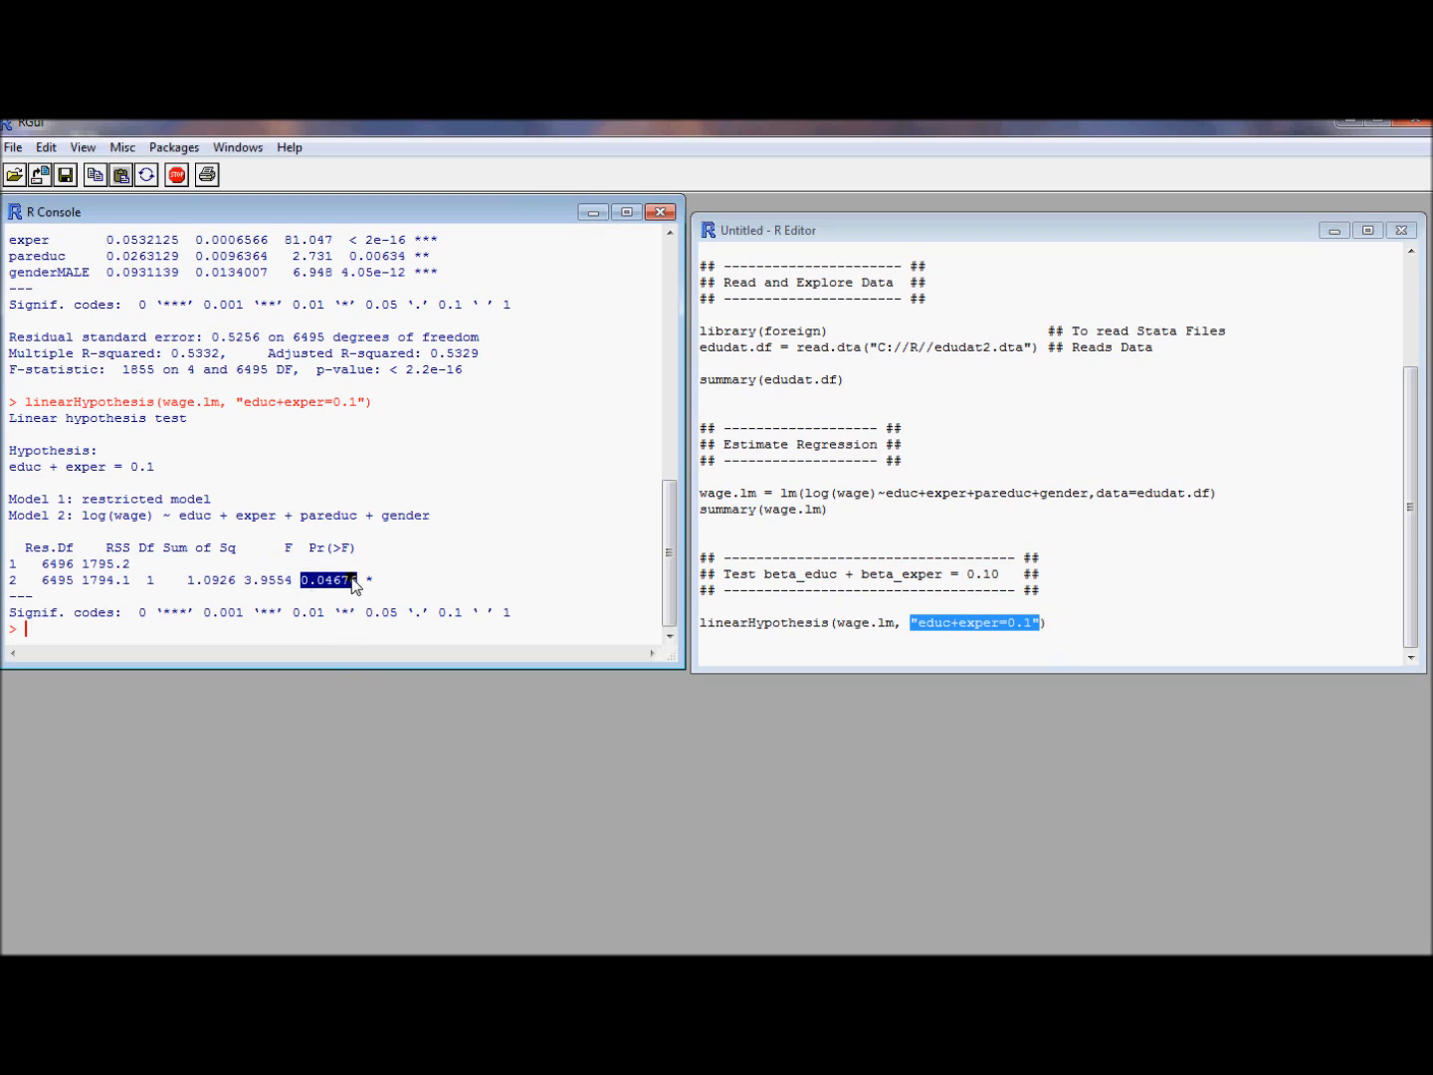
pyautogui.moveTo(571, 625)
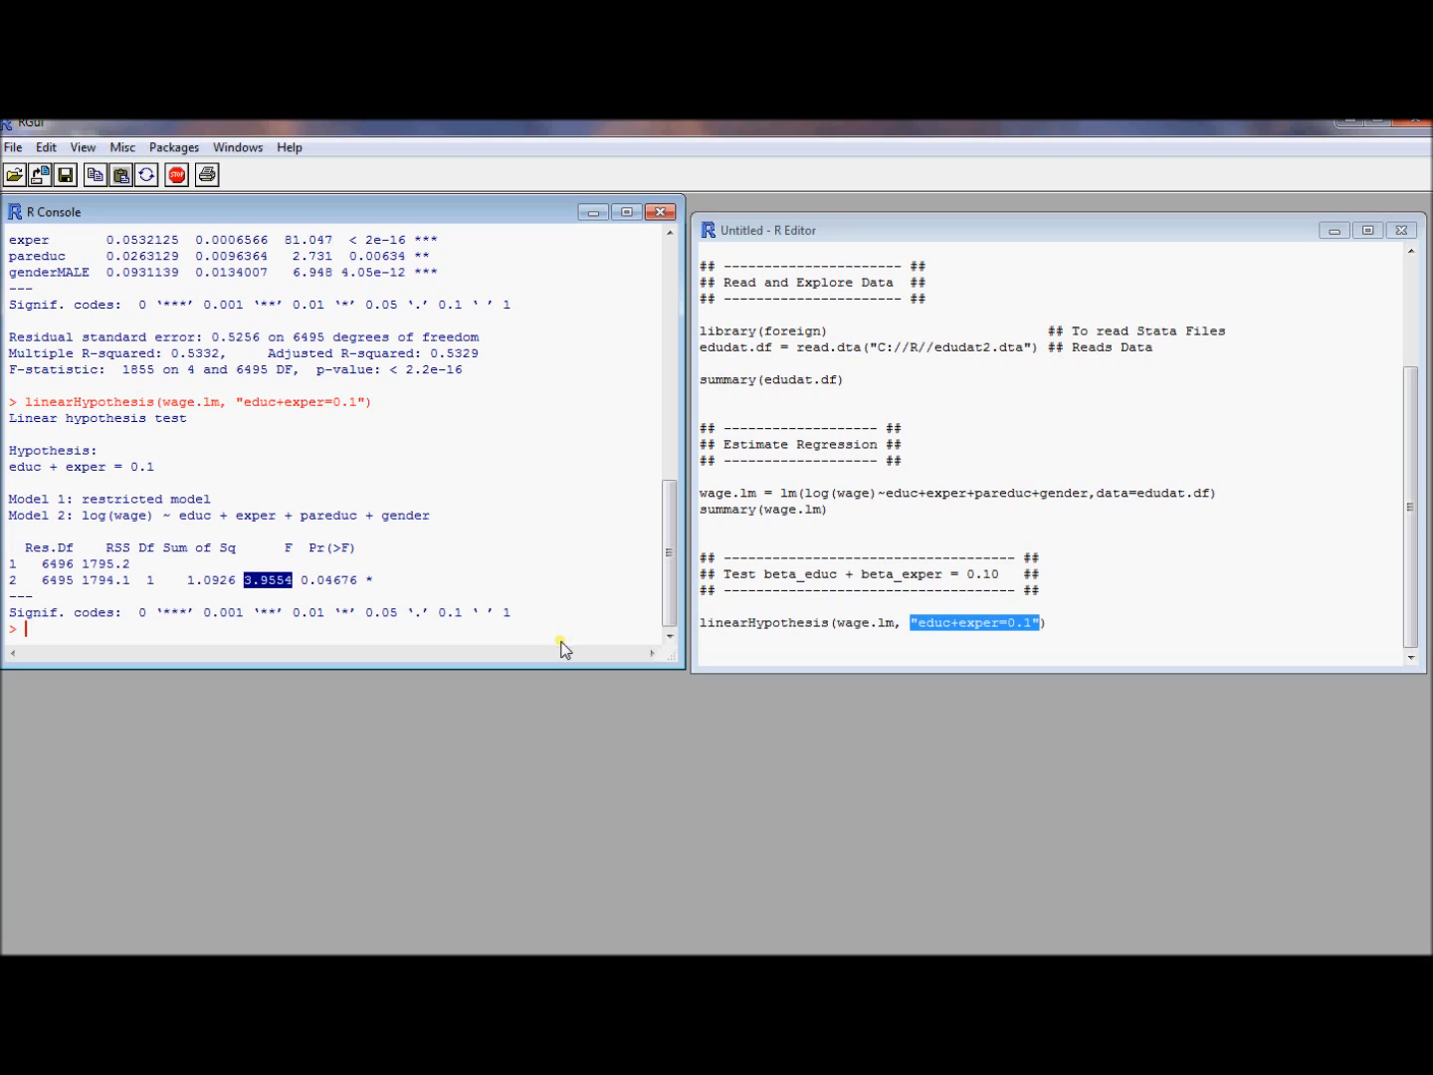
pyautogui.click(1055, 622)
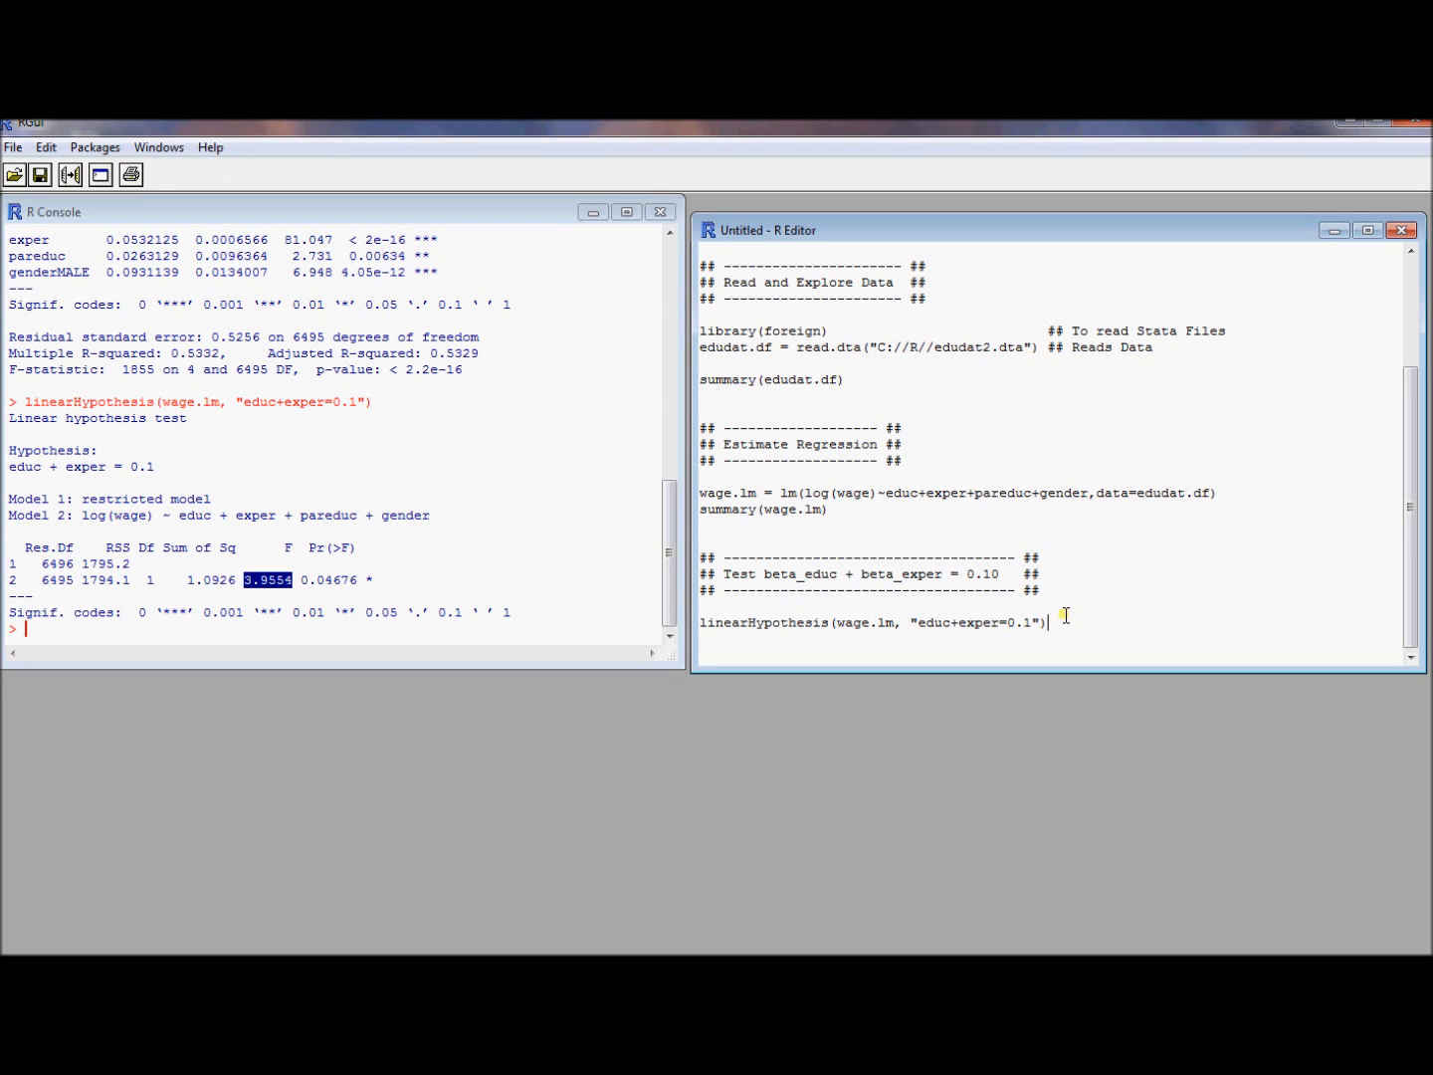
pyautogui.click(264, 586)
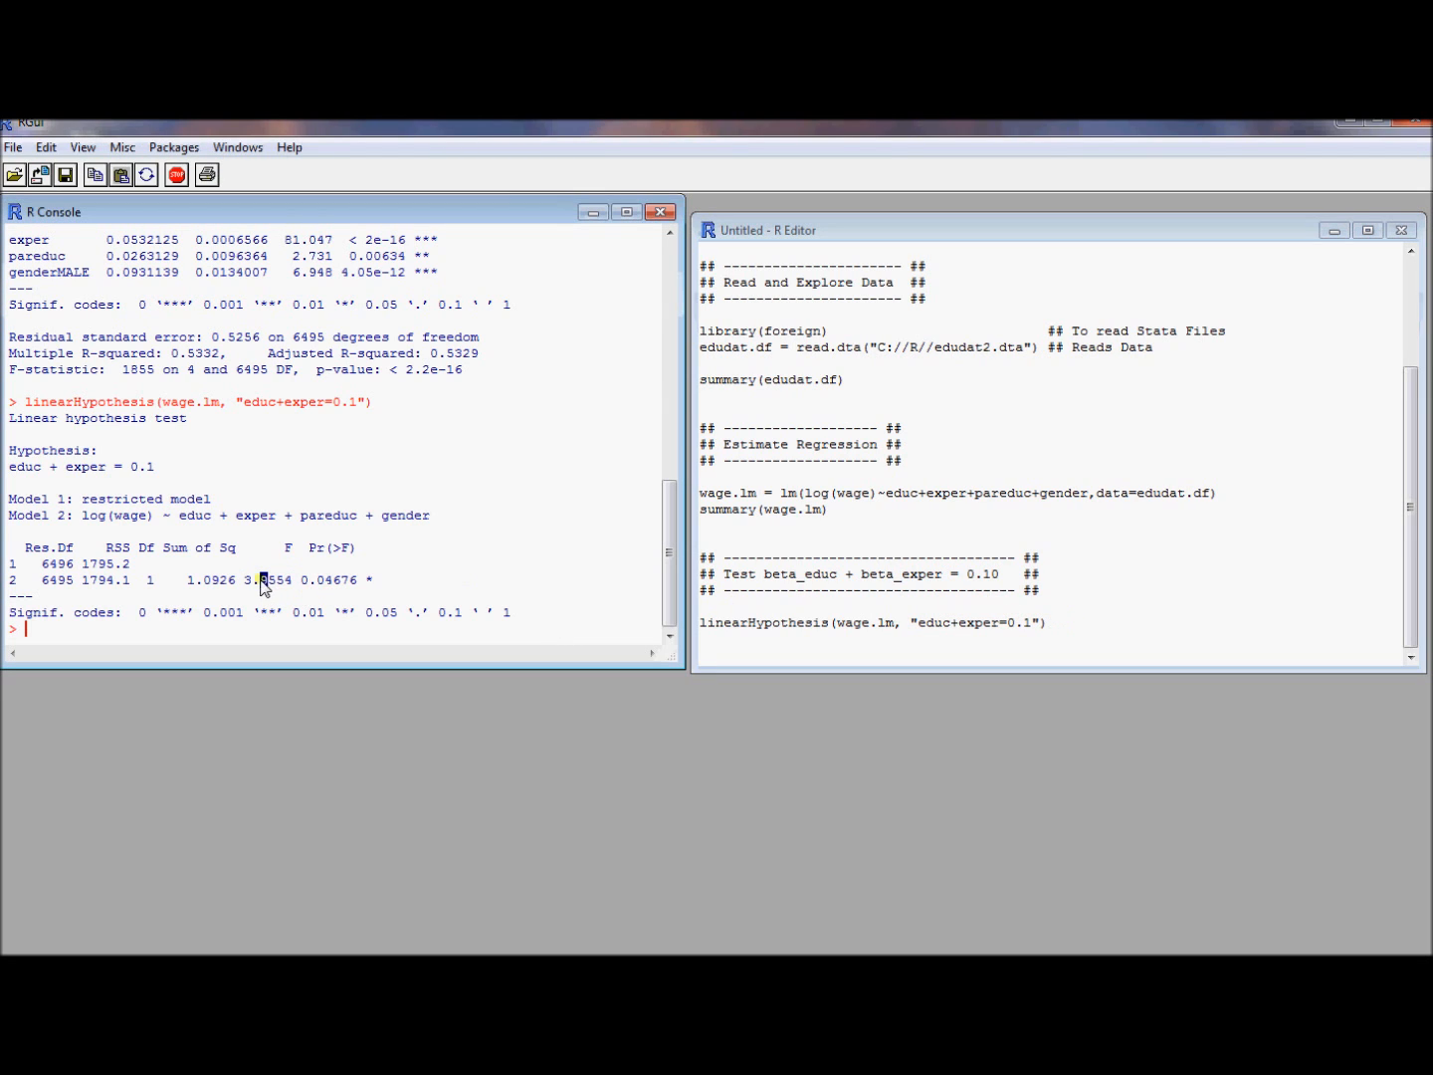
pyautogui.click(971, 623)
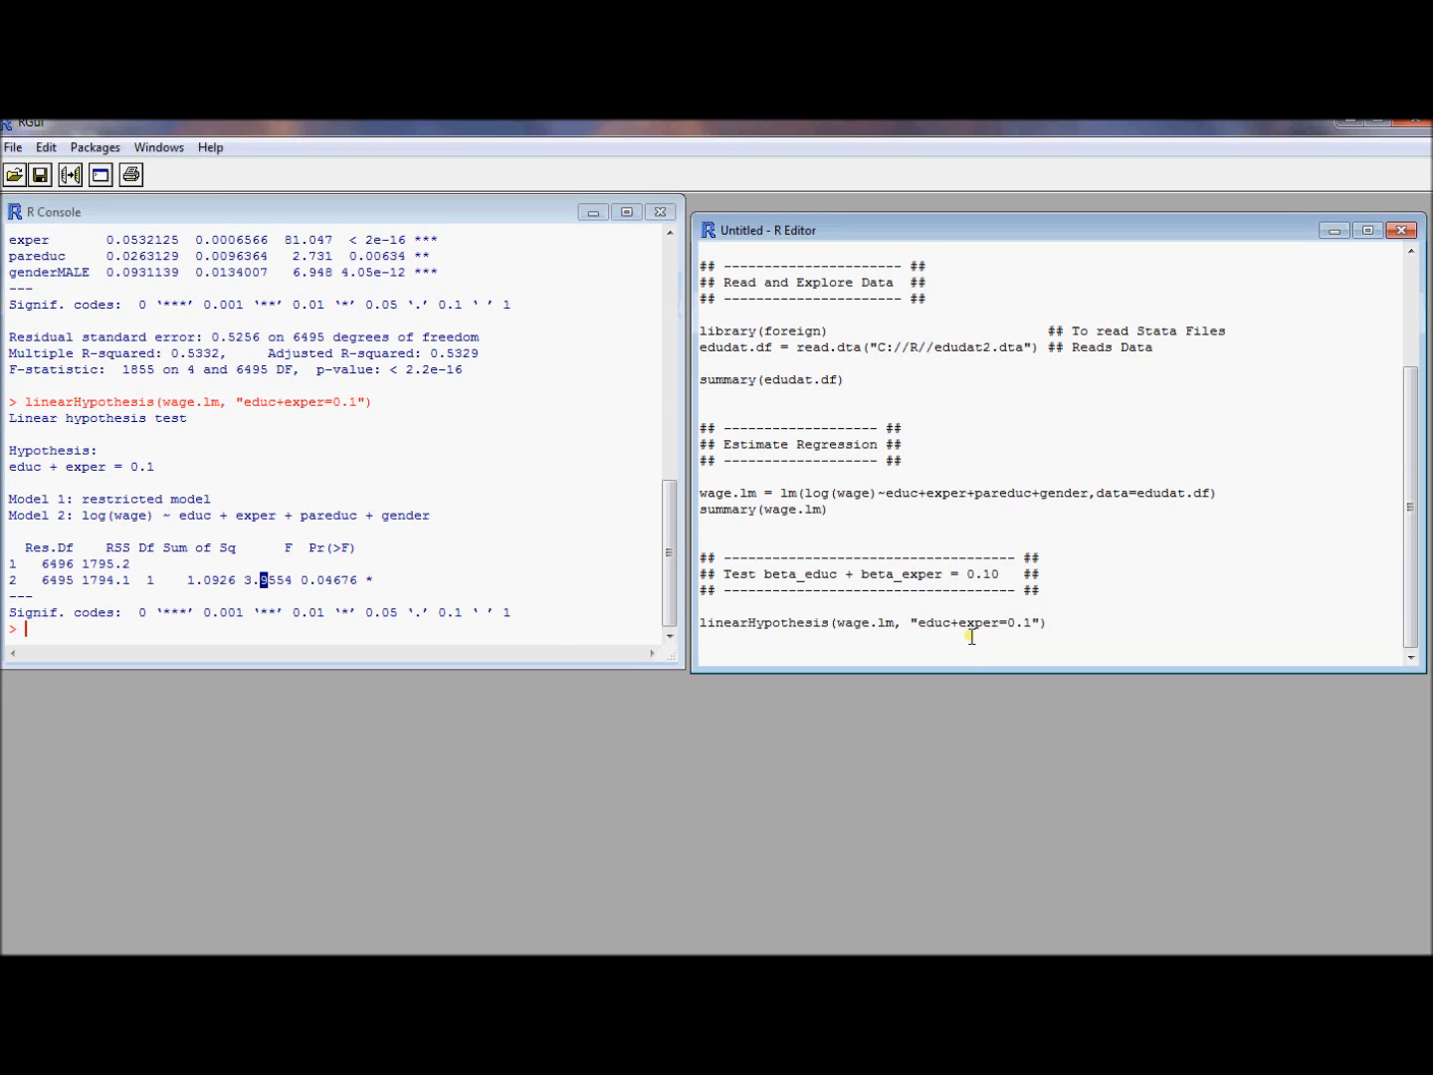
pyautogui.moveTo(161, 598)
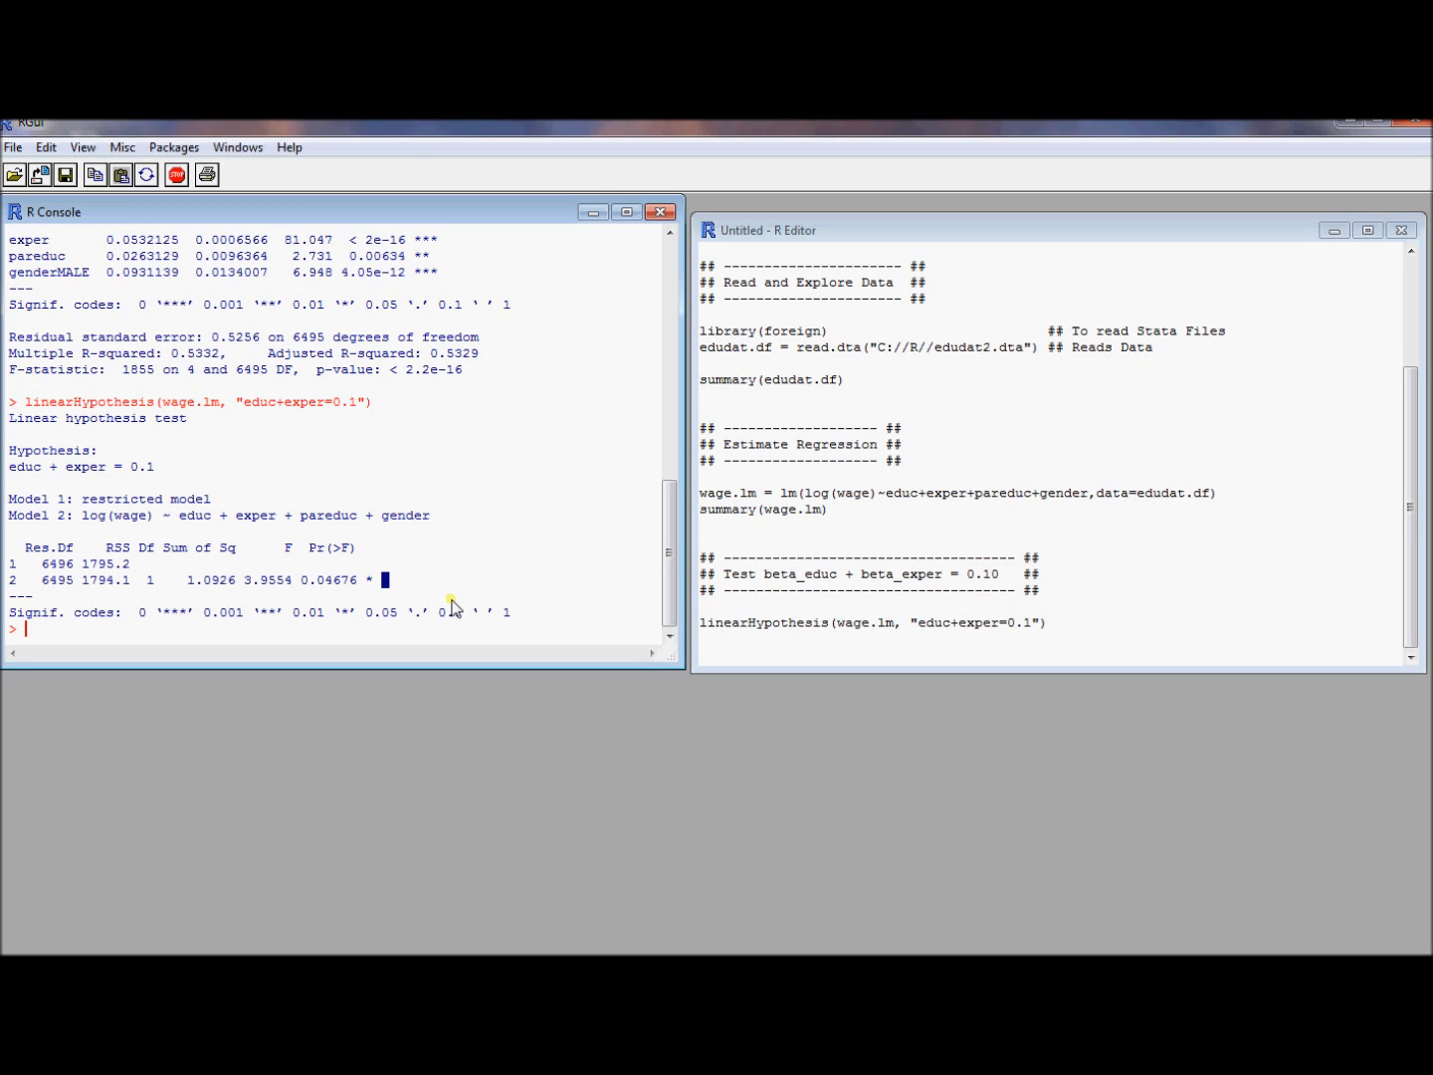
# Add a comment header for the joint test educ+exper=0.10, genderMALE=0.05, pareduc+educ=0.
pyautogui.doubleClick(254, 580)
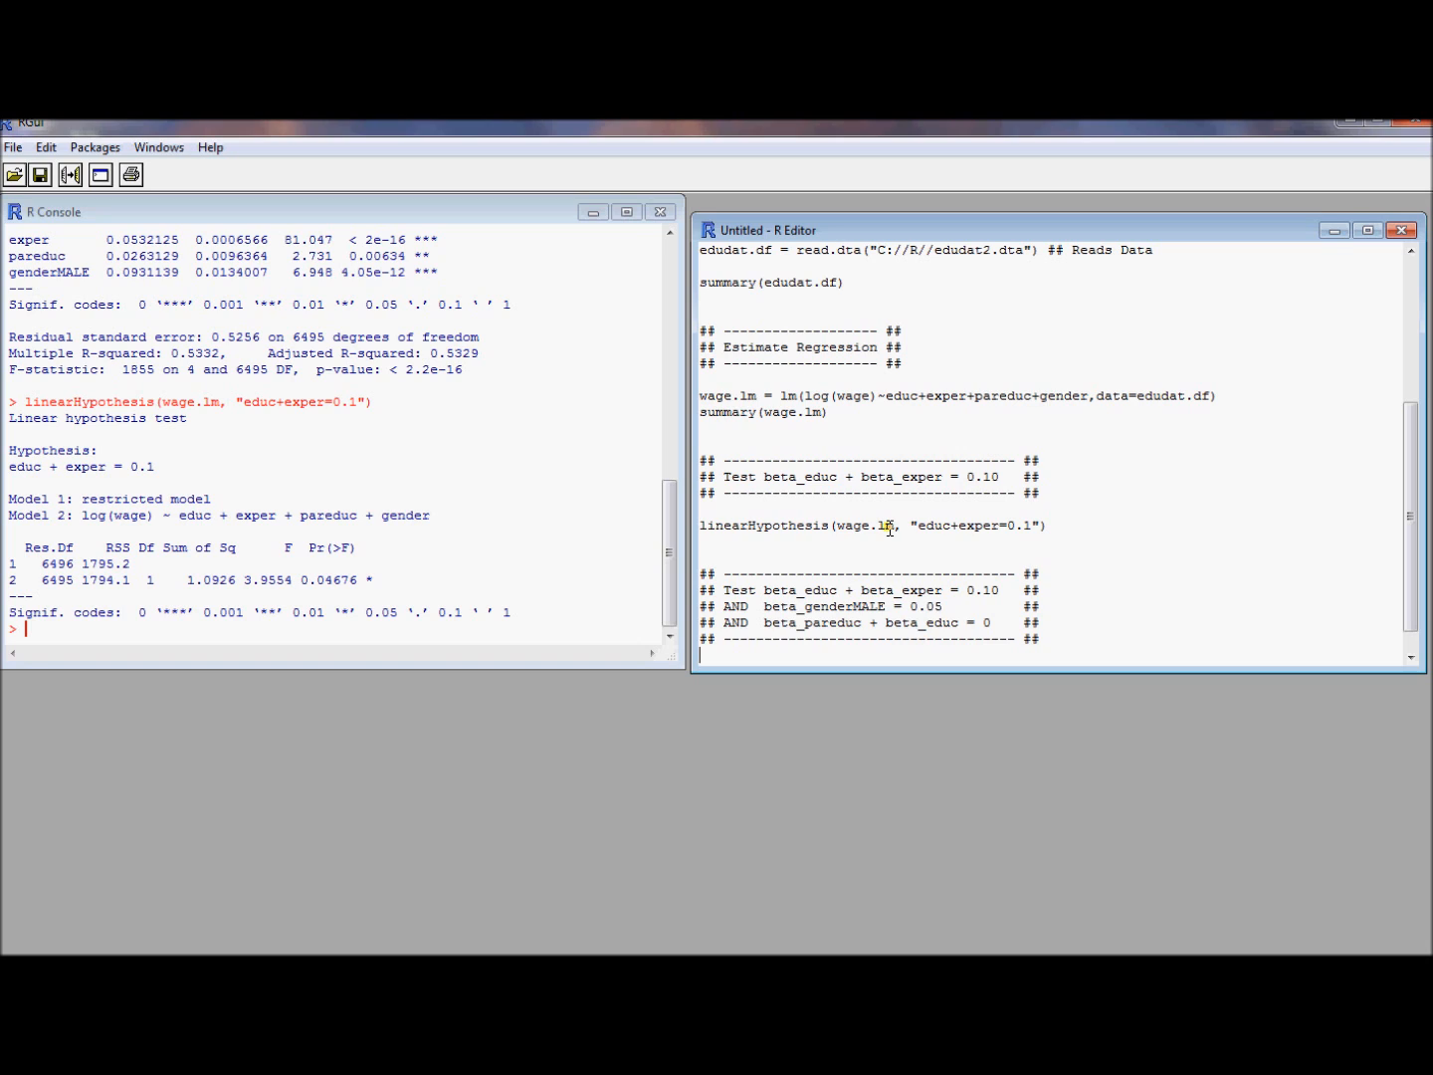
pyautogui.moveTo(767, 600)
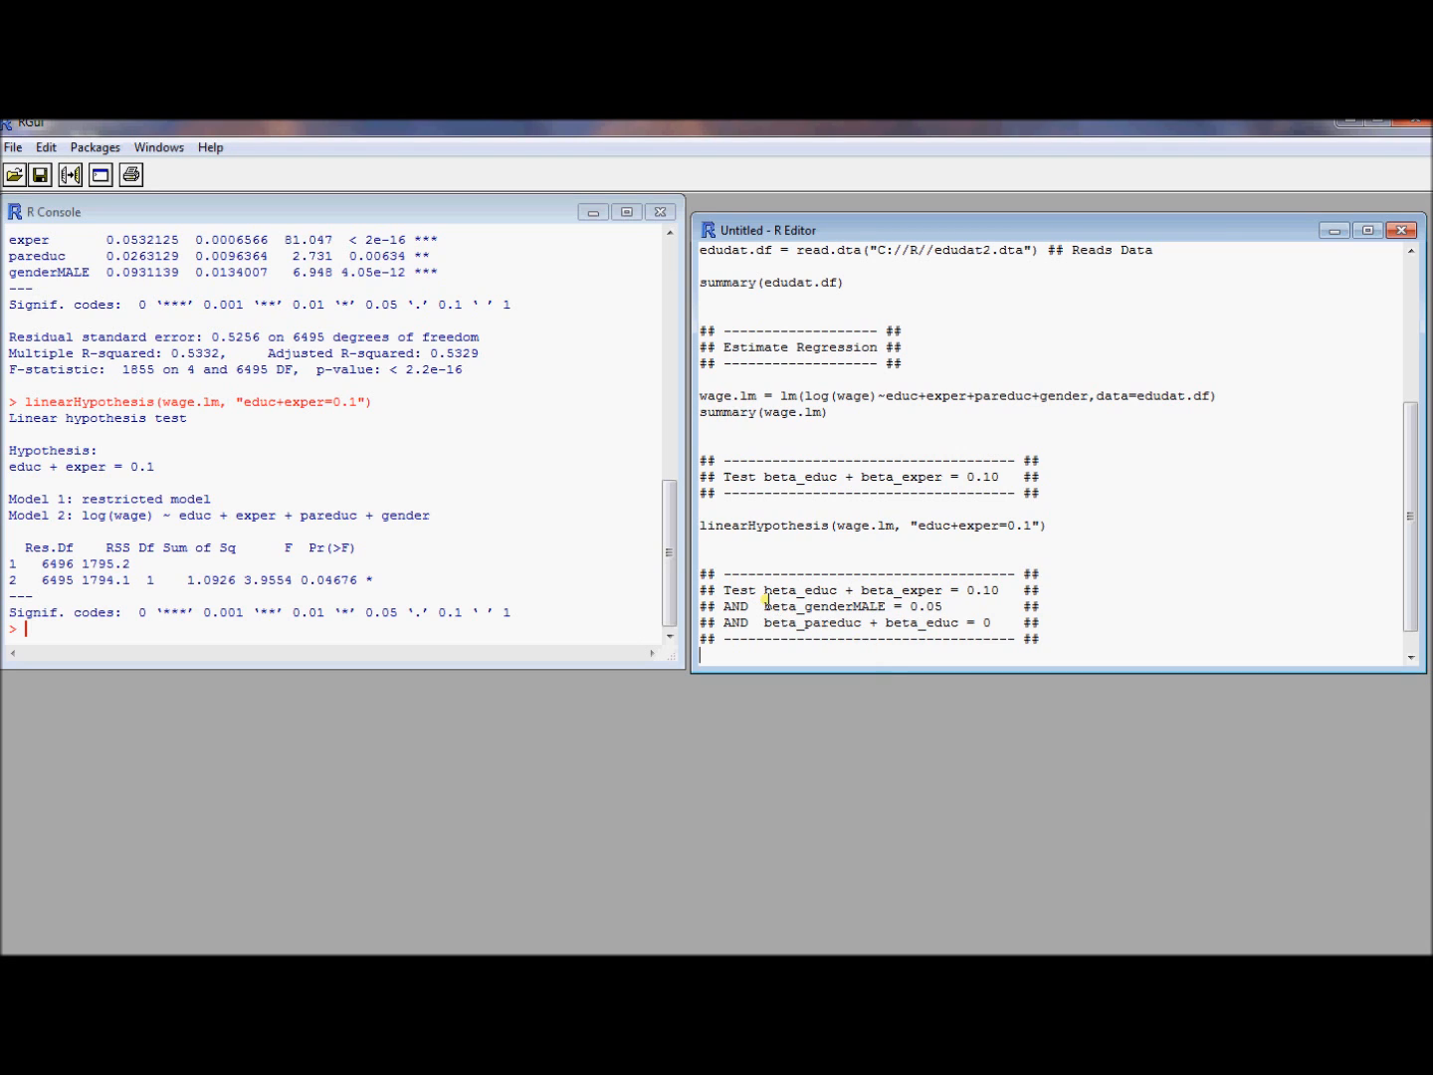
pyautogui.doubleClick(821, 606)
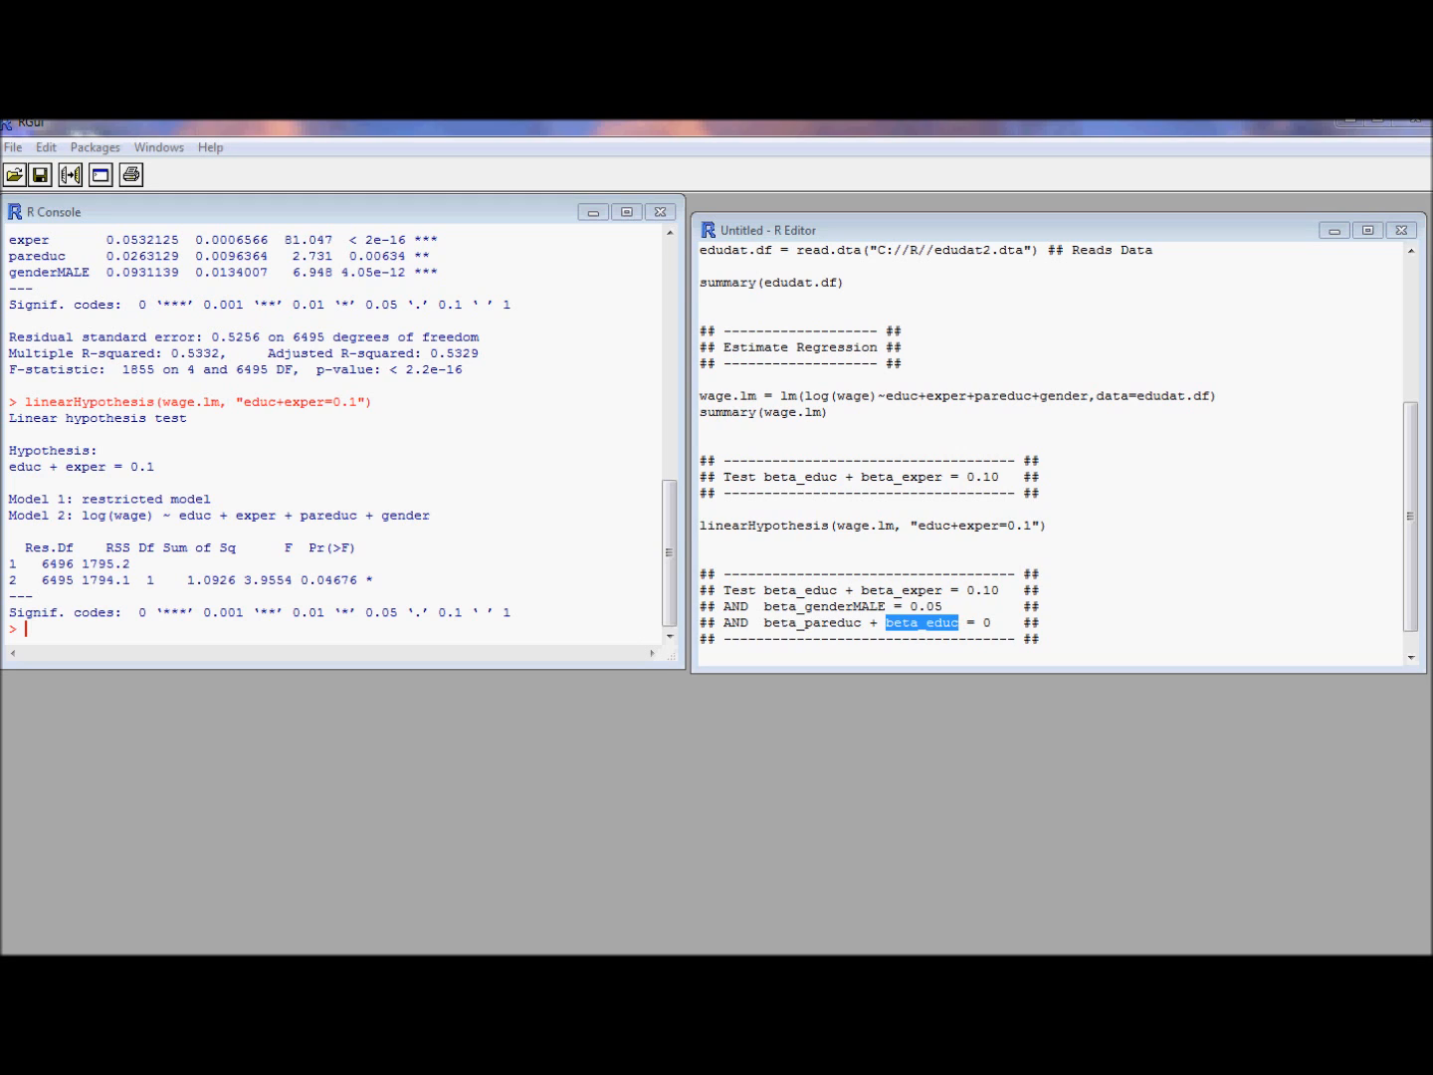
# Write linearHypothesis(wage.lm, c("educ+exper=0.1","genderMALE=0.05","pareduc+educ=0")) under the header.
pyautogui.write('linearHypothesis(wage.lm, c("educ+exper=0.1","genderMALE=0.05","pareduc+educ=0"))')
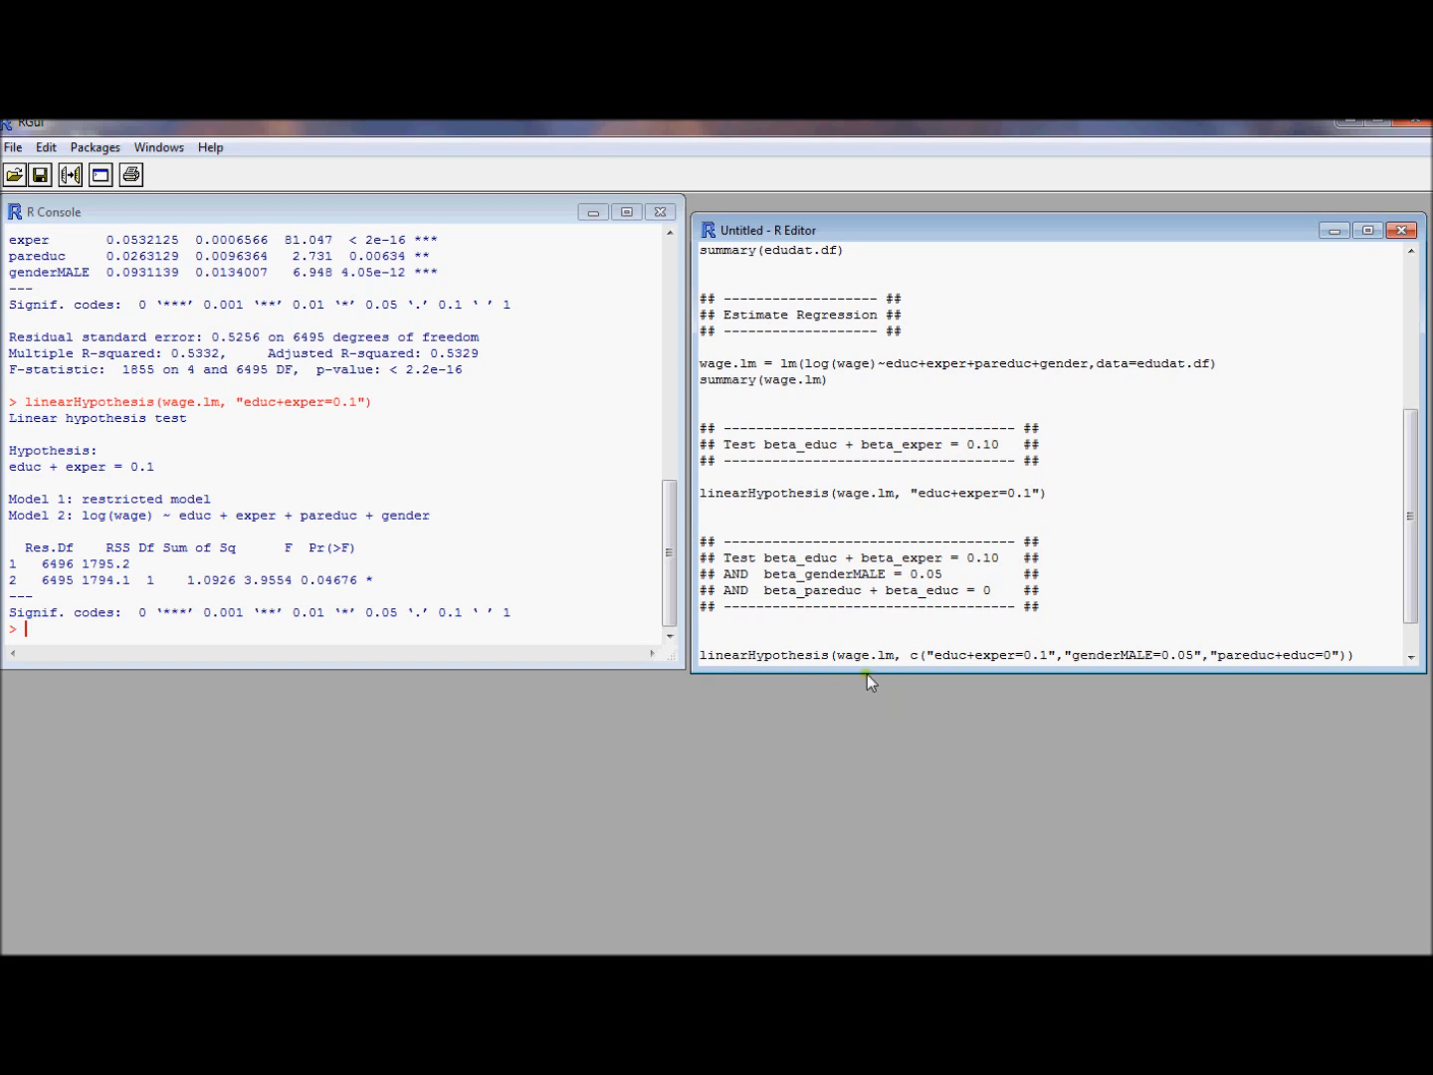
pyautogui.doubleClick(865, 655)
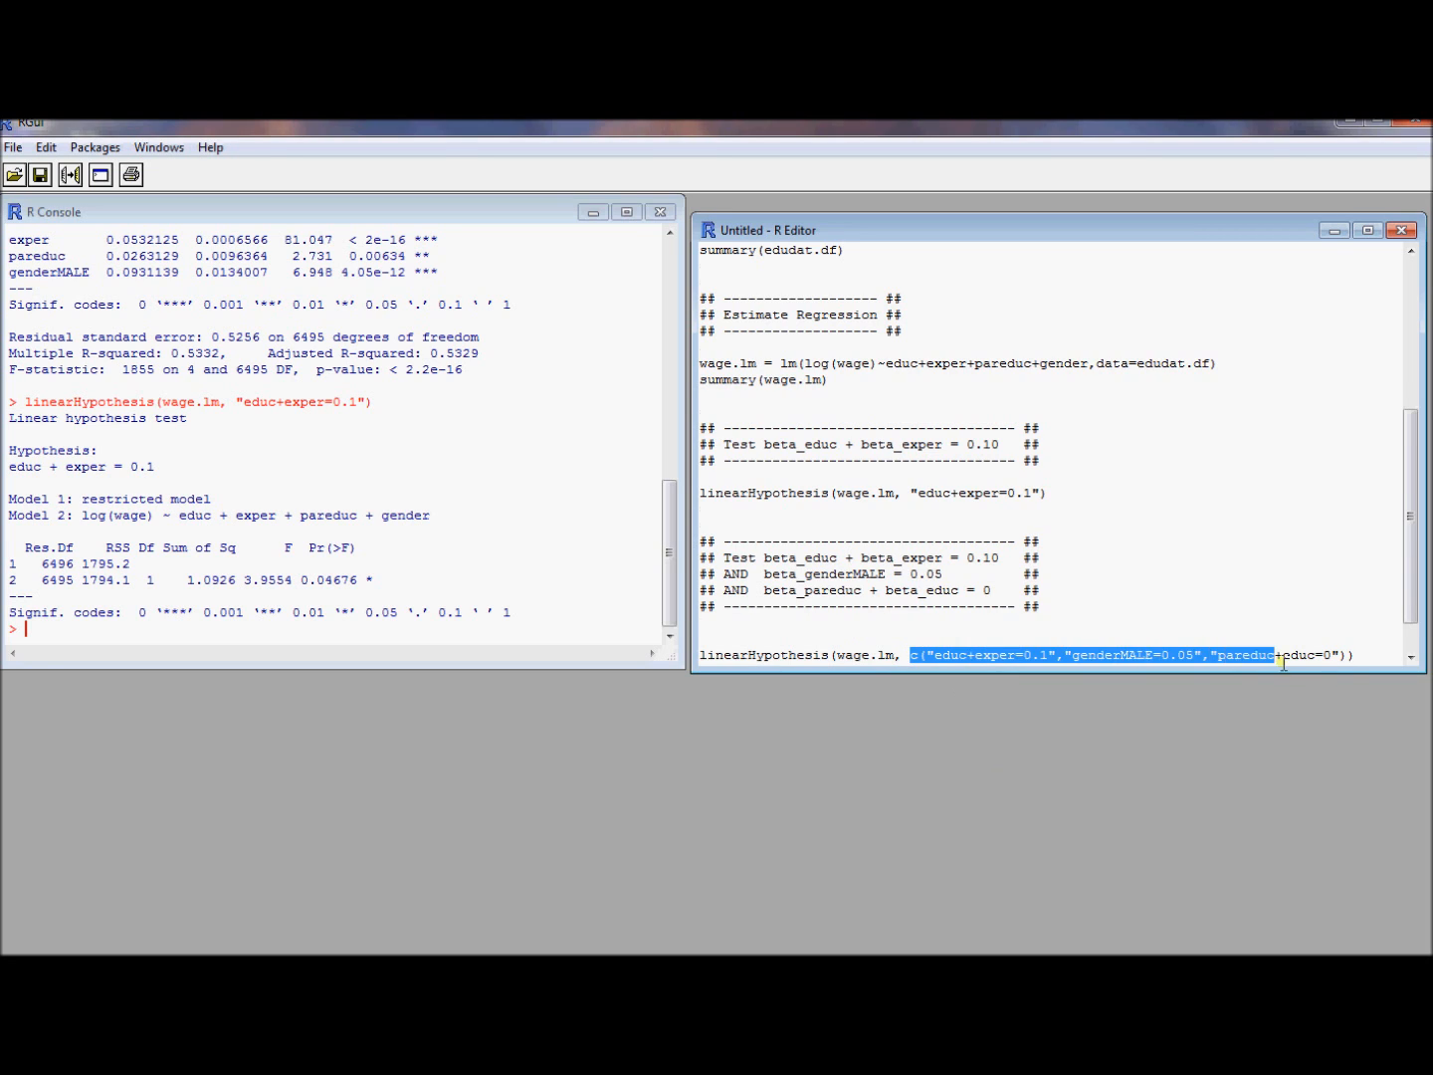
pyautogui.scroll(-3)
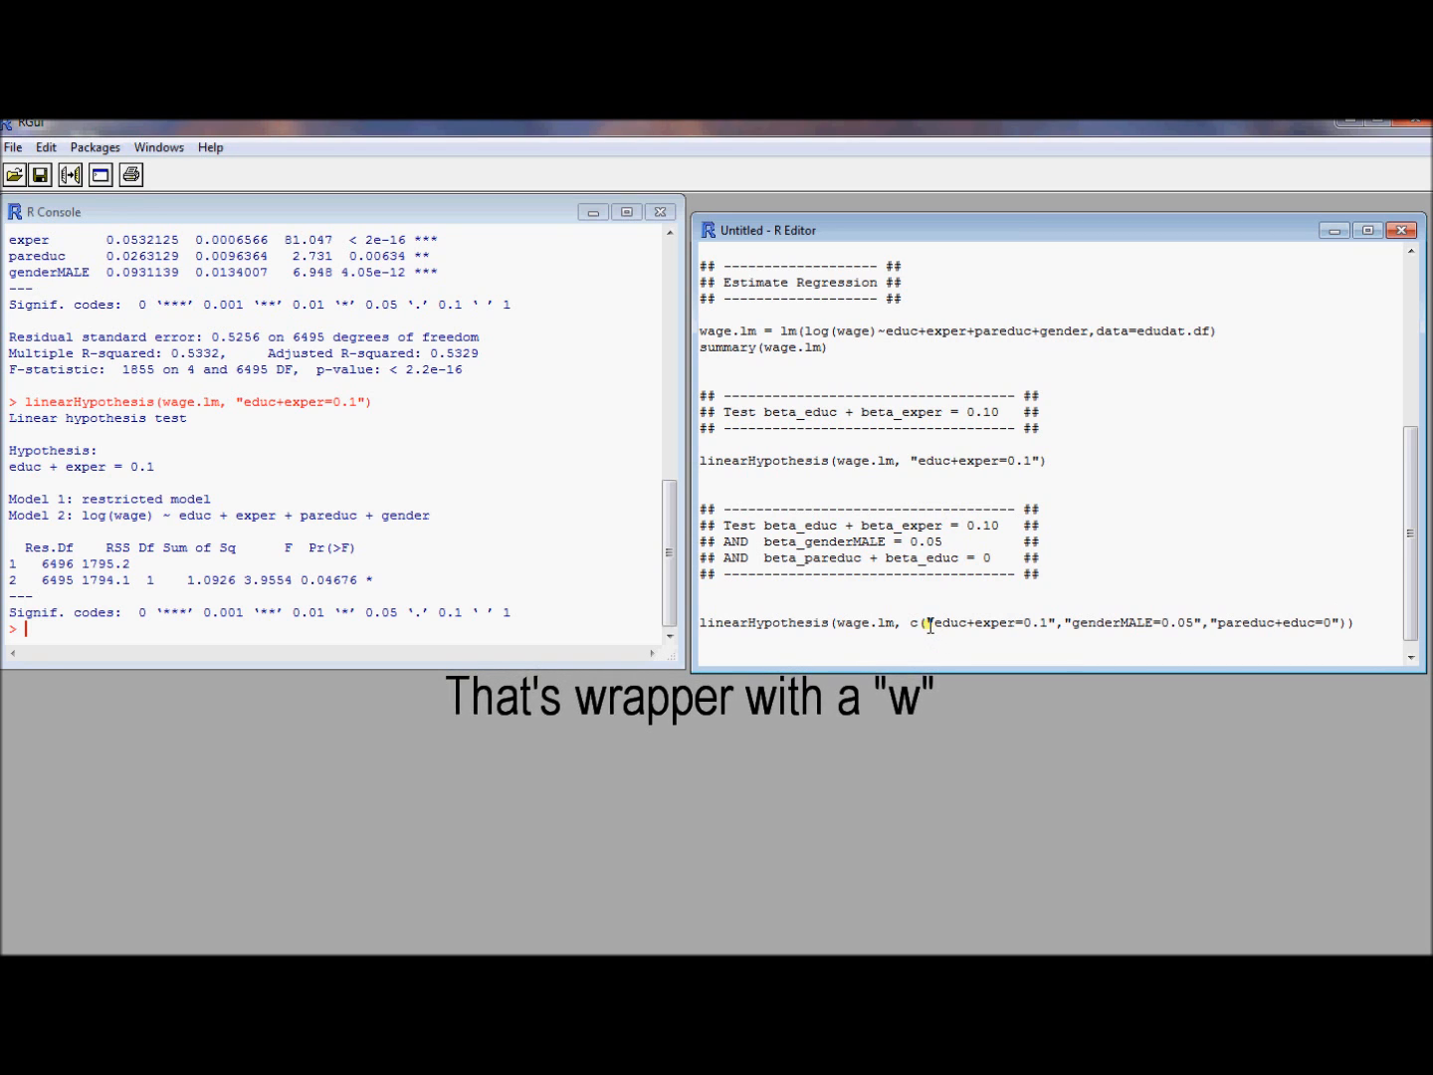
pyautogui.doubleClick(990, 622)
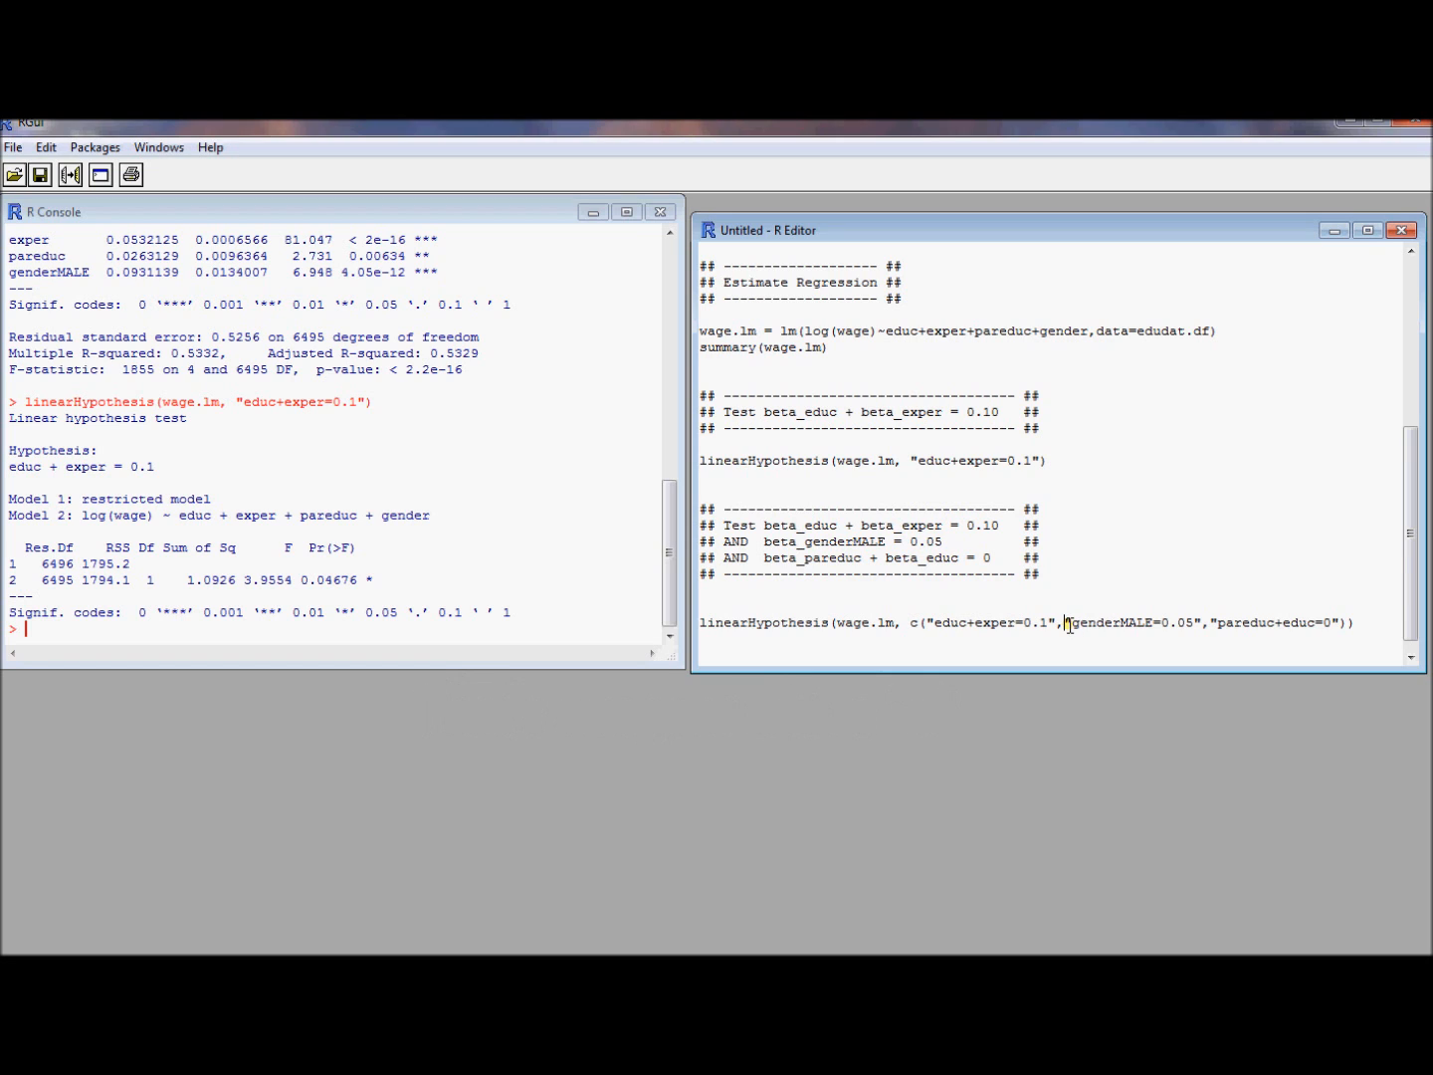
pyautogui.doubleClick(1133, 624)
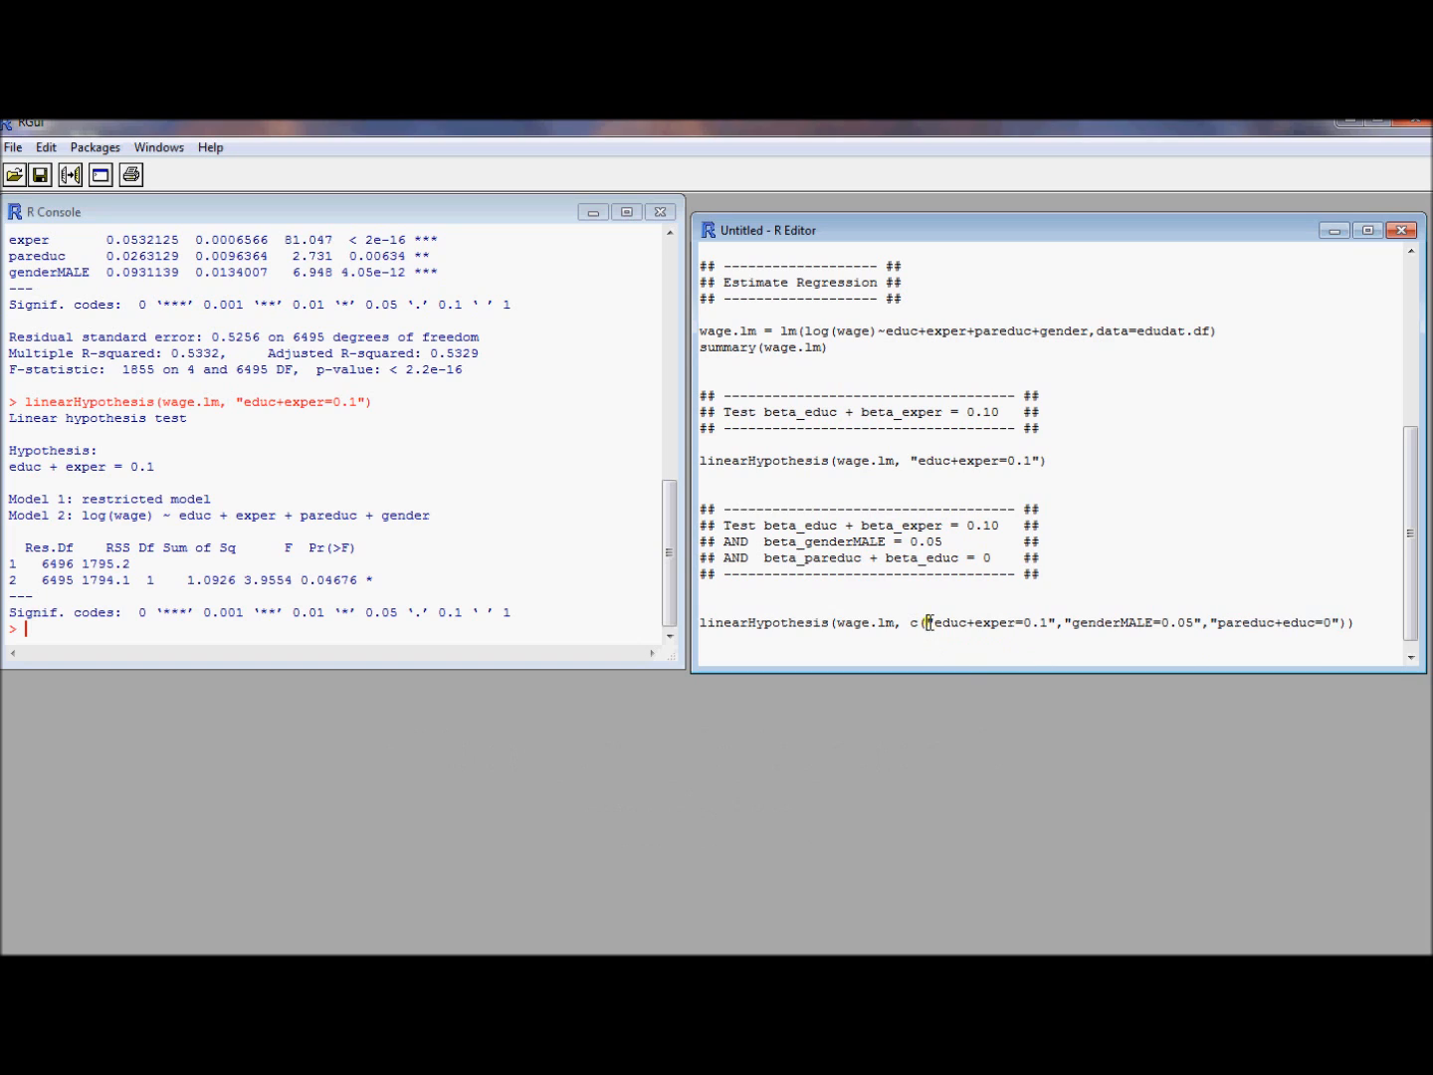
pyautogui.doubleClick(988, 622)
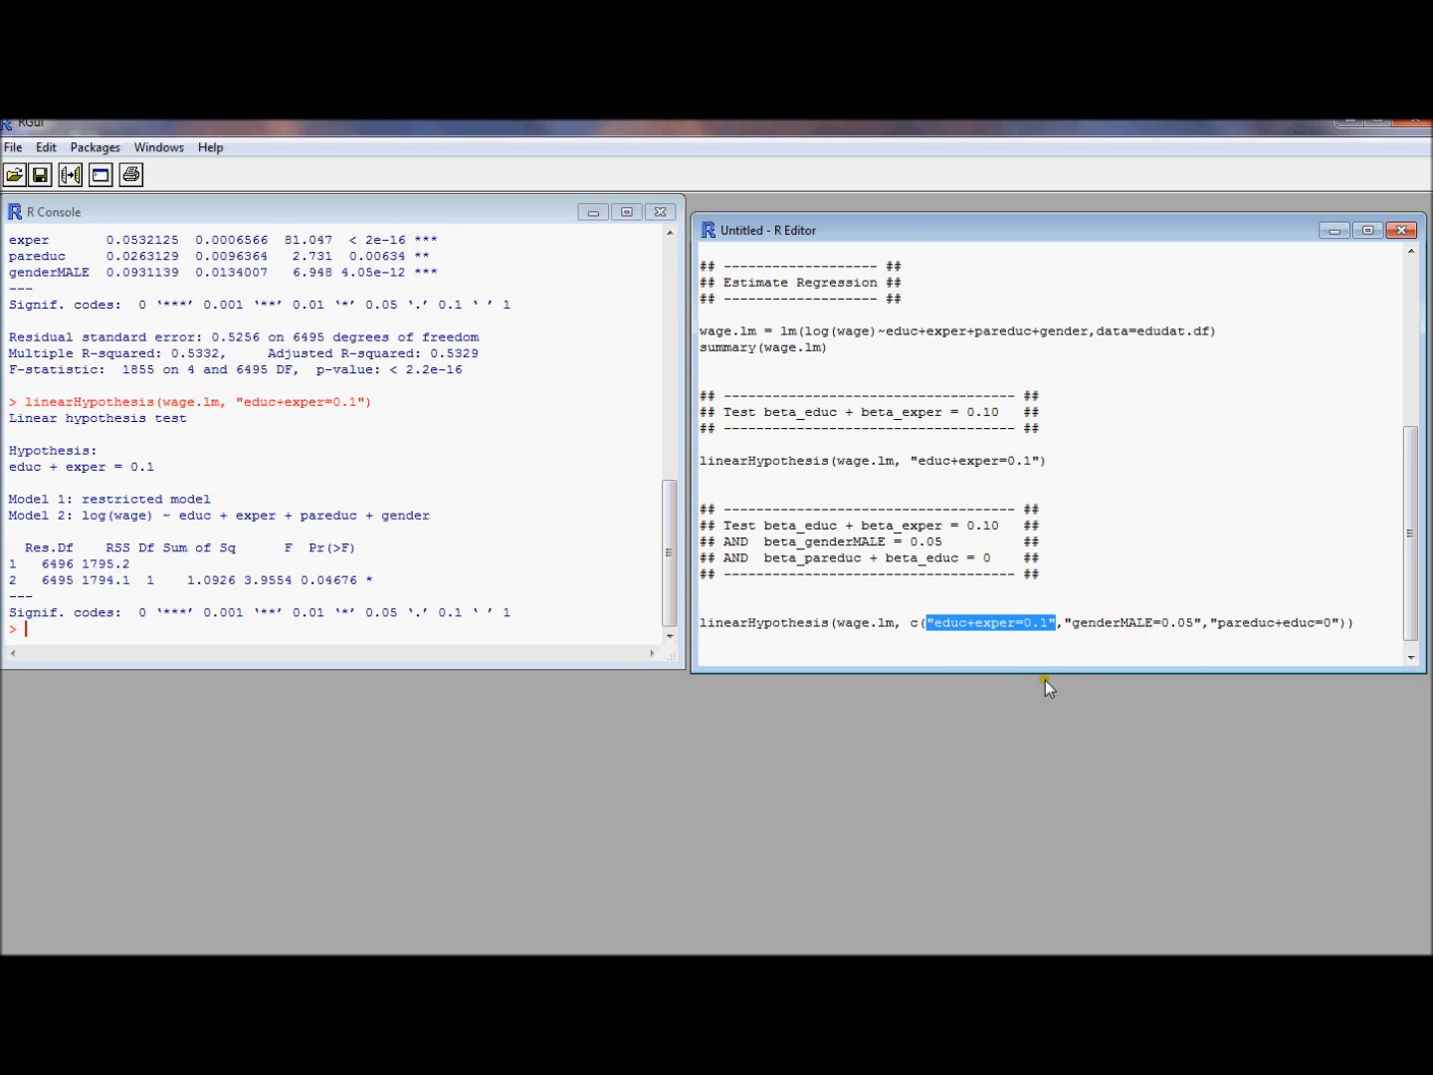
pyautogui.click(1200, 665)
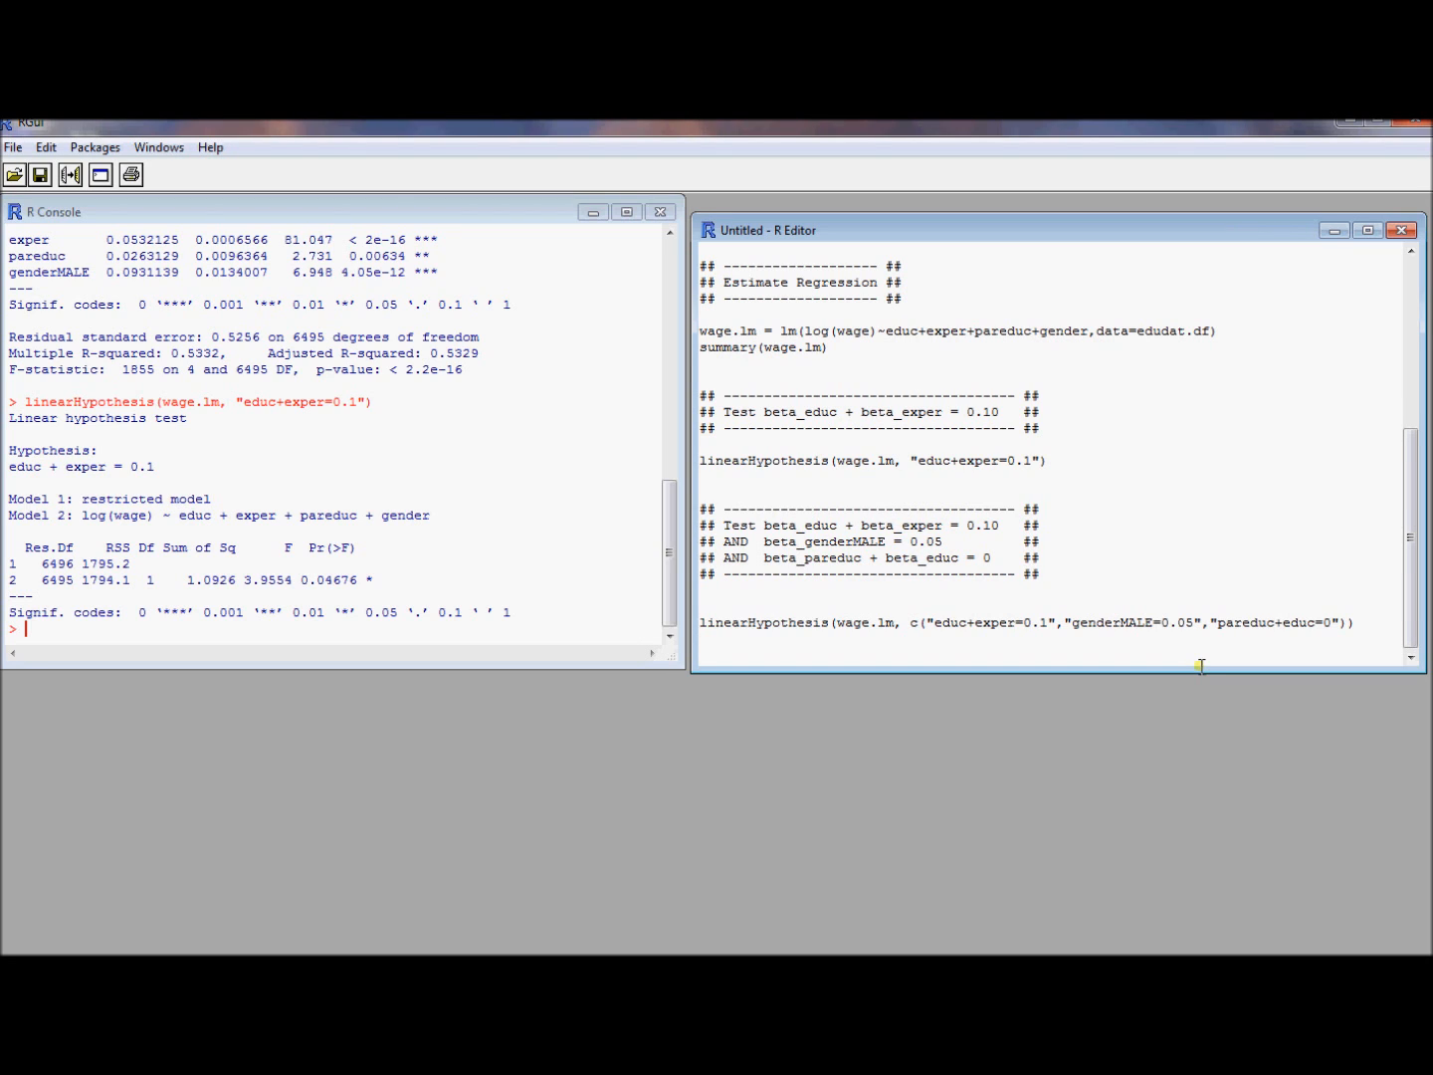
pyautogui.moveTo(856, 629)
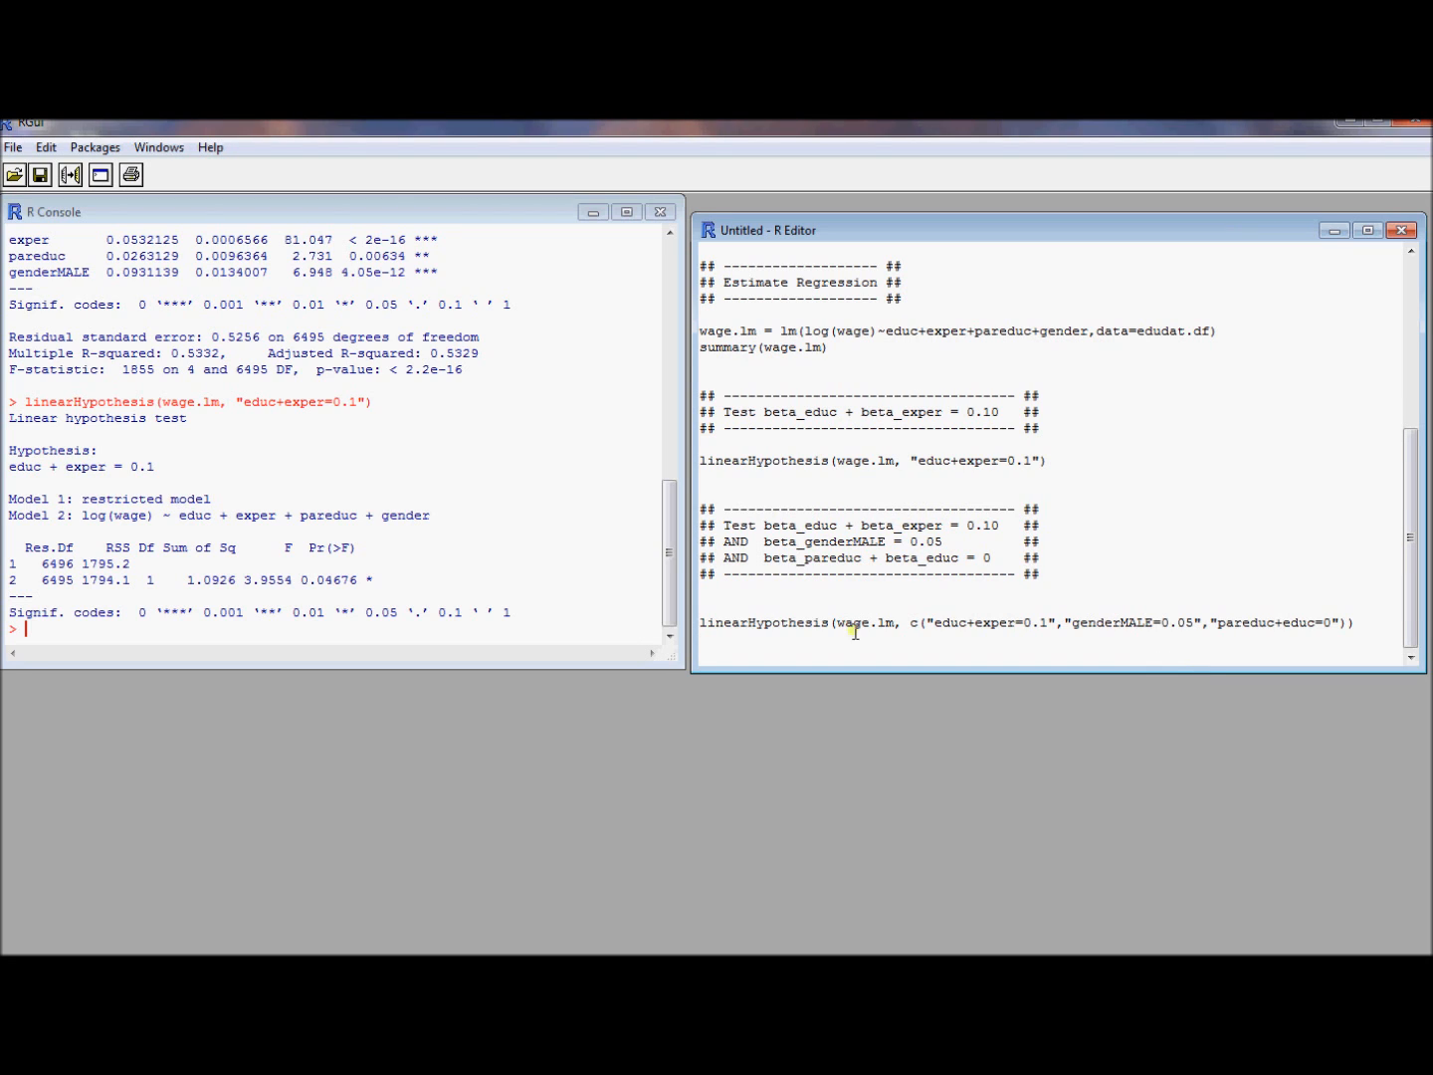
# Run the joint three-restriction test, giving F = 214.64 and p below 2.2e-16.
pyautogui.click(46, 146)
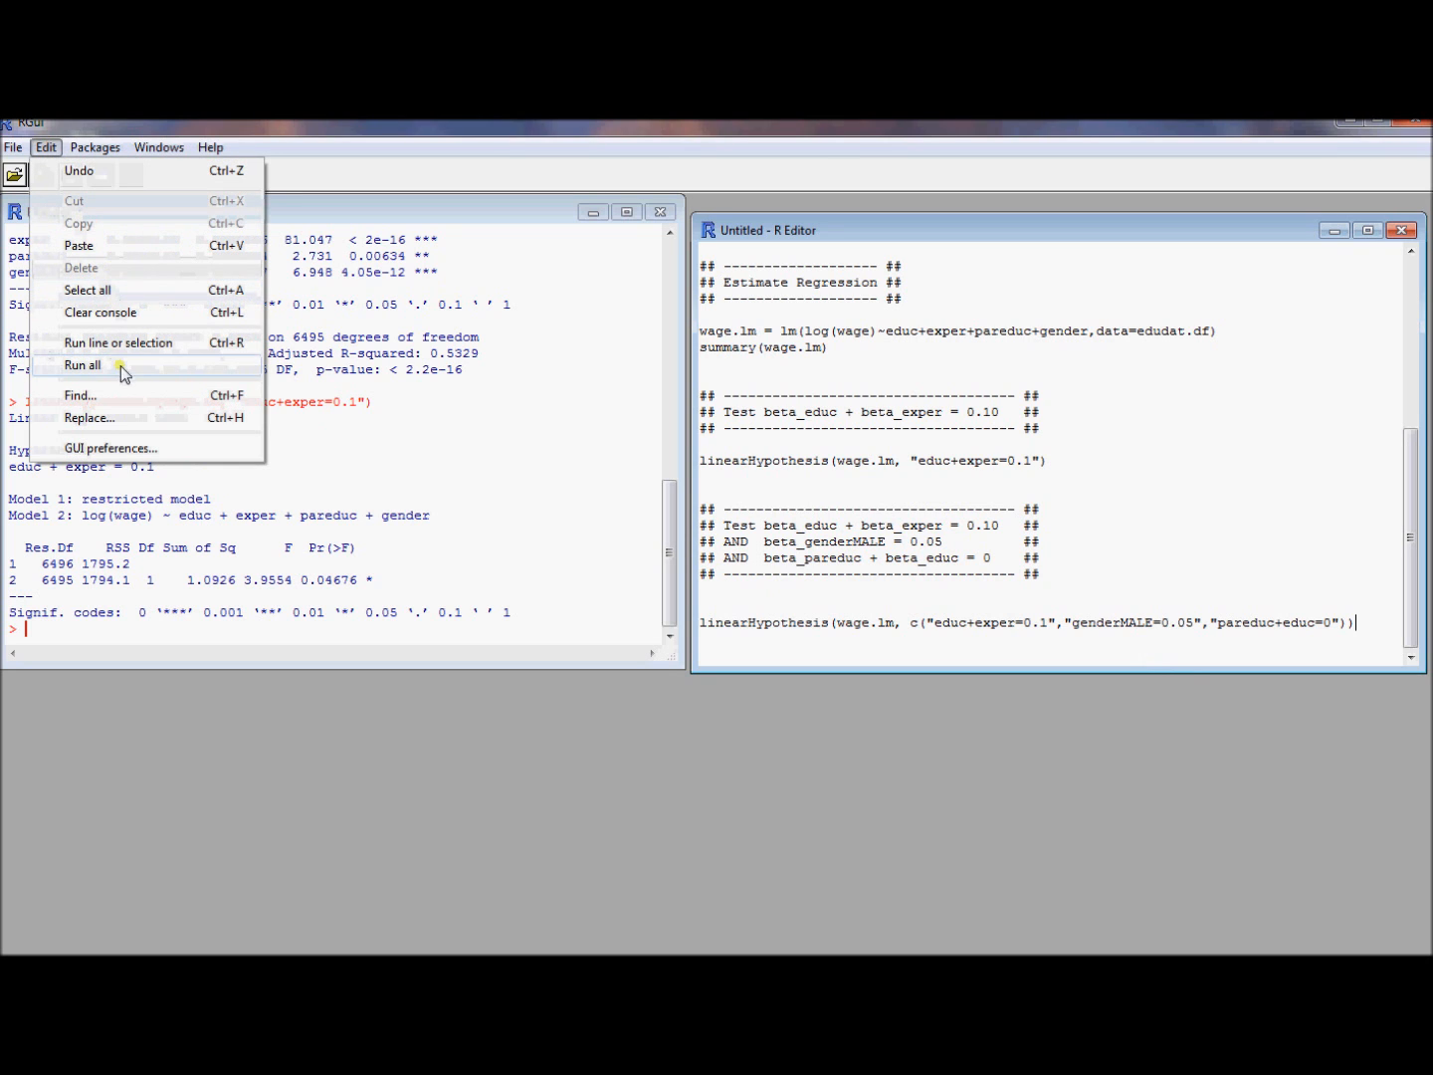
pyautogui.click(82, 364)
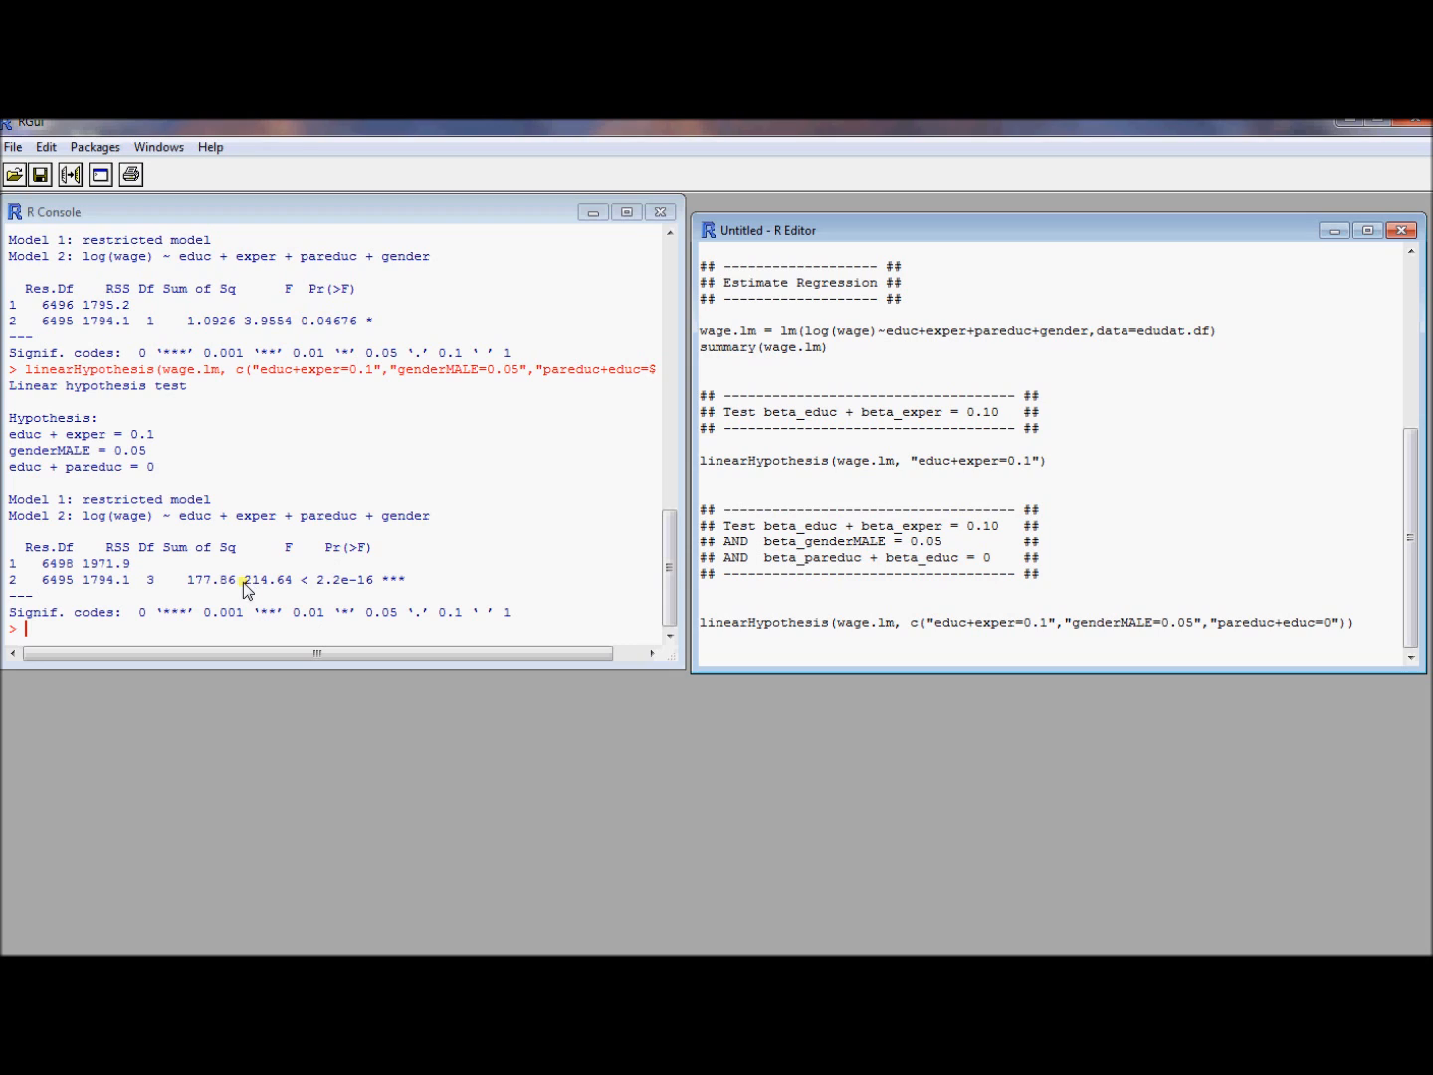
pyautogui.doubleClick(269, 579)
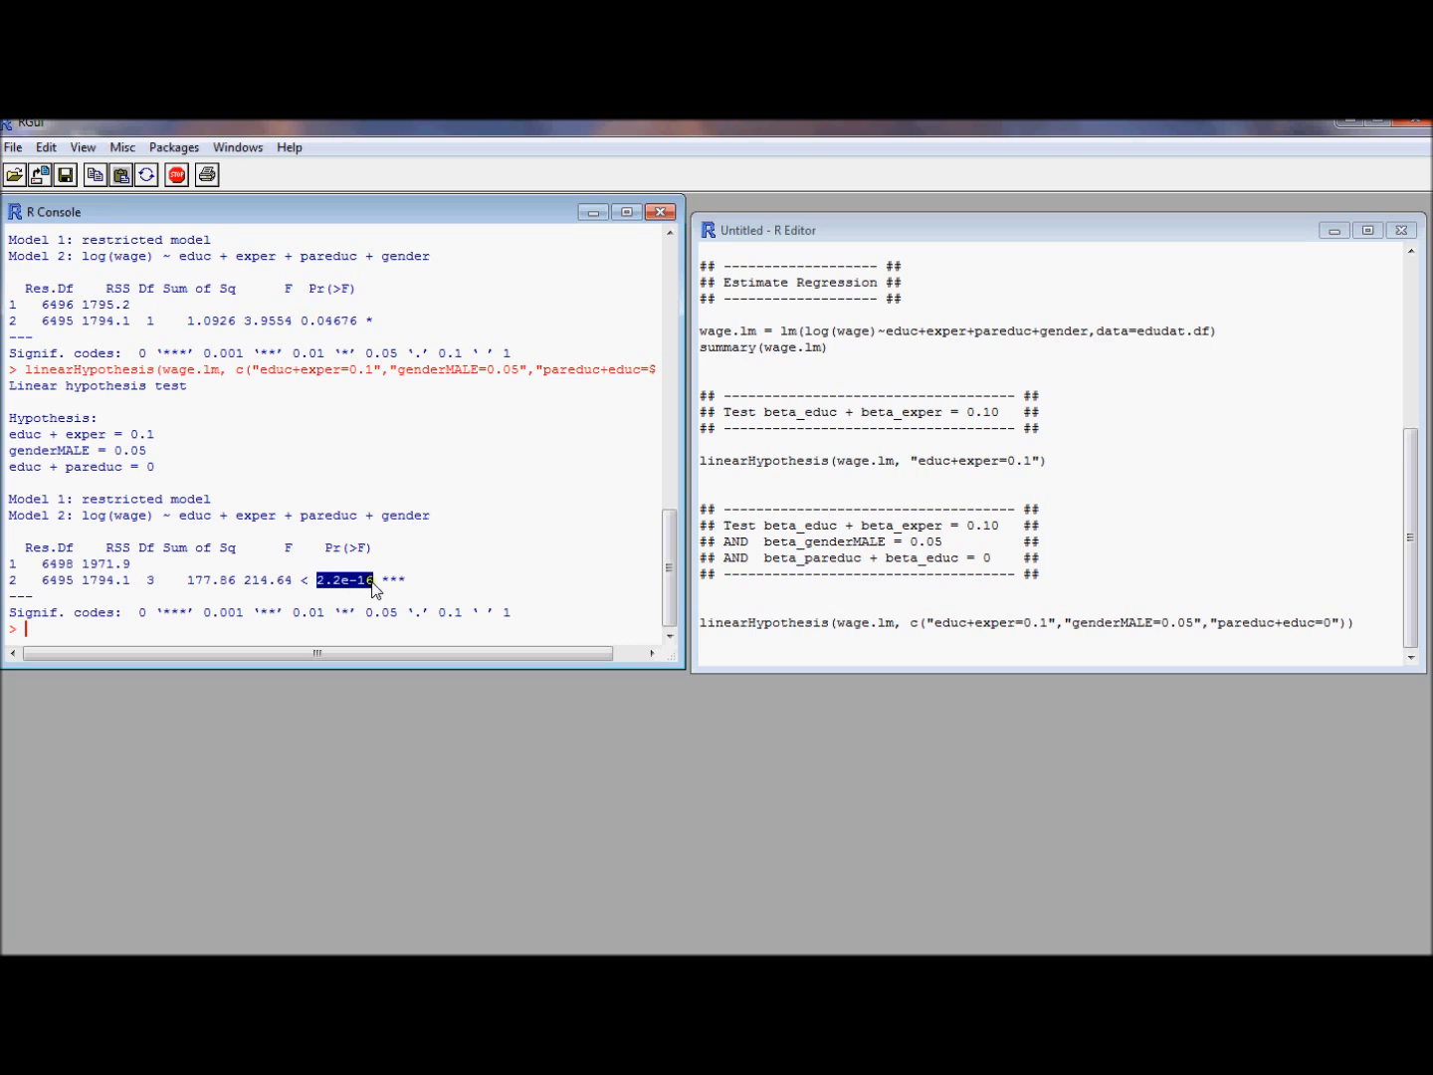
pyautogui.moveTo(463, 641)
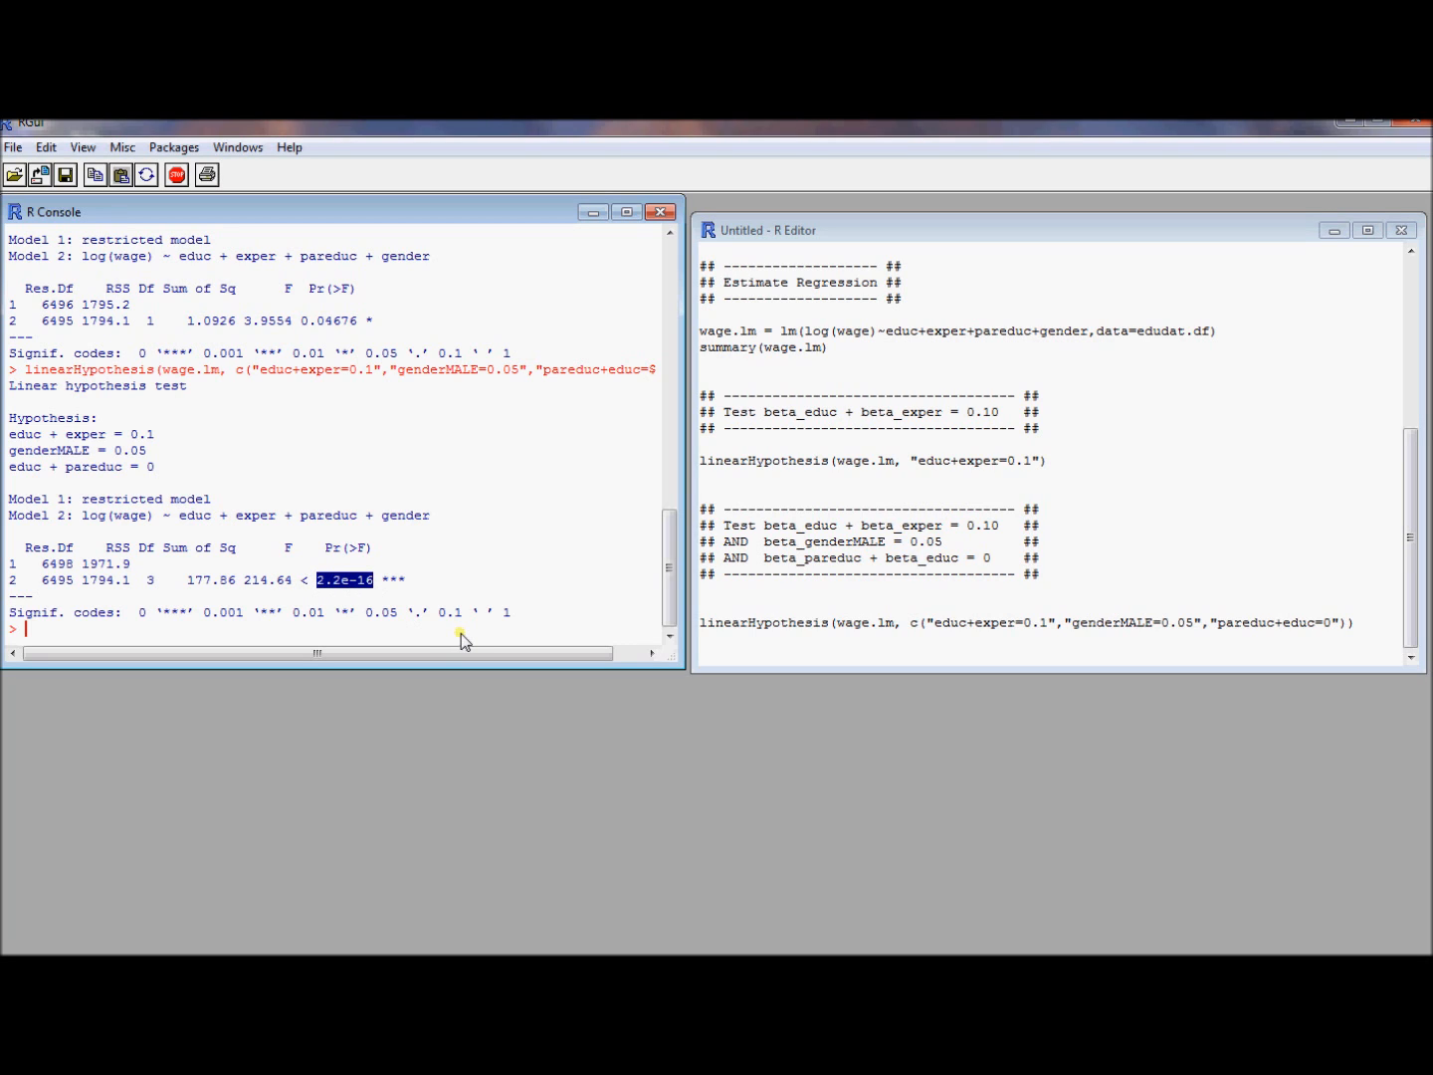
pyautogui.moveTo(637, 625)
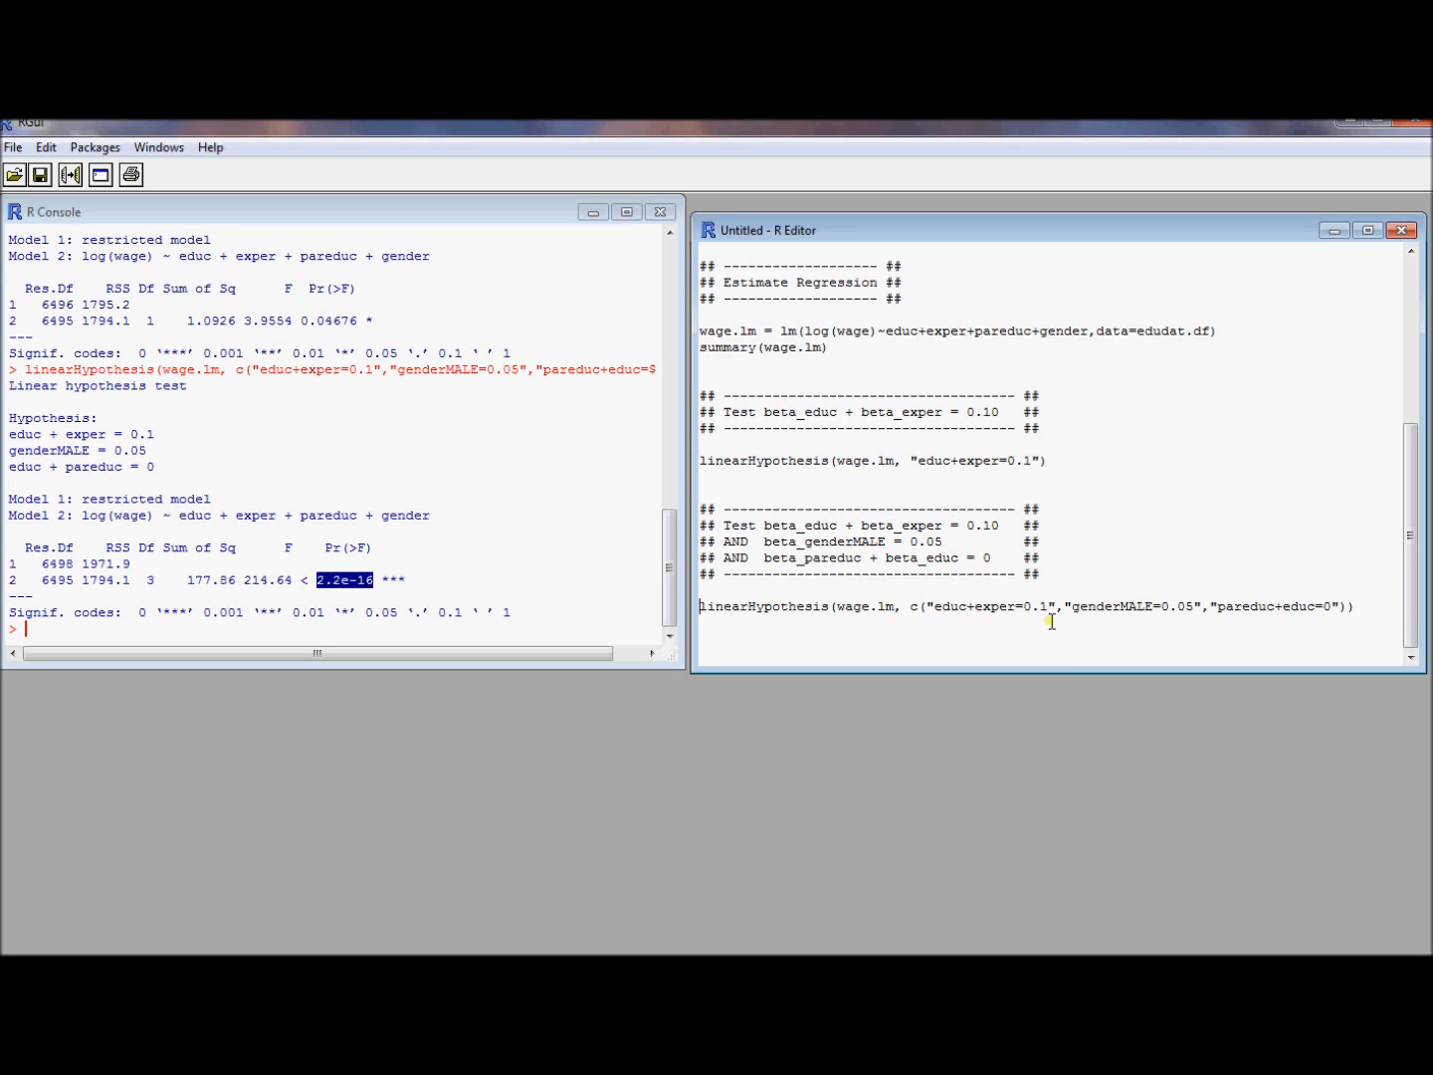
pyautogui.moveTo(1069, 654)
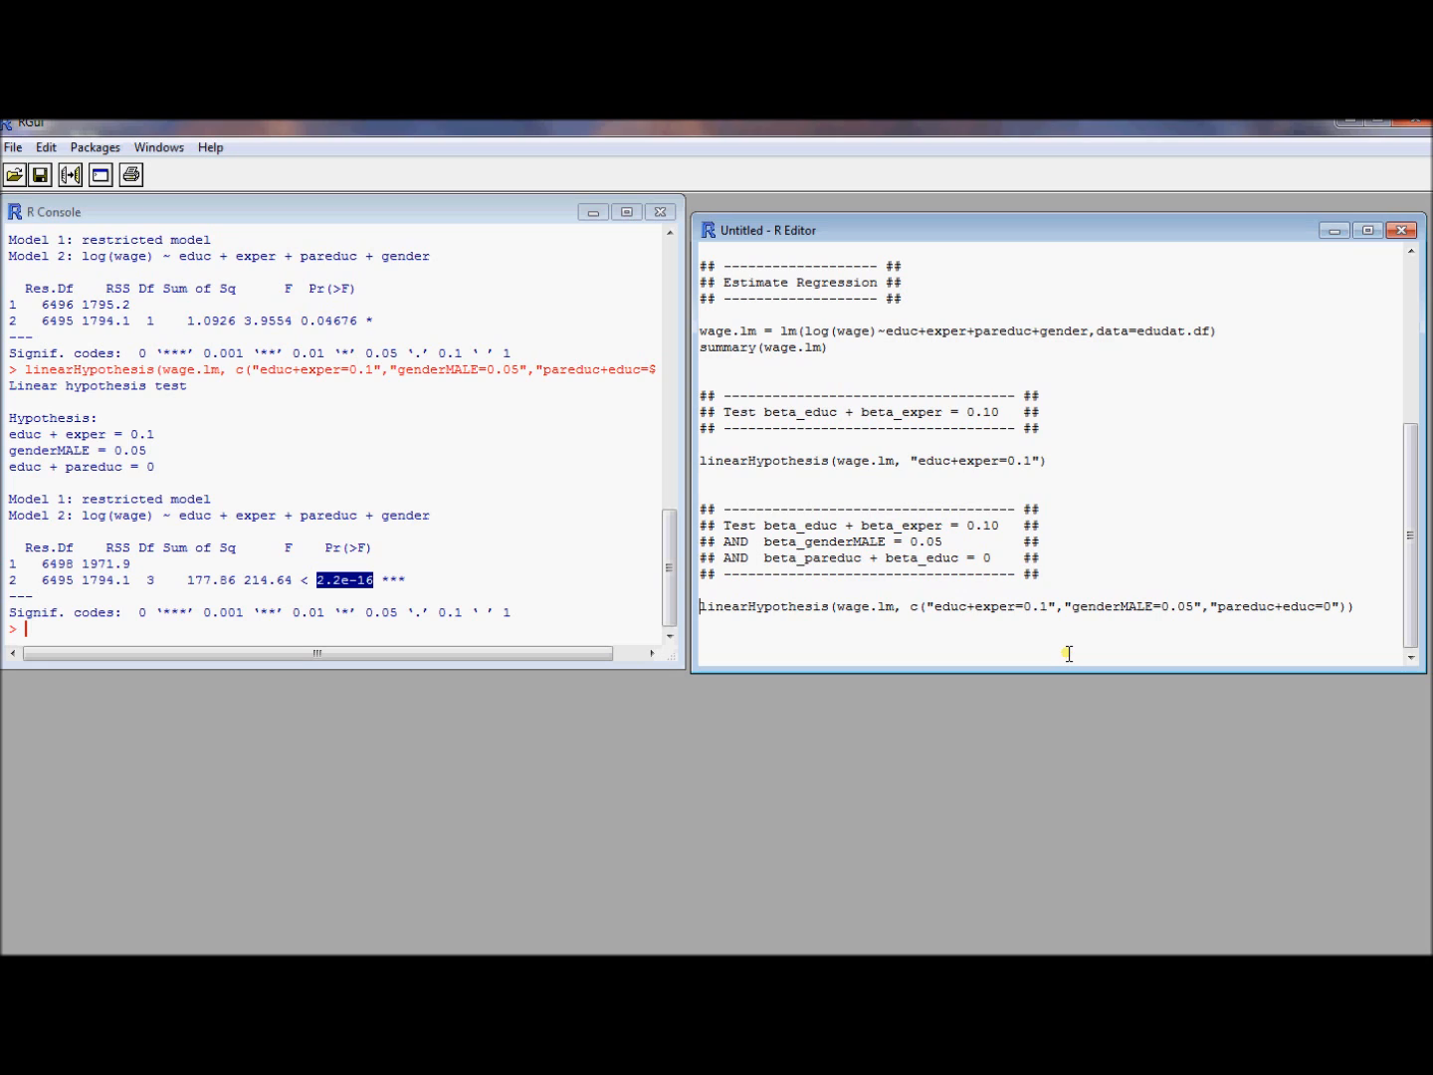